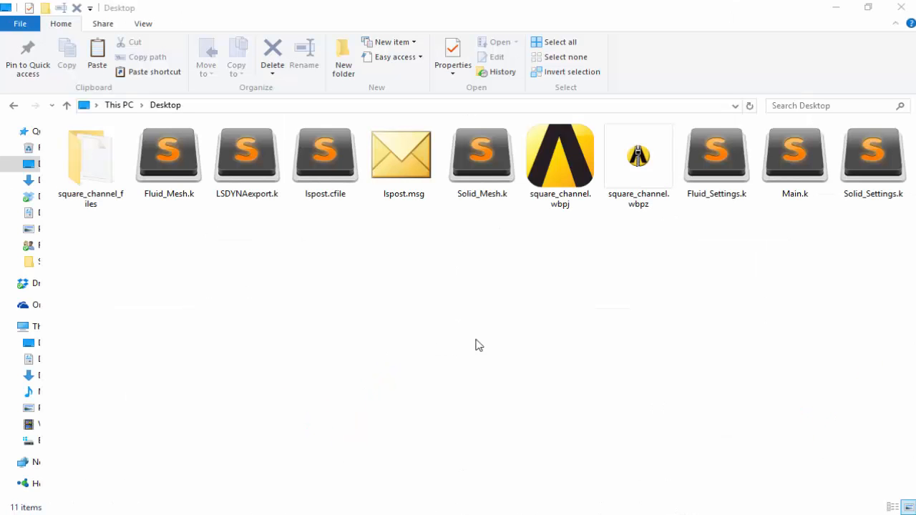
pyautogui.moveTo(452, 337)
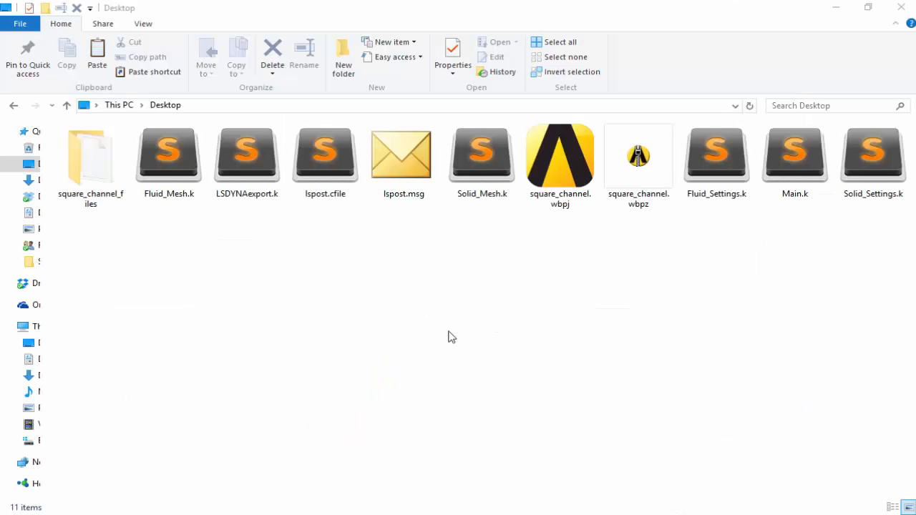
pyautogui.moveTo(428, 310)
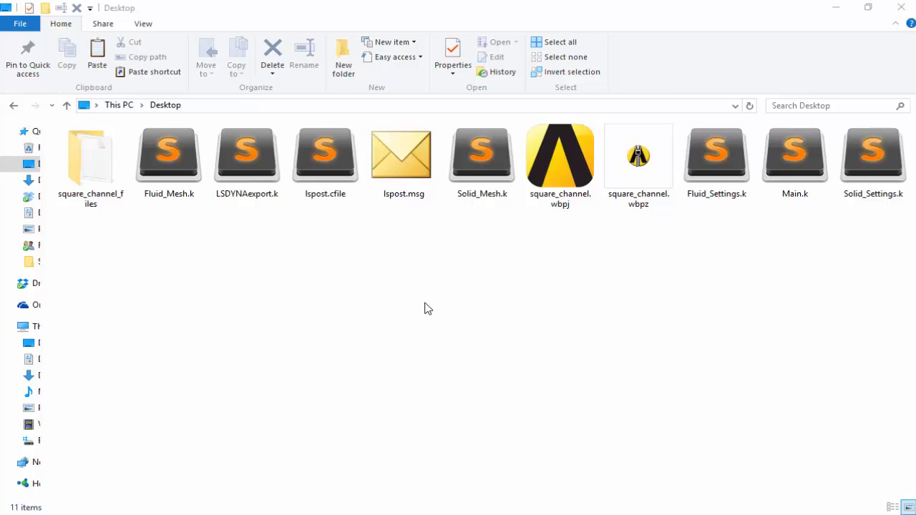
pyautogui.moveTo(448, 303)
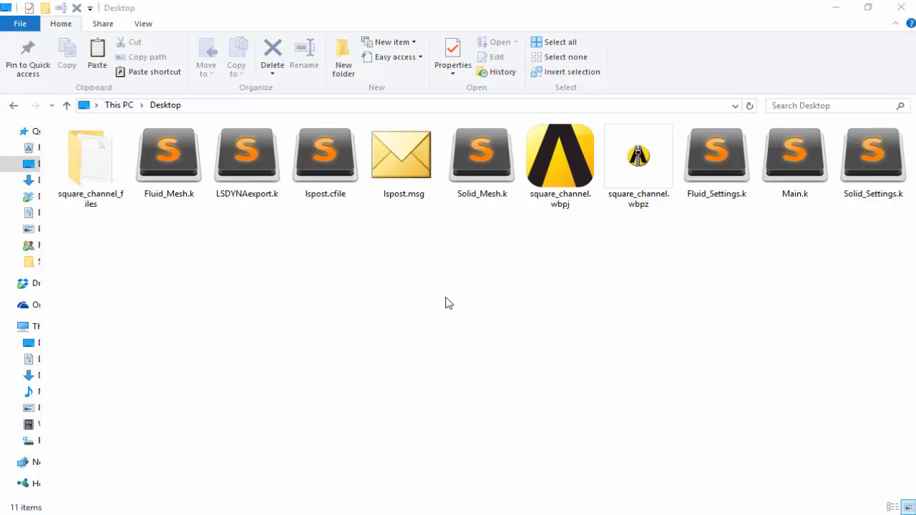
pyautogui.moveTo(441, 301)
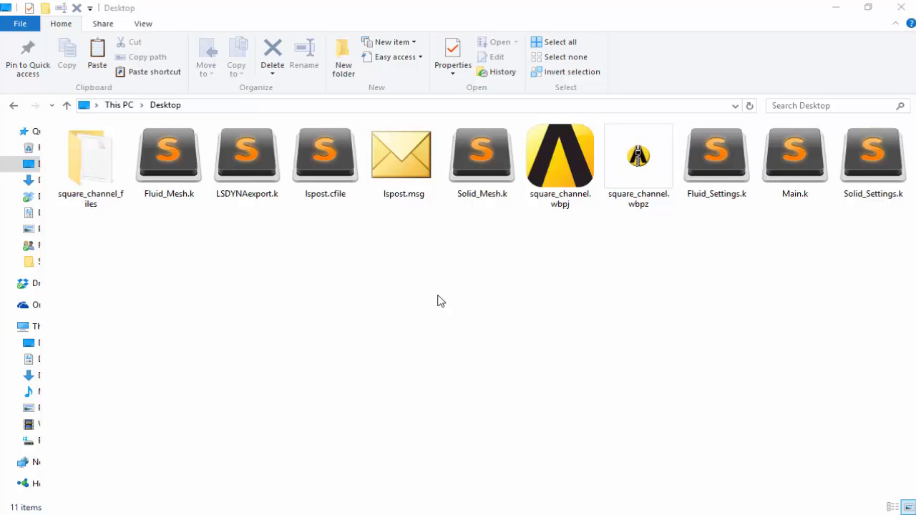
pyautogui.moveTo(481, 269)
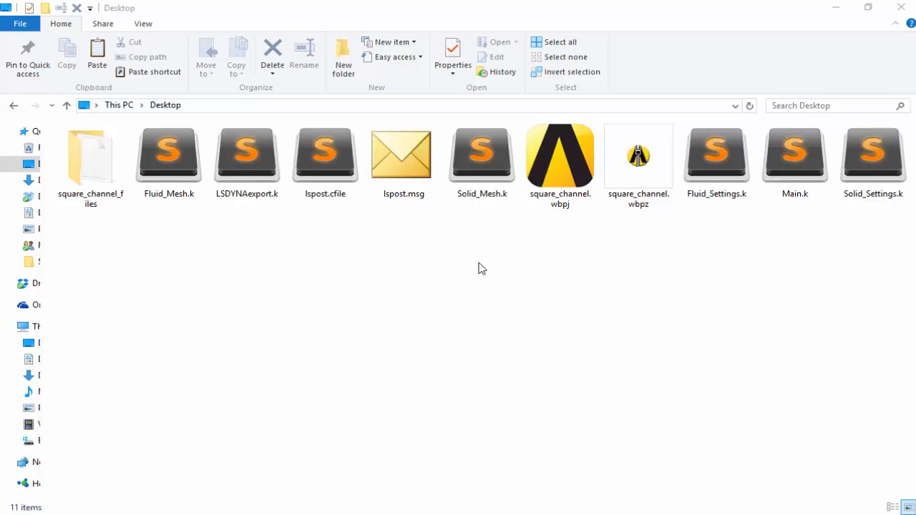
pyautogui.moveTo(298, 223)
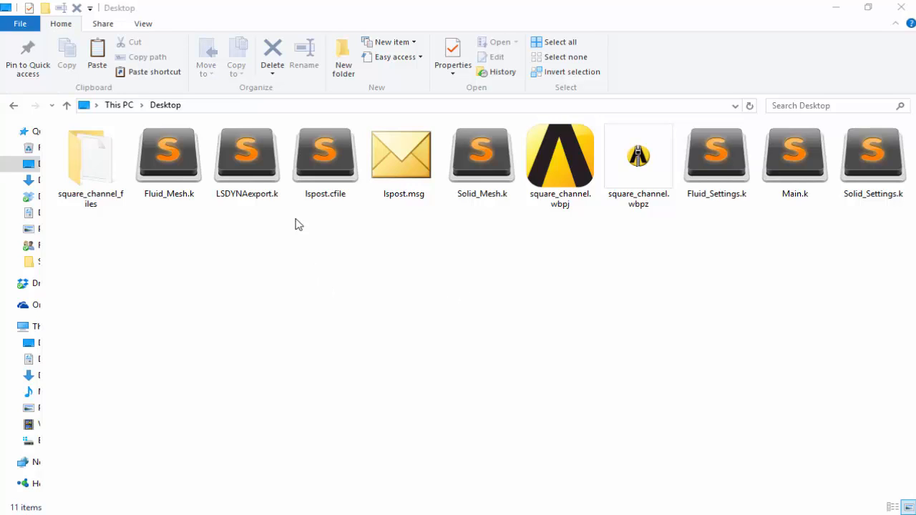
# Step: Look over LSDYNAexport.k, Fluid_Mesh.k and Solid_Mesh.k on the Desktop and open Solid_Mesh.k in the editor
pyautogui.click(246, 154)
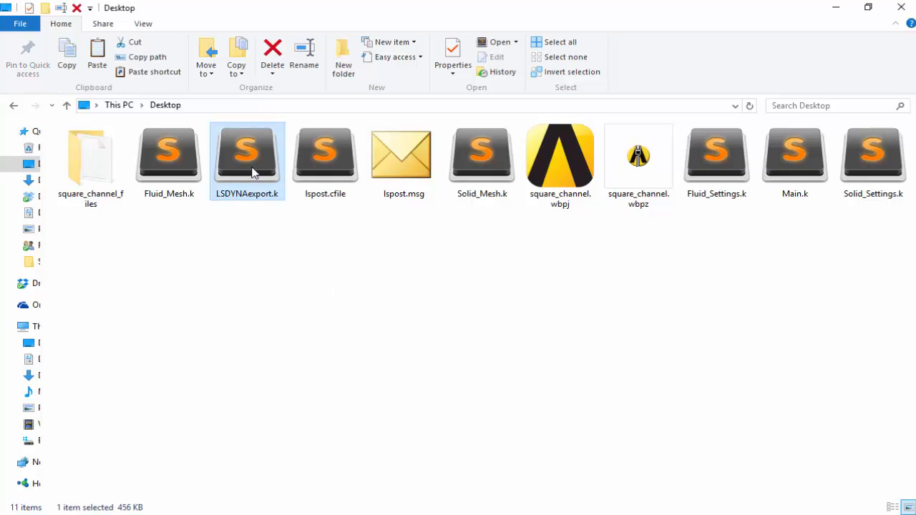
pyautogui.moveTo(203, 217)
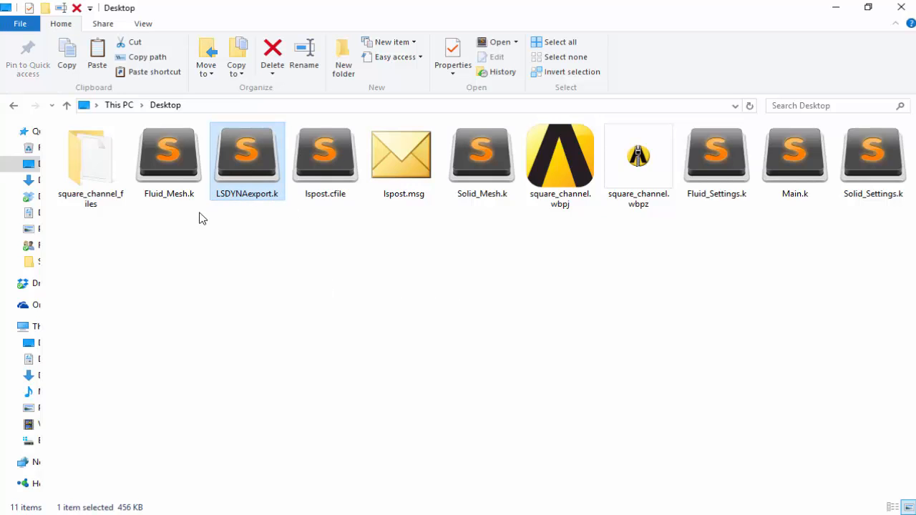
pyautogui.click(169, 150)
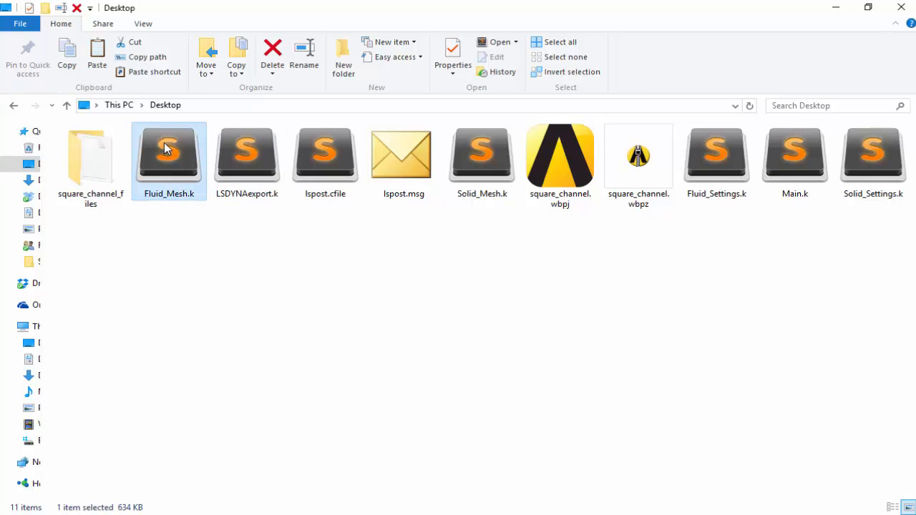
pyautogui.moveTo(829, 229)
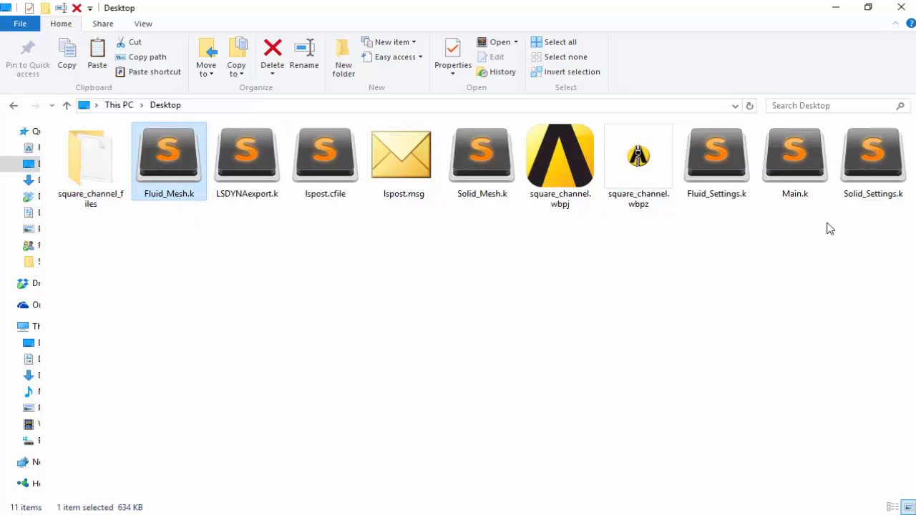
pyautogui.click(481, 152)
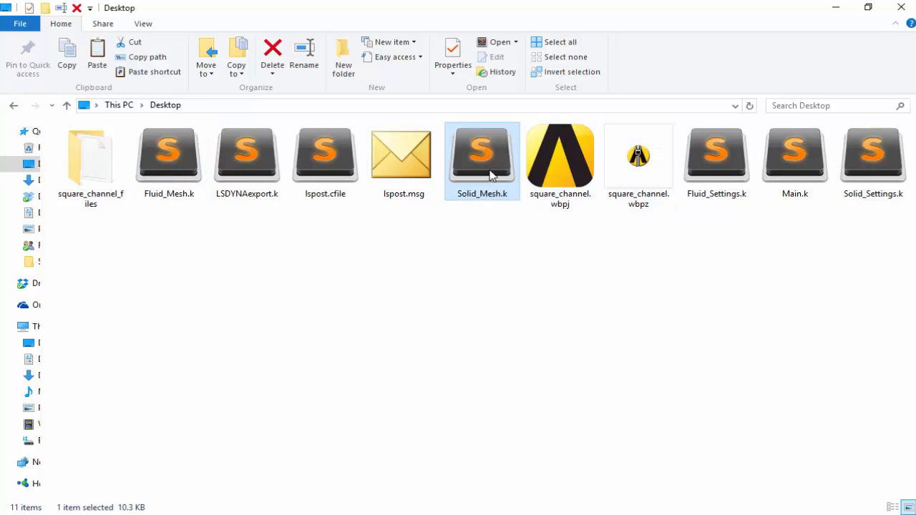
pyautogui.moveTo(725, 235)
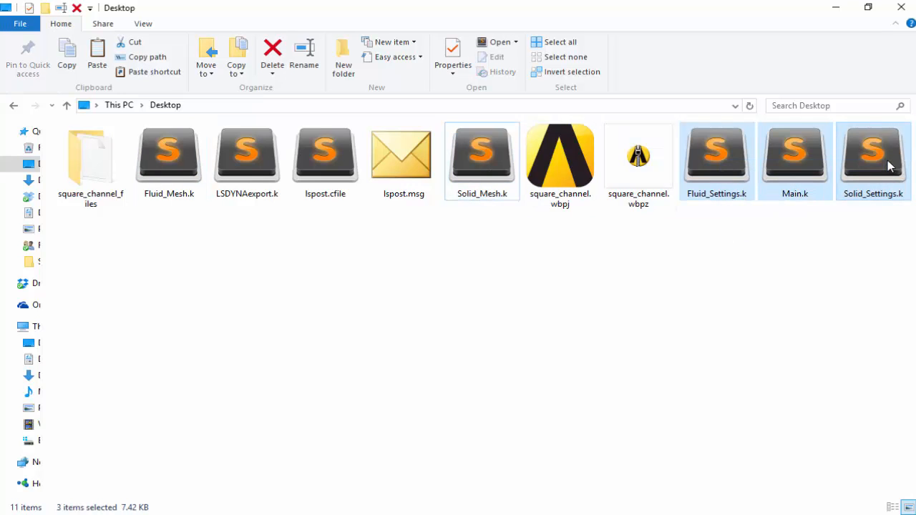
pyautogui.moveTo(879, 202)
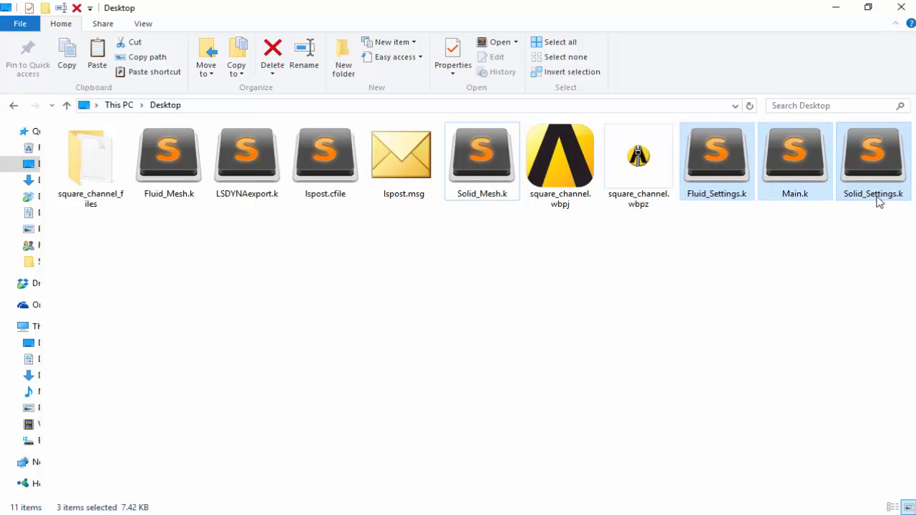
pyautogui.moveTo(713, 197)
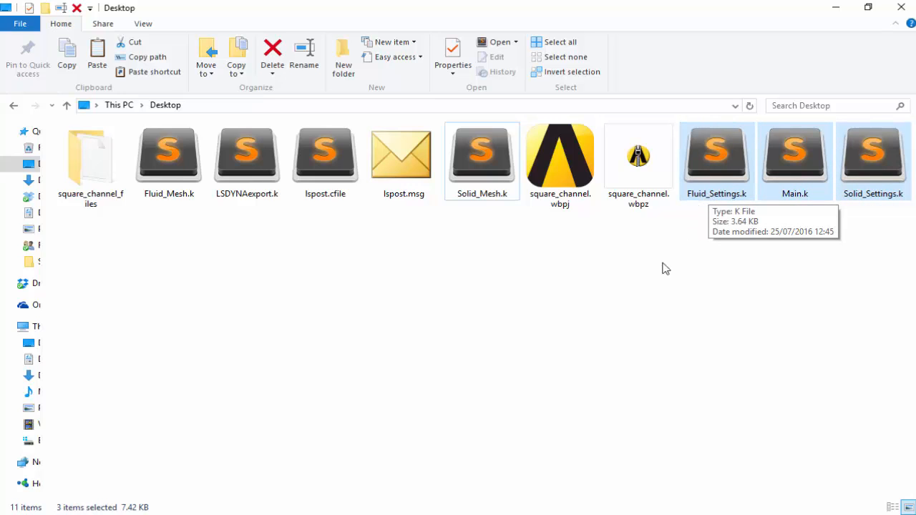
pyautogui.moveTo(603, 258)
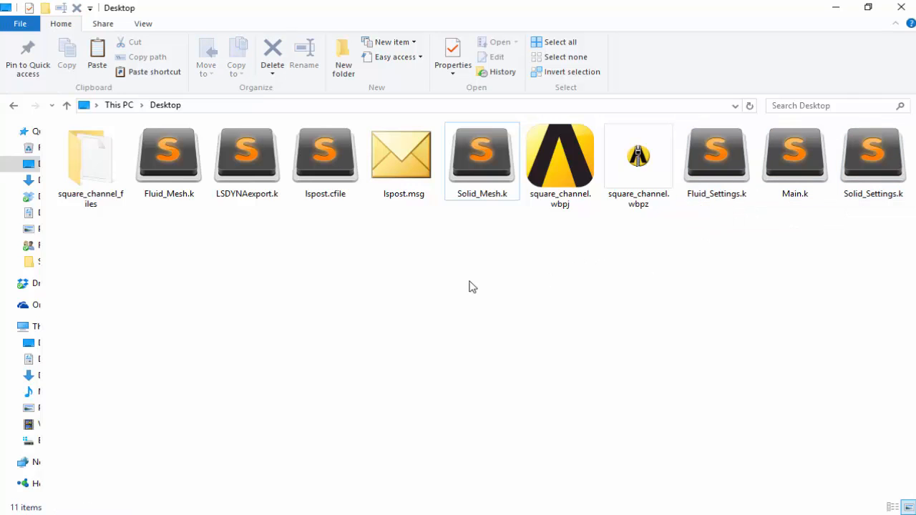
pyautogui.moveTo(490, 159)
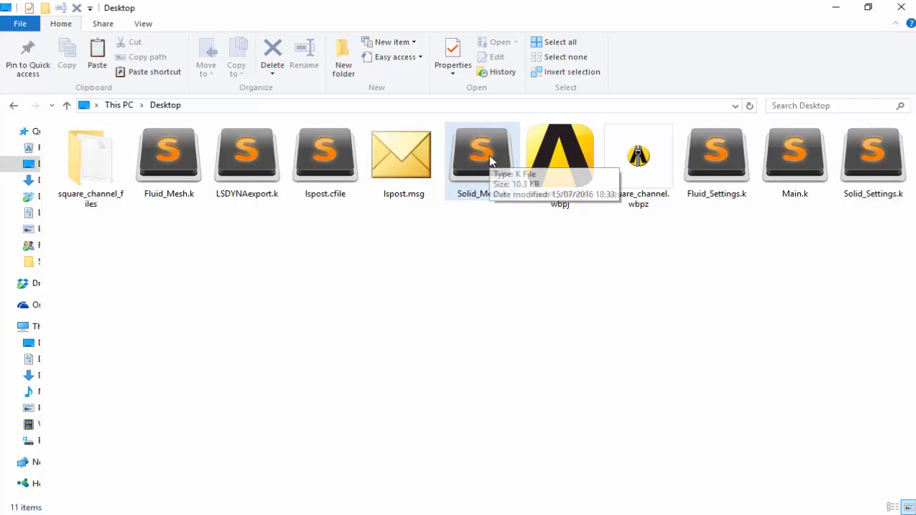
pyautogui.doubleClick(481, 150)
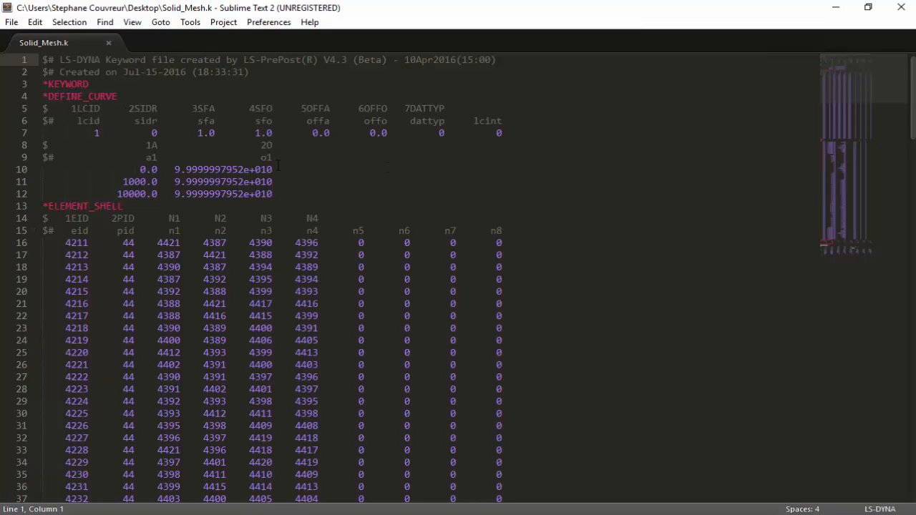
# Step: Scroll through Solid_Mesh.k's curve, shell element, node and boundary condition cards down to *END
pyautogui.scroll(-3)
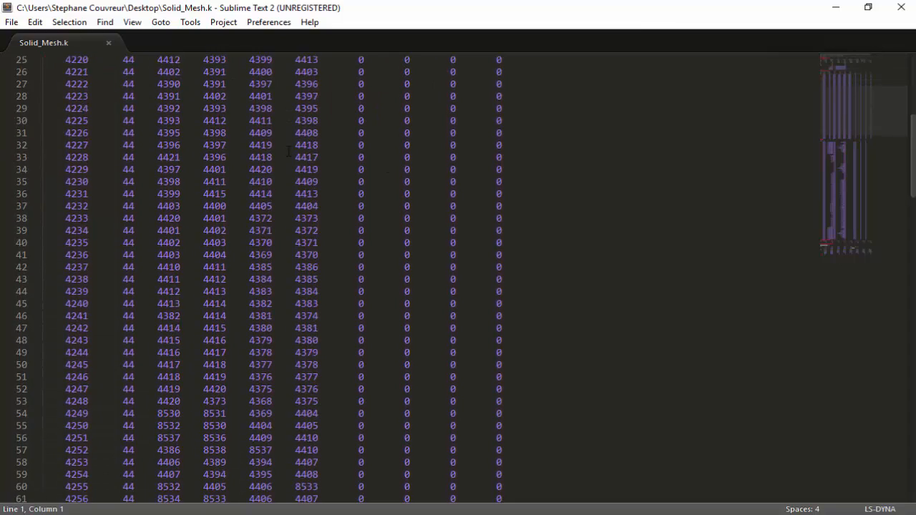
pyautogui.scroll(3)
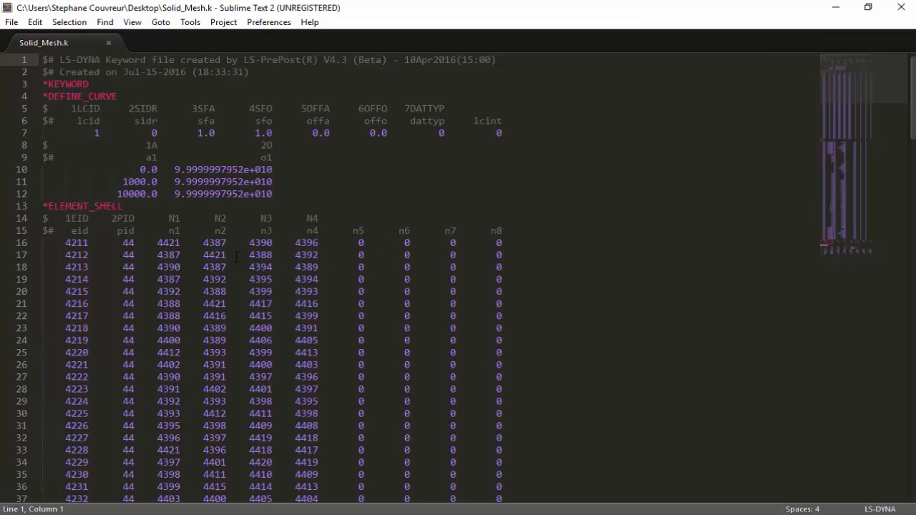
pyautogui.scroll(-3)
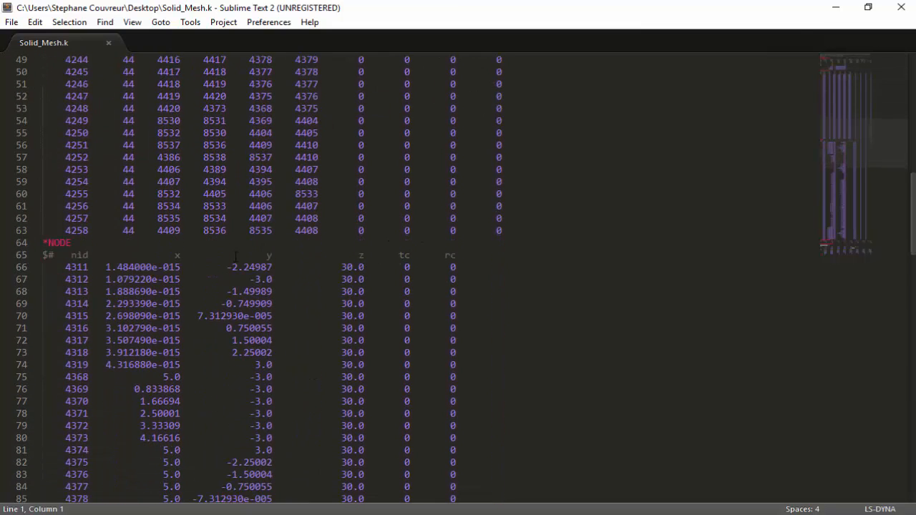
pyautogui.scroll(-3)
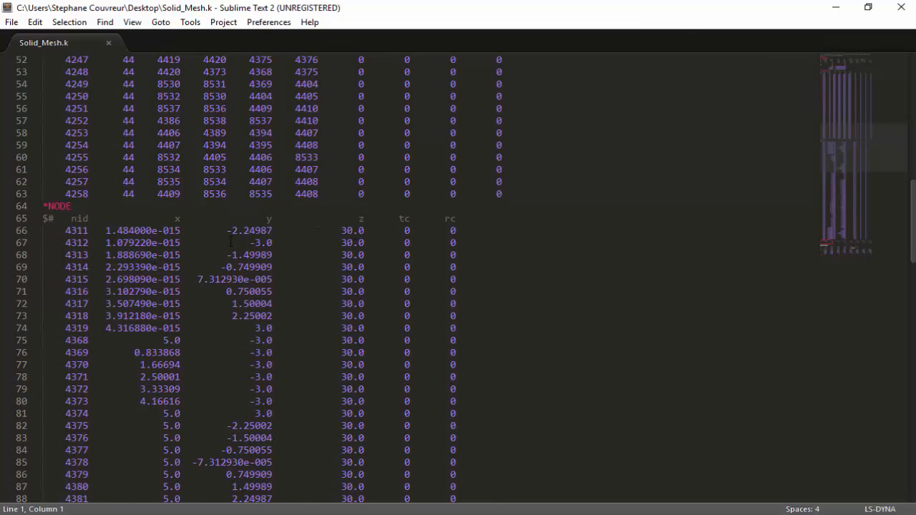
pyautogui.scroll(-3)
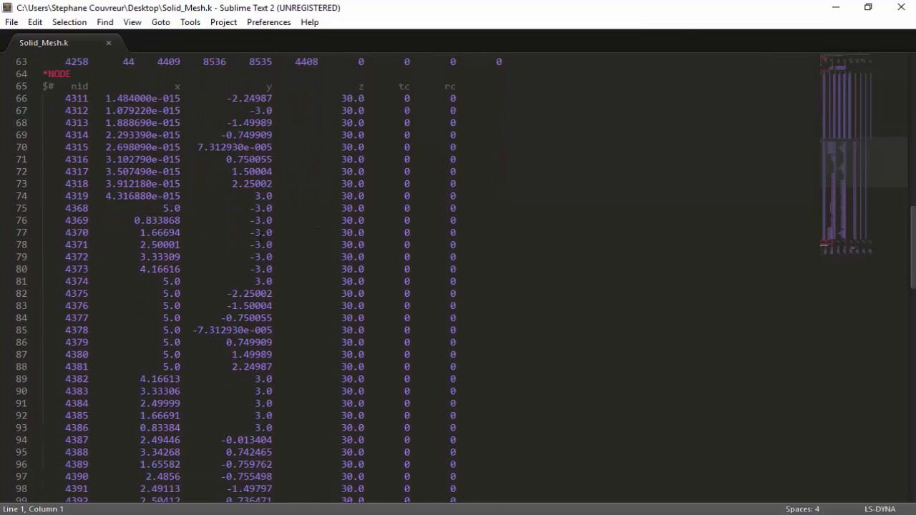
pyautogui.scroll(-3)
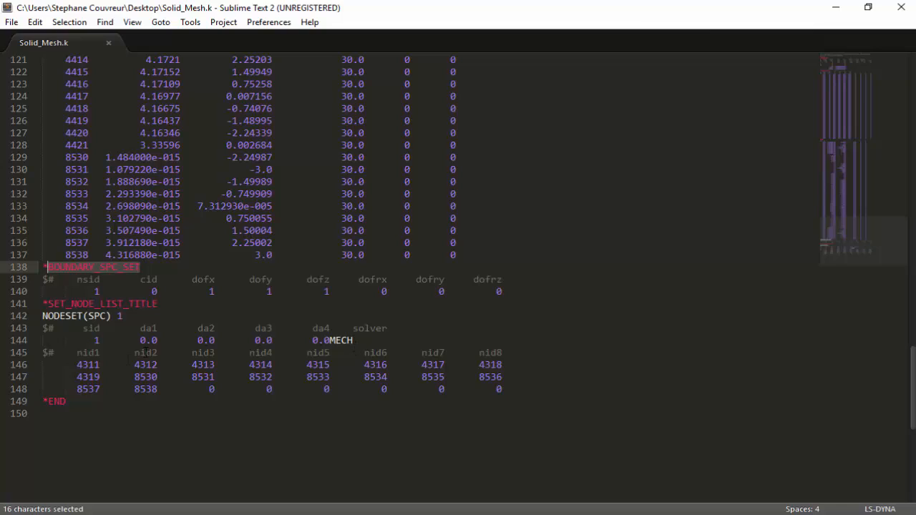
pyautogui.moveTo(469, 373)
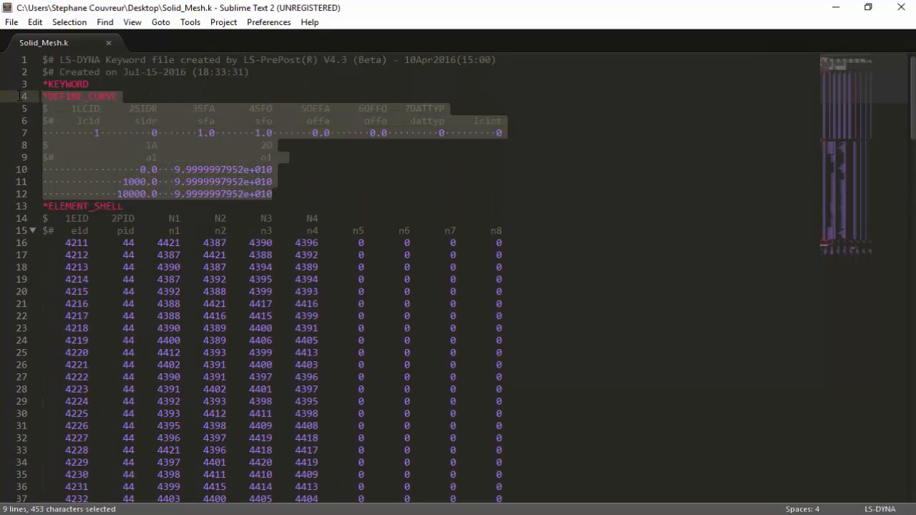
# Step: Delete the DEFINE_CURVE block from Solid_Mesh.k, save it, and open Fluid_Mesh.k from the Desktop
pyautogui.press('Delete')
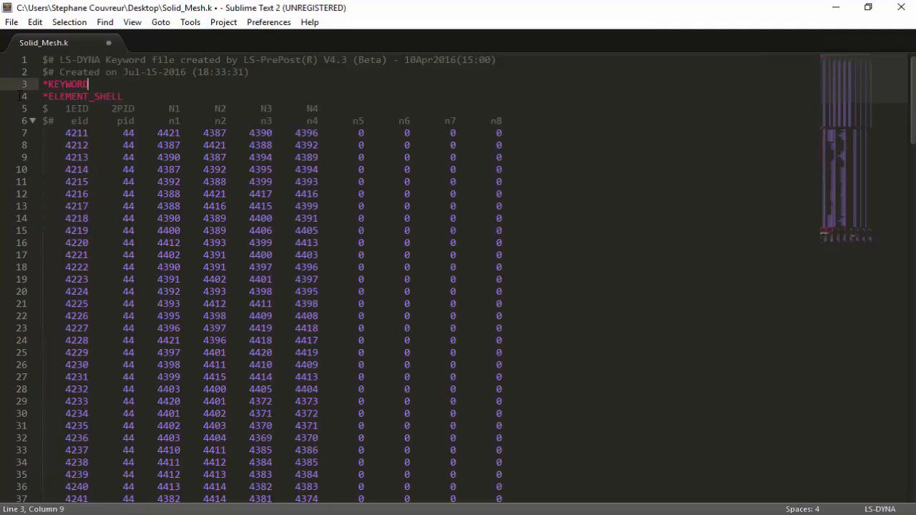
pyautogui.press('ctrl+s')
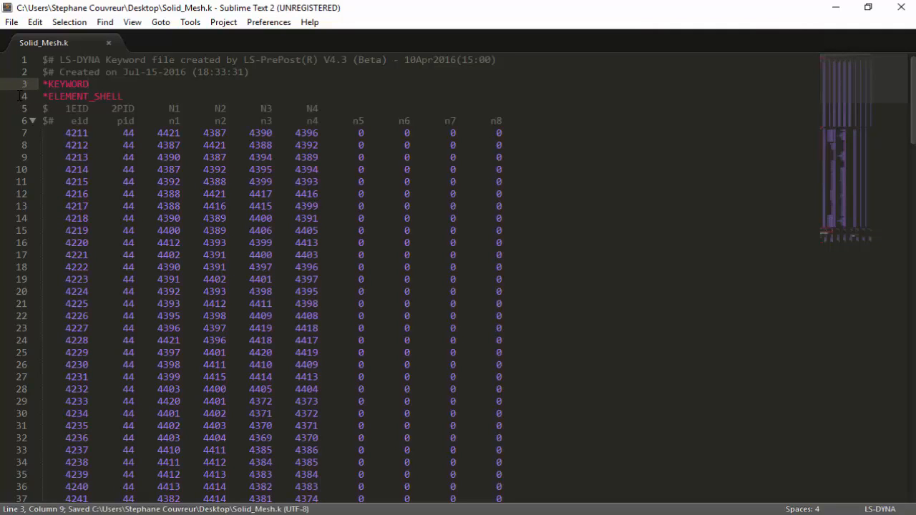
pyautogui.click(9, 27)
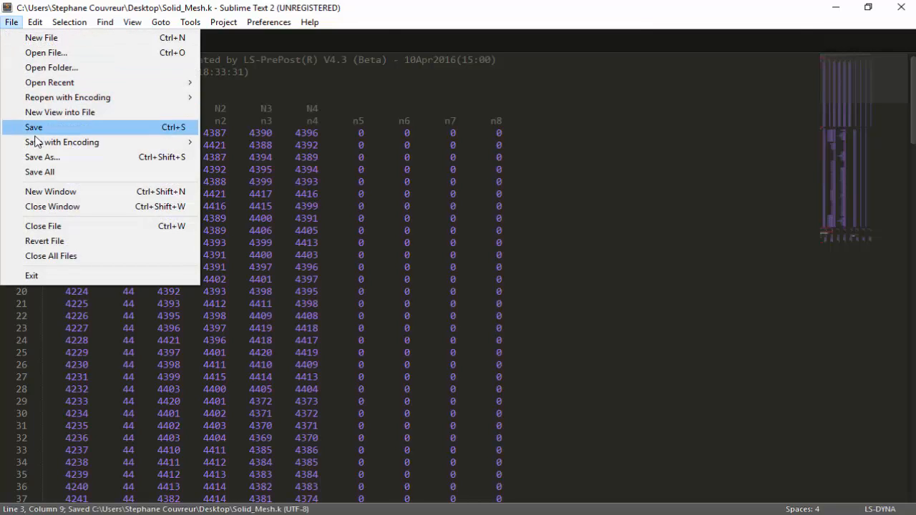
pyautogui.click(34, 126)
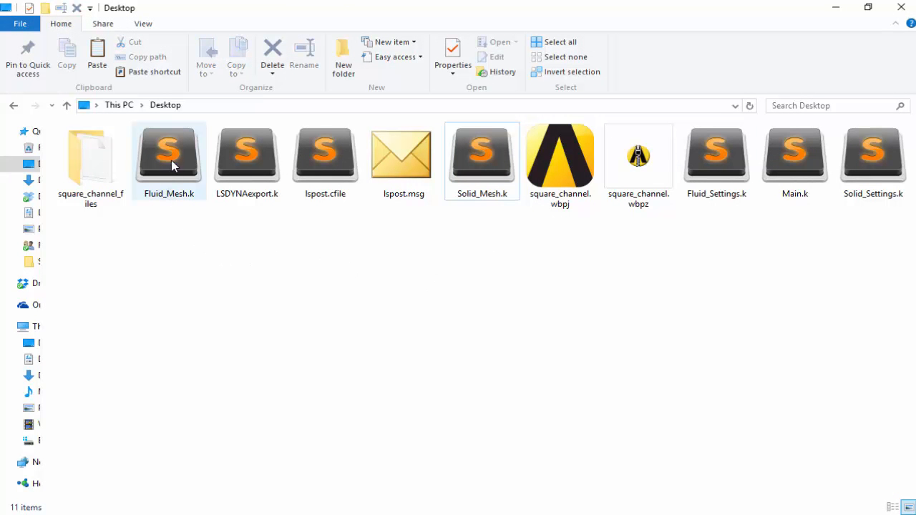
pyautogui.doubleClick(169, 151)
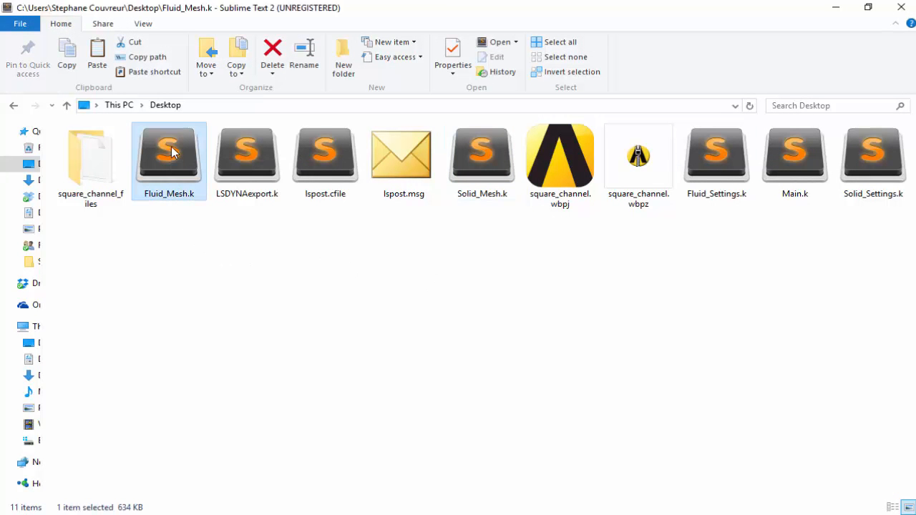
pyautogui.doubleClick(169, 150)
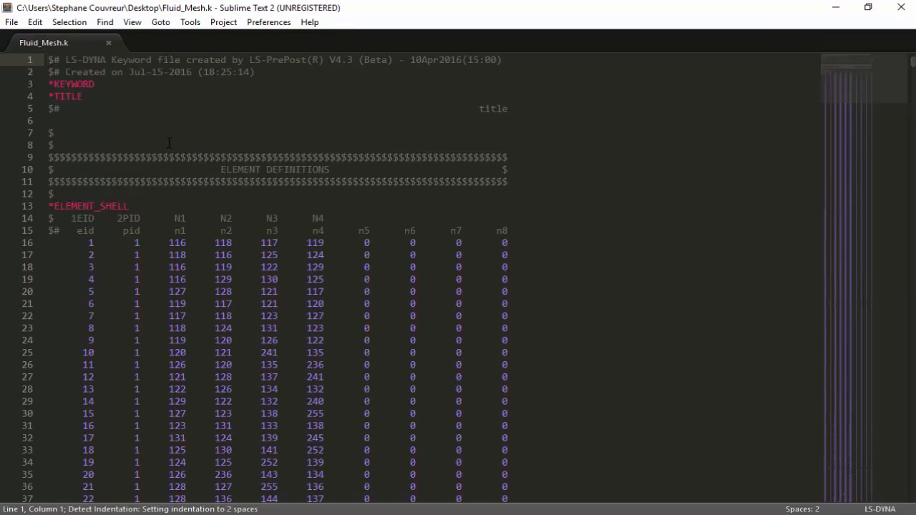
pyautogui.moveTo(811, 72)
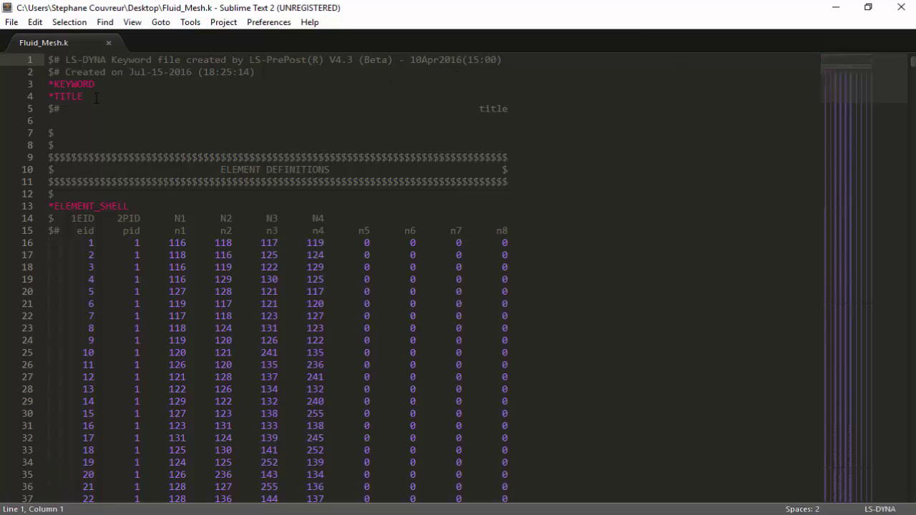
pyautogui.click(97, 206)
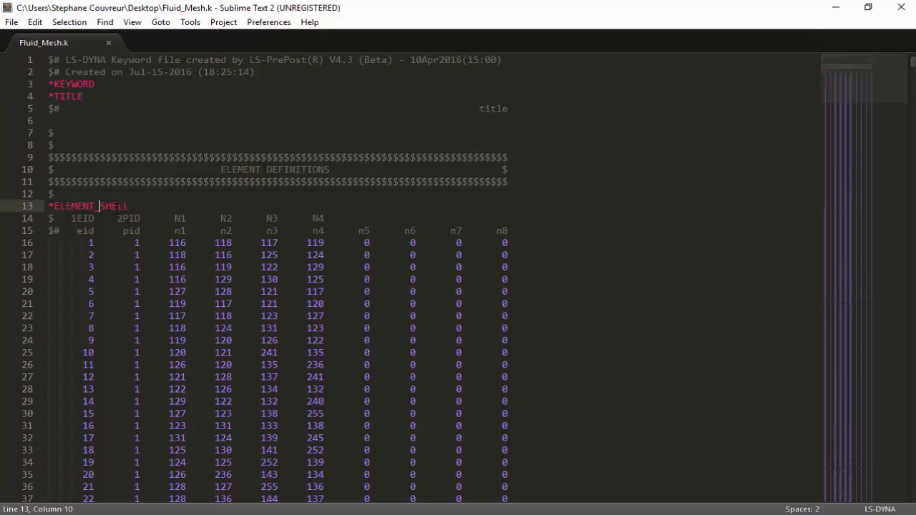
pyautogui.scroll(-3)
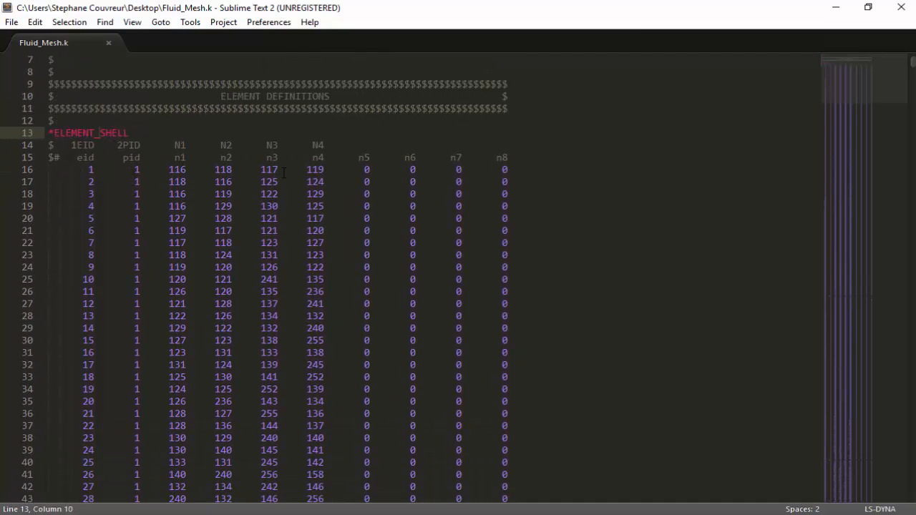
pyautogui.scroll(-3)
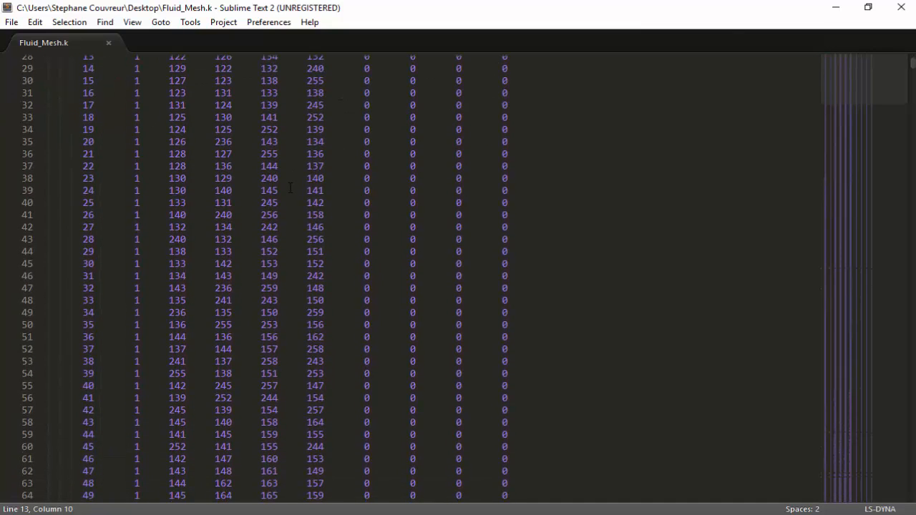
pyautogui.scroll(-3)
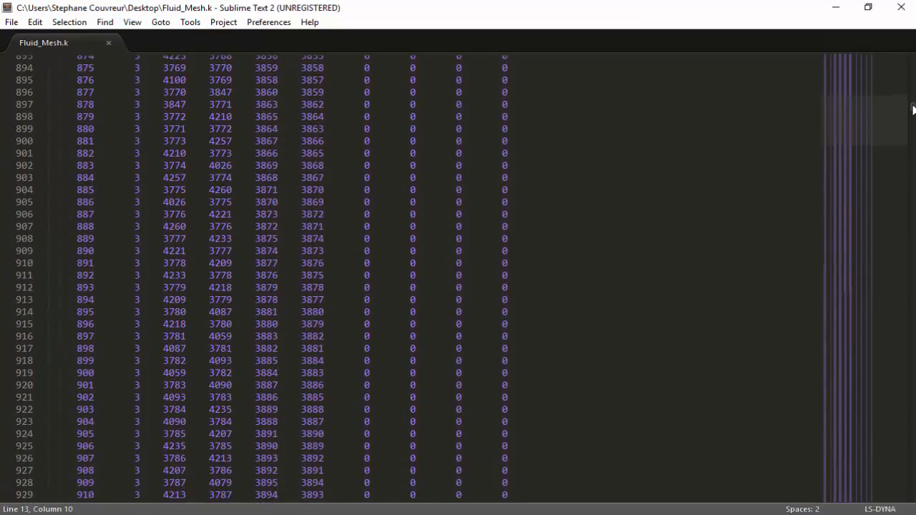
pyautogui.scroll(-3)
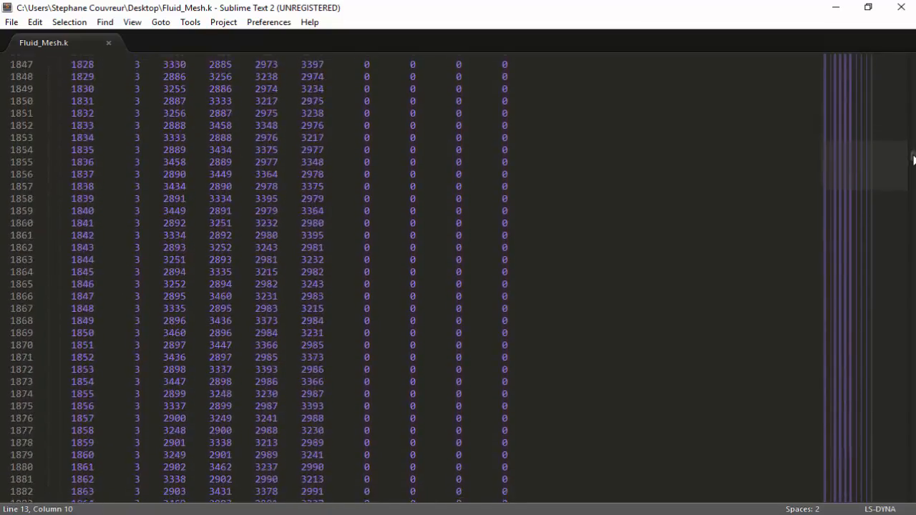
pyautogui.scroll(-3)
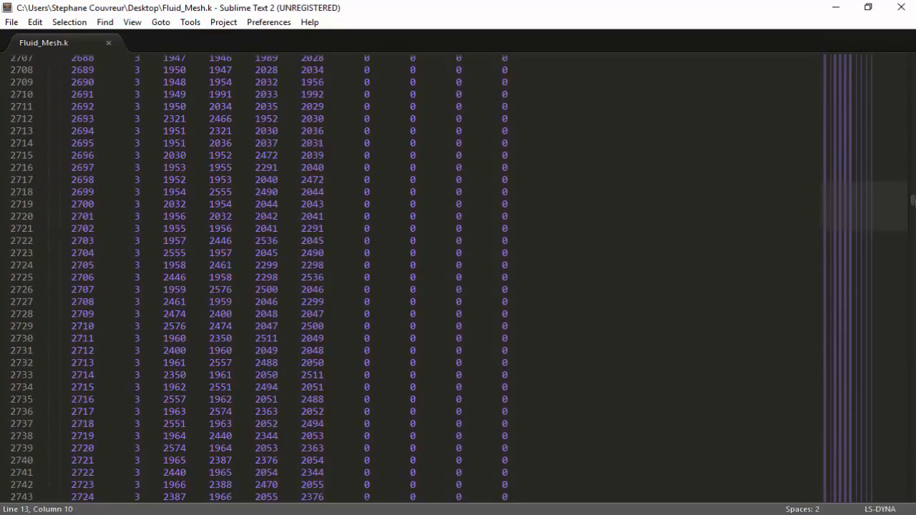
pyautogui.scroll(-3)
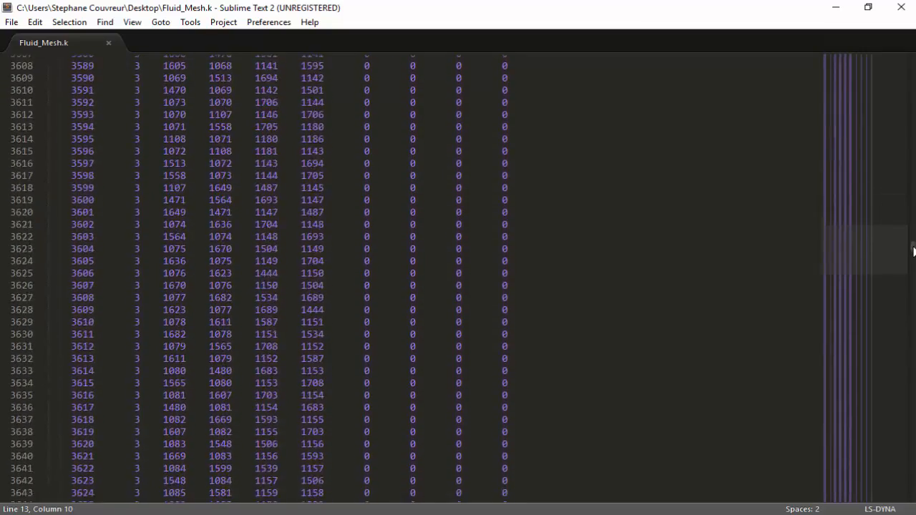
pyautogui.scroll(-3)
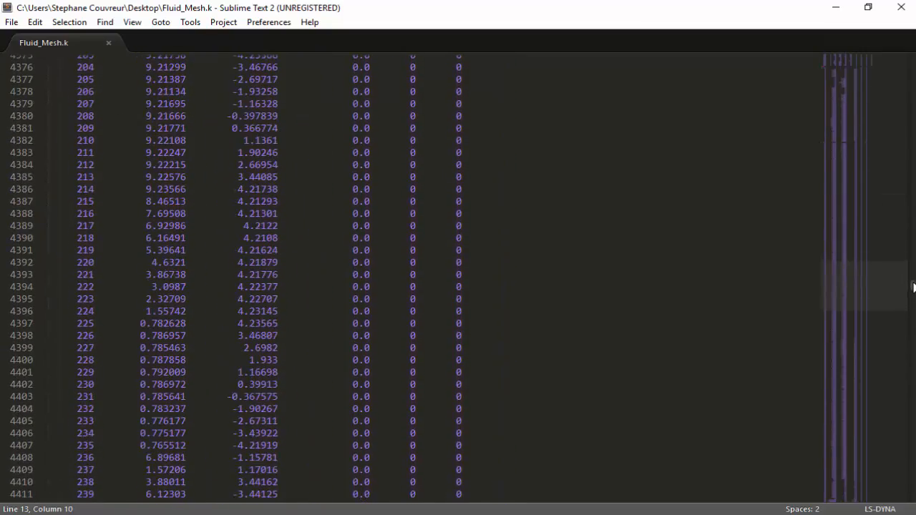
pyautogui.scroll(-3)
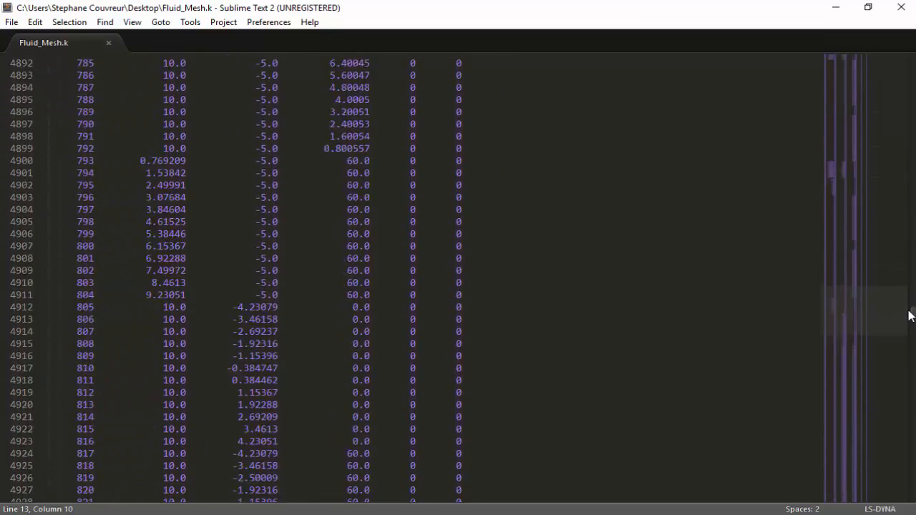
pyautogui.scroll(-3)
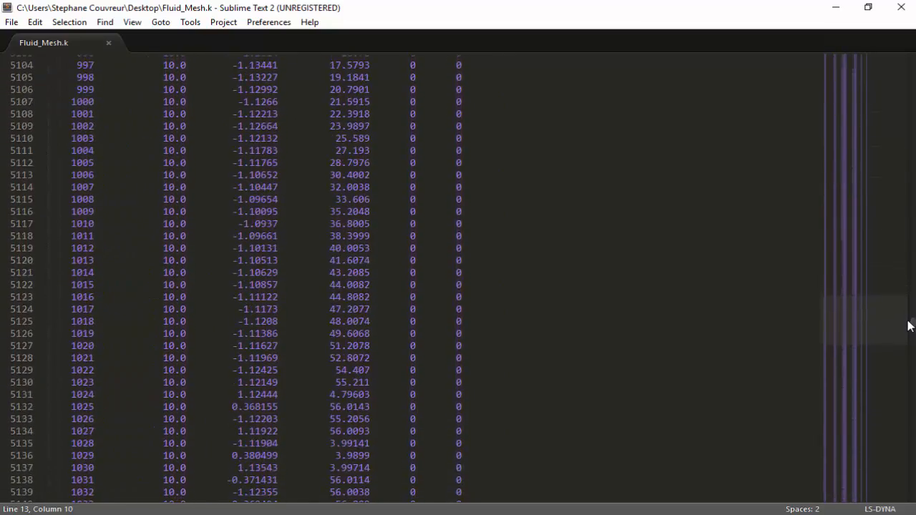
pyautogui.scroll(-3)
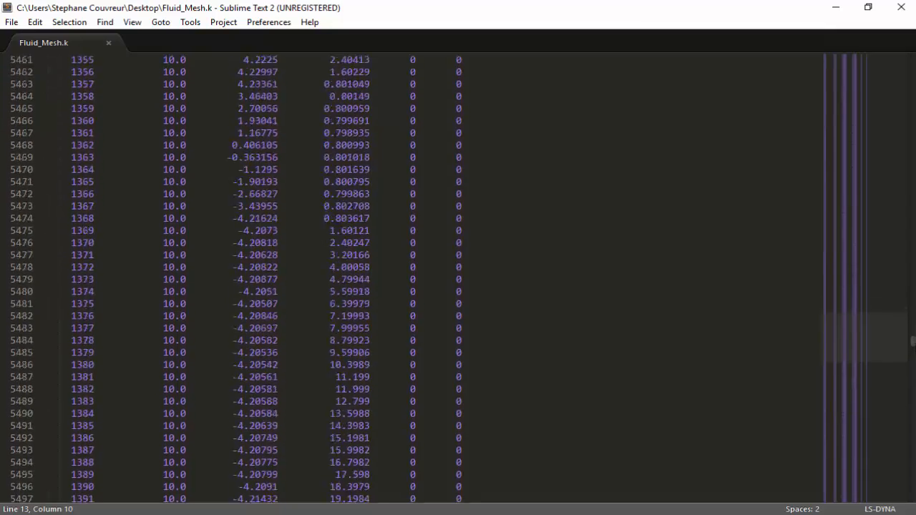
pyautogui.scroll(-3)
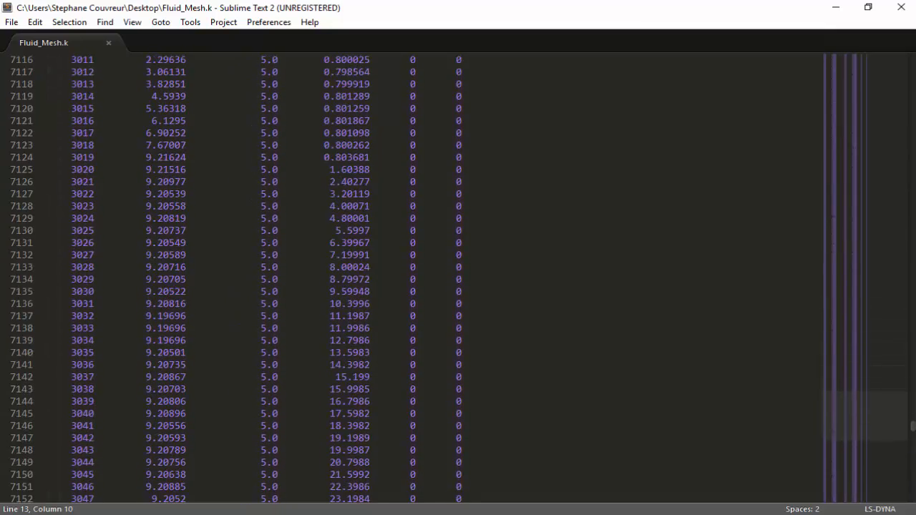
pyautogui.scroll(-3)
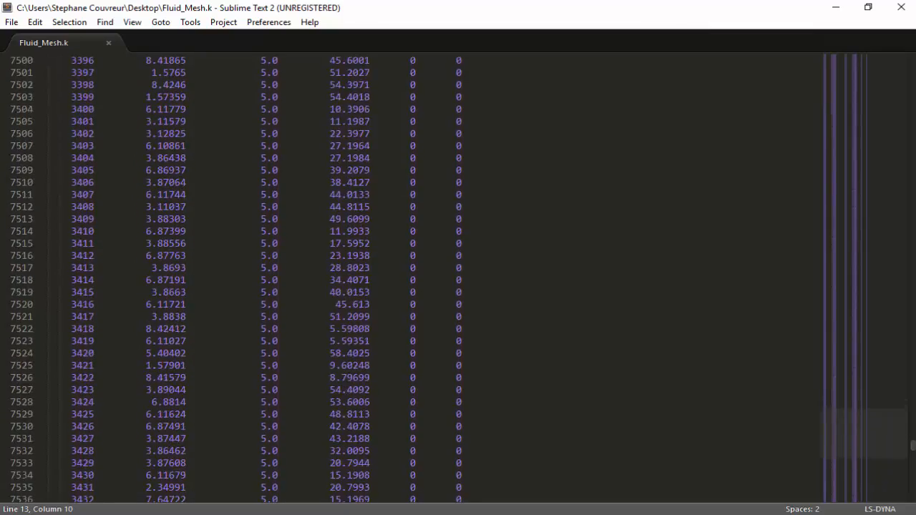
pyautogui.scroll(-3)
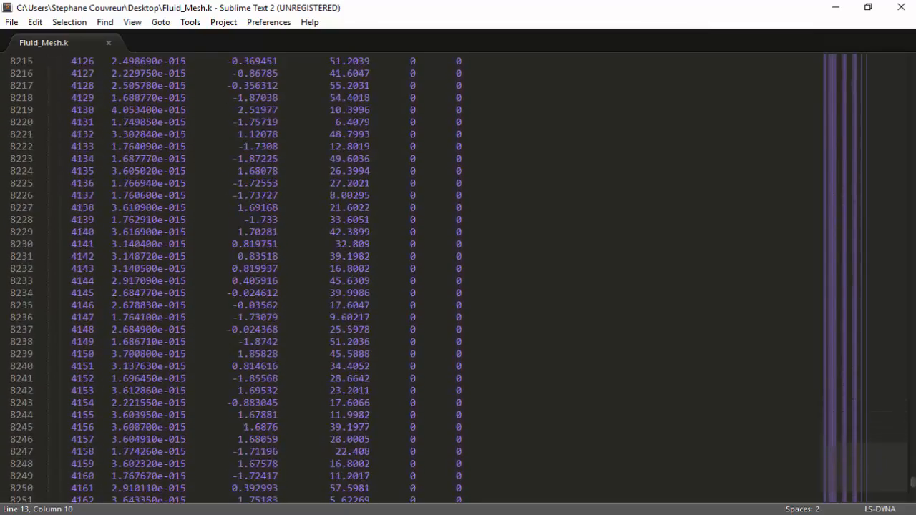
pyautogui.scroll(-3)
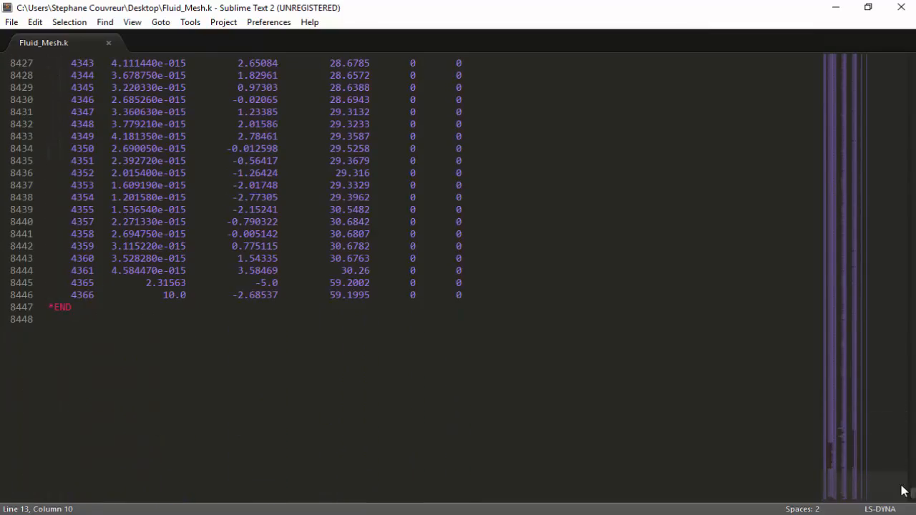
pyautogui.click(68, 308)
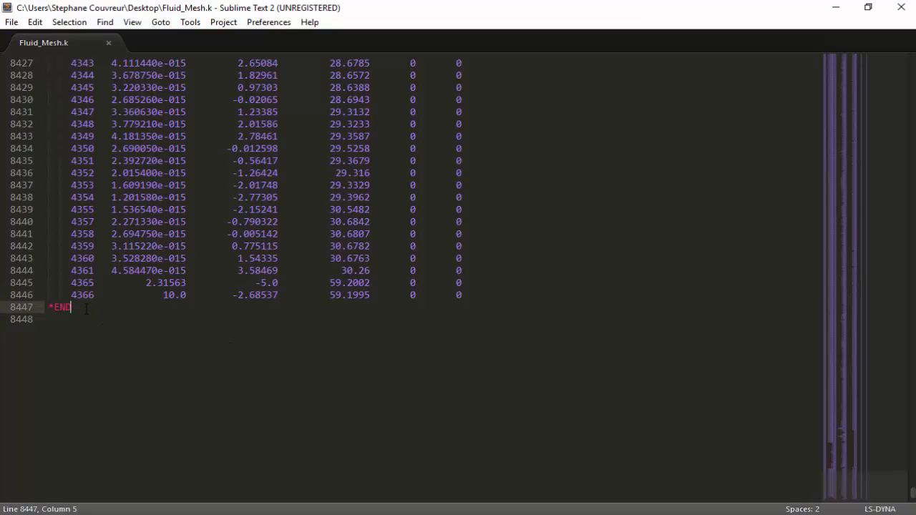
pyautogui.doubleClick(59, 309)
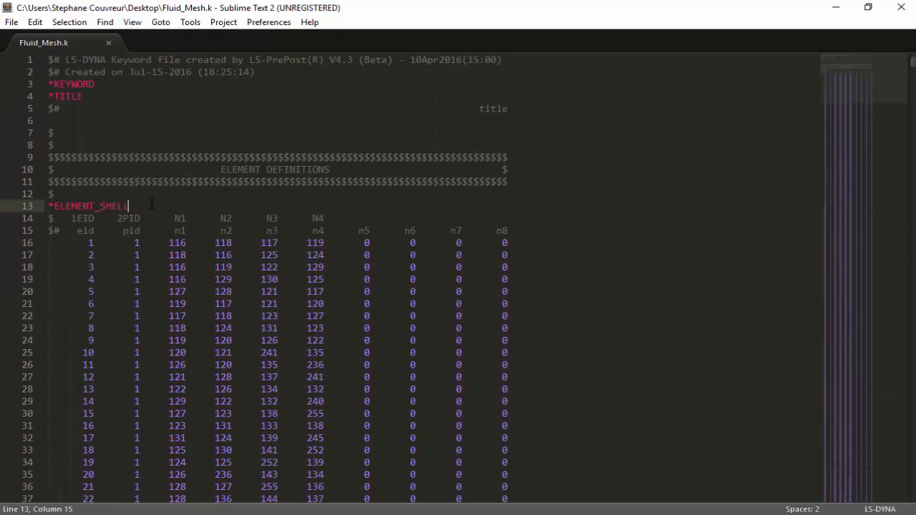
pyautogui.doubleClick(85, 206)
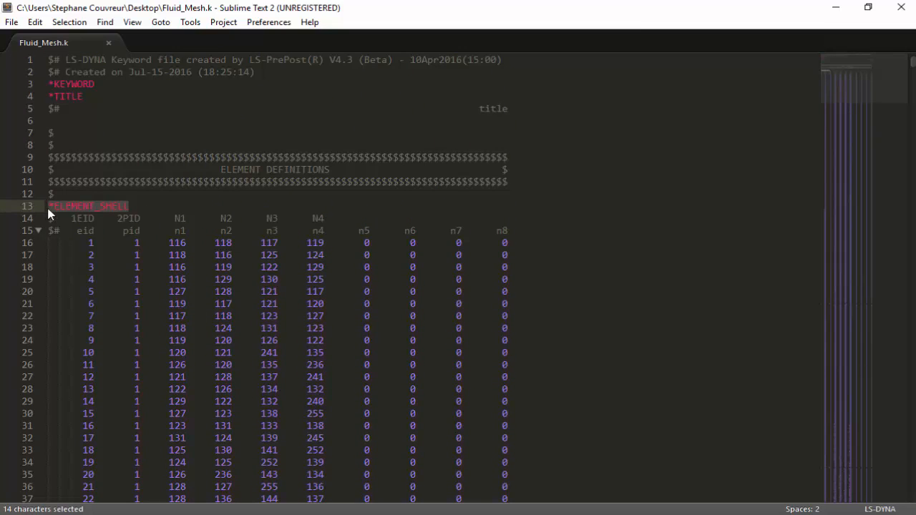
pyautogui.click(129, 206)
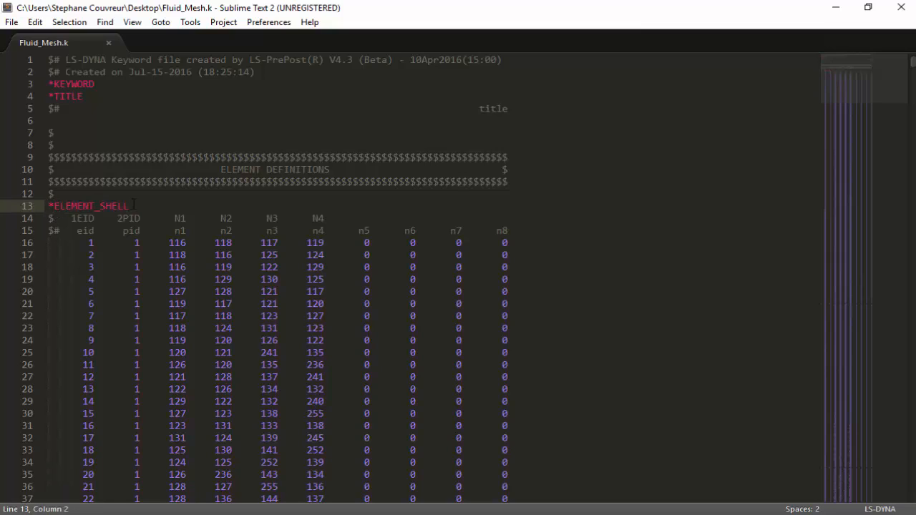
pyautogui.doubleClick(112, 207)
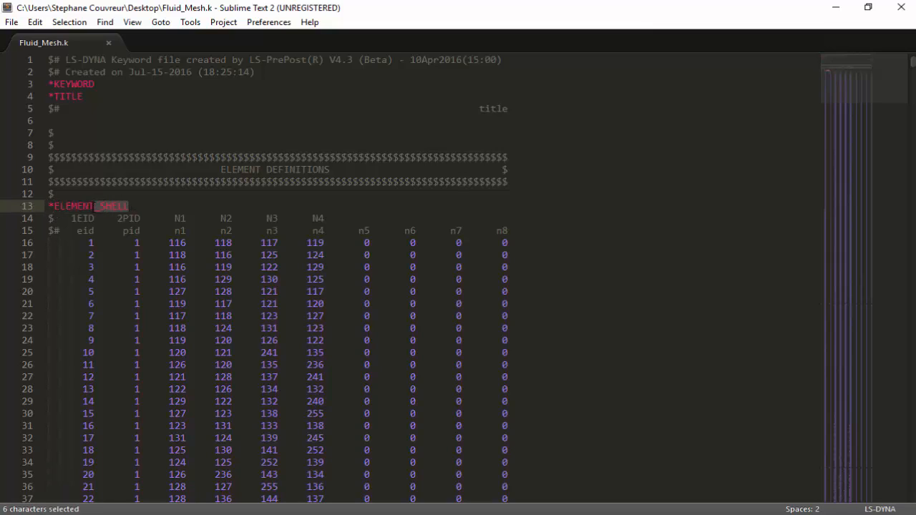
pyautogui.press('Delete')
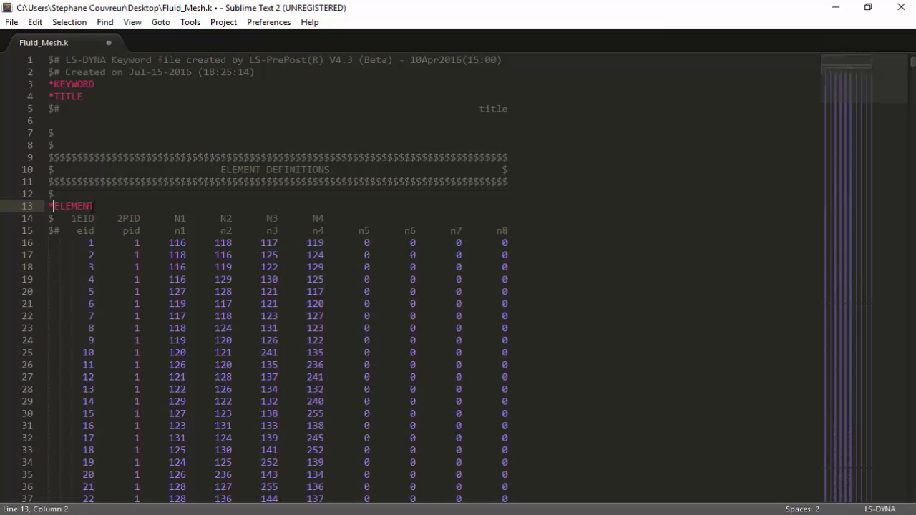
pyautogui.write('MESH')
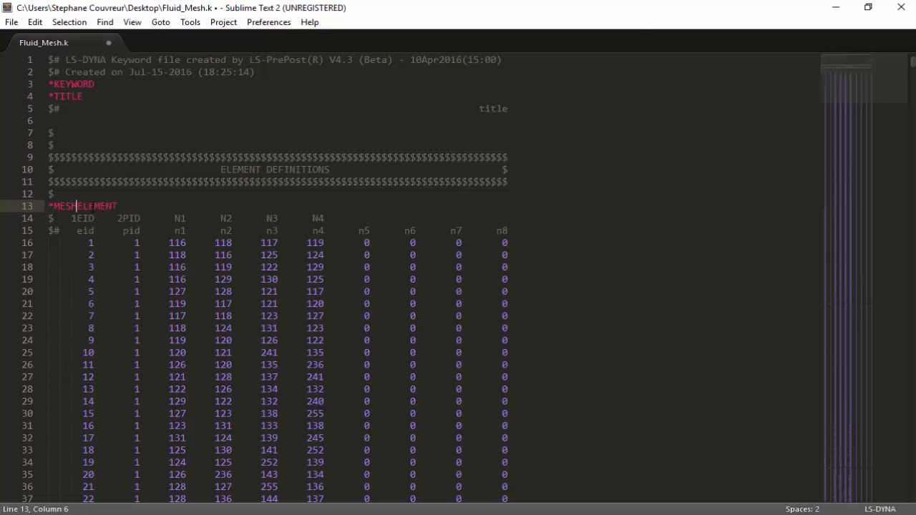
pyautogui.write('_SURFACE')
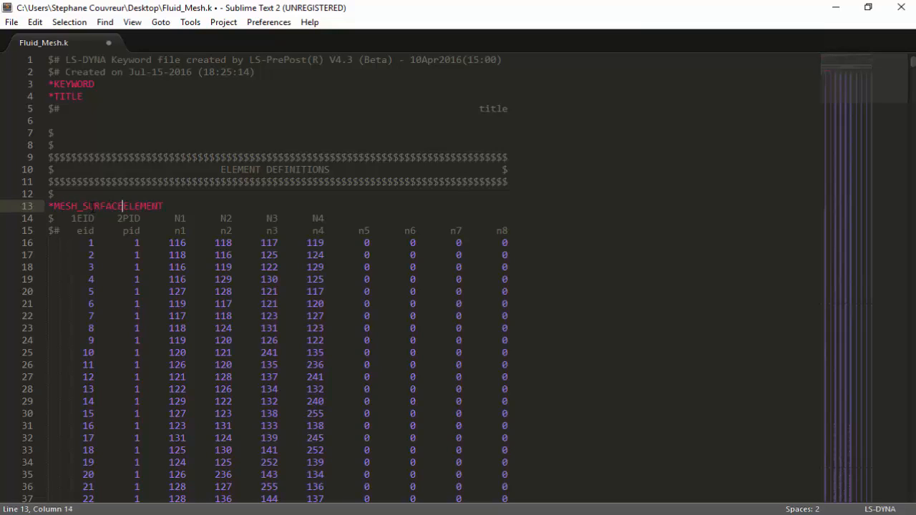
pyautogui.write('_')
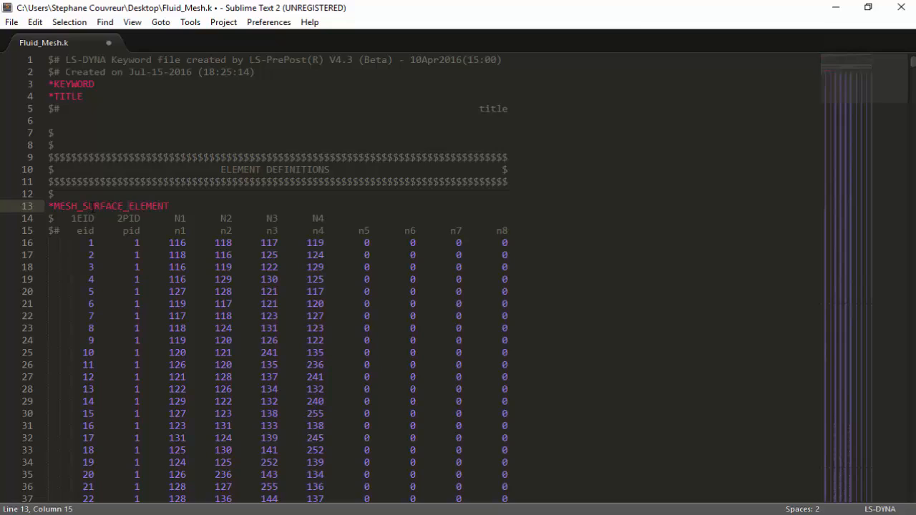
pyautogui.moveTo(93, 207); pyautogui.dragTo(169, 206)
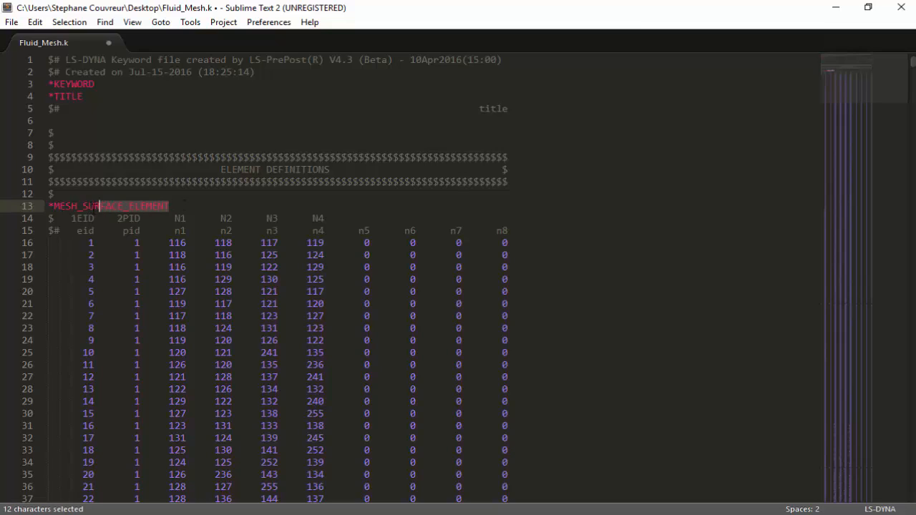
pyautogui.tripleClick(108, 207)
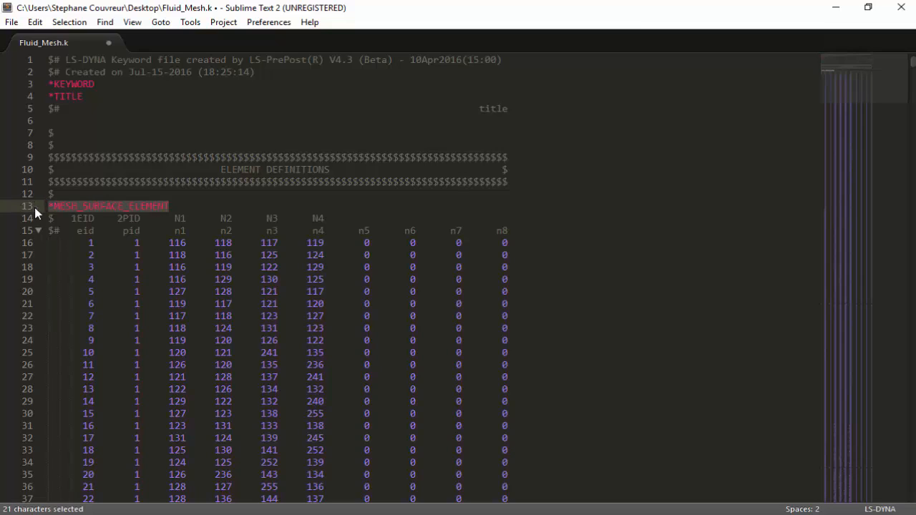
pyautogui.moveTo(180, 209)
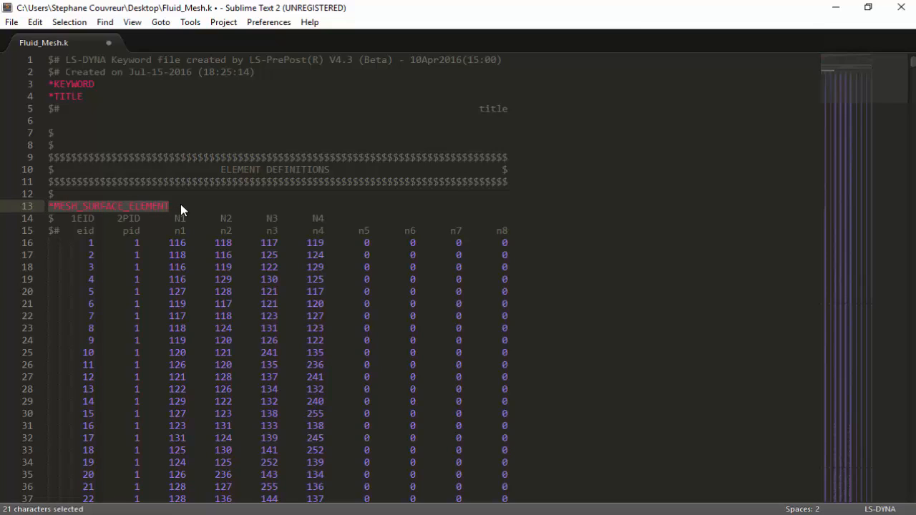
pyautogui.click(169, 206)
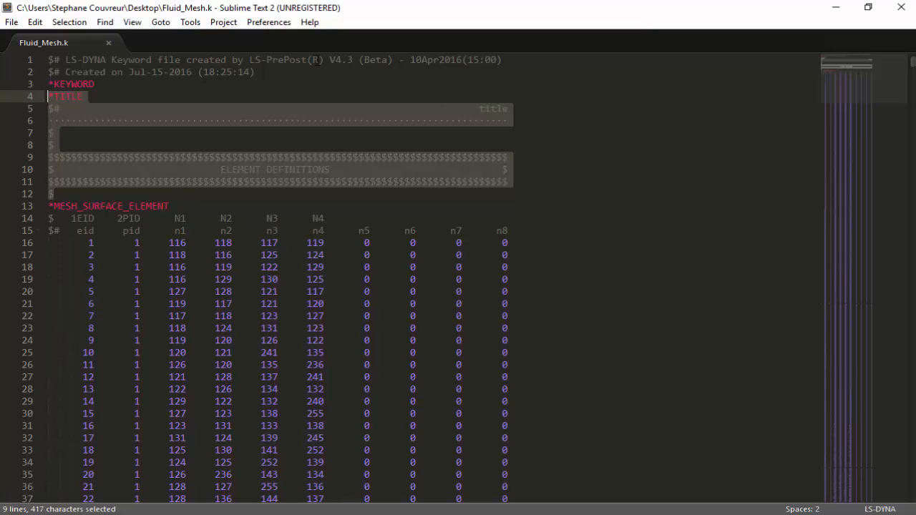
# Step: Delete the selected title and header comment lines from Fluid_Mesh.k and save the file
pyautogui.press('Delete')
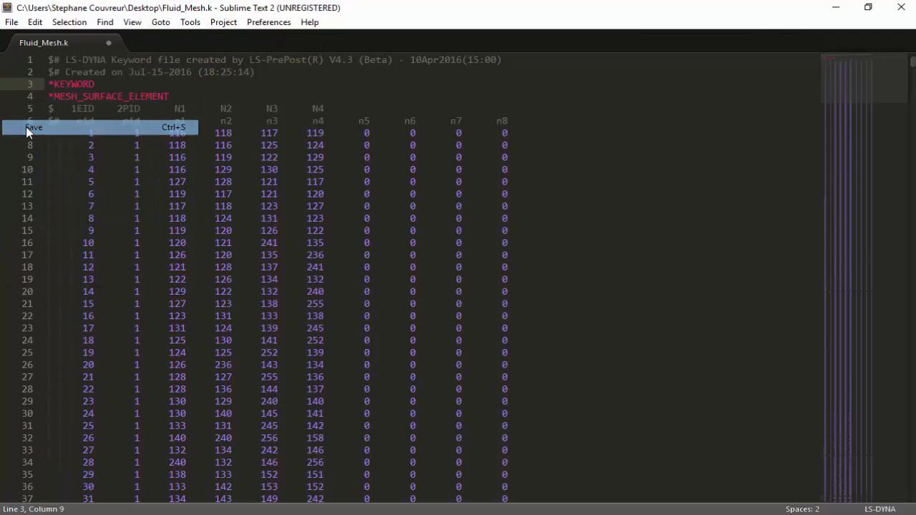
pyautogui.click(26, 128)
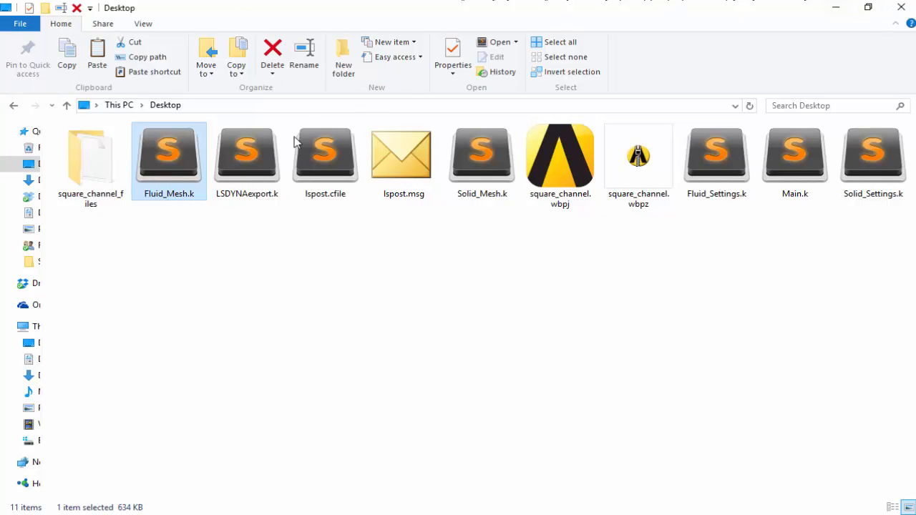
pyautogui.moveTo(574, 308)
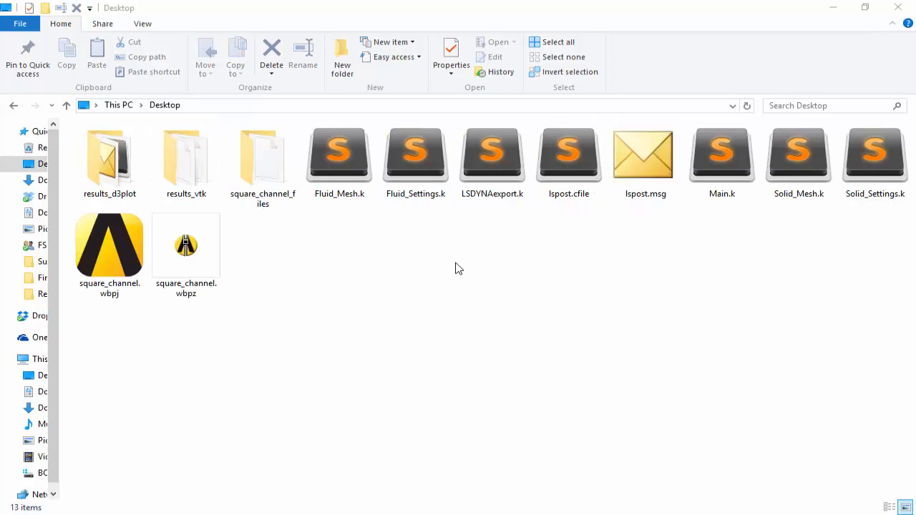
pyautogui.moveTo(450, 256)
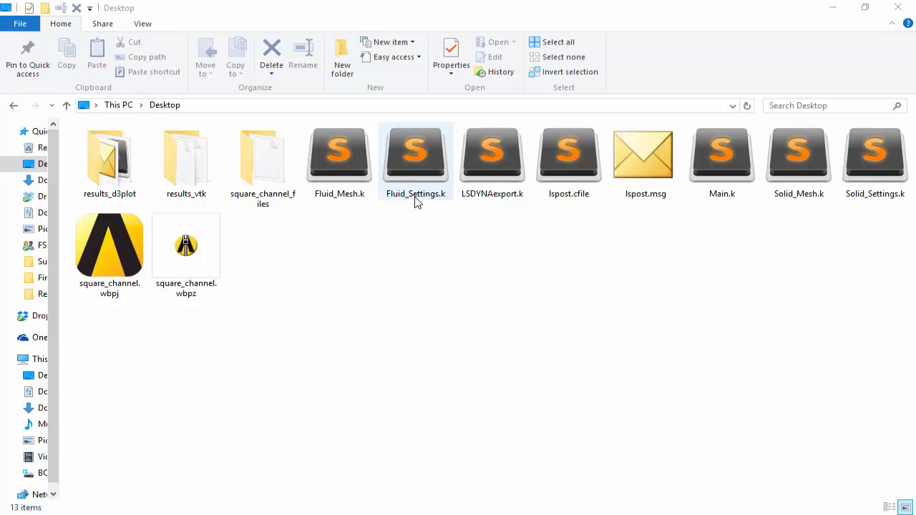
# Step: Select Main.k, Fluid_Settings.k and Solid_Settings.k together on the Desktop and open them in the editor
pyautogui.click(484, 236)
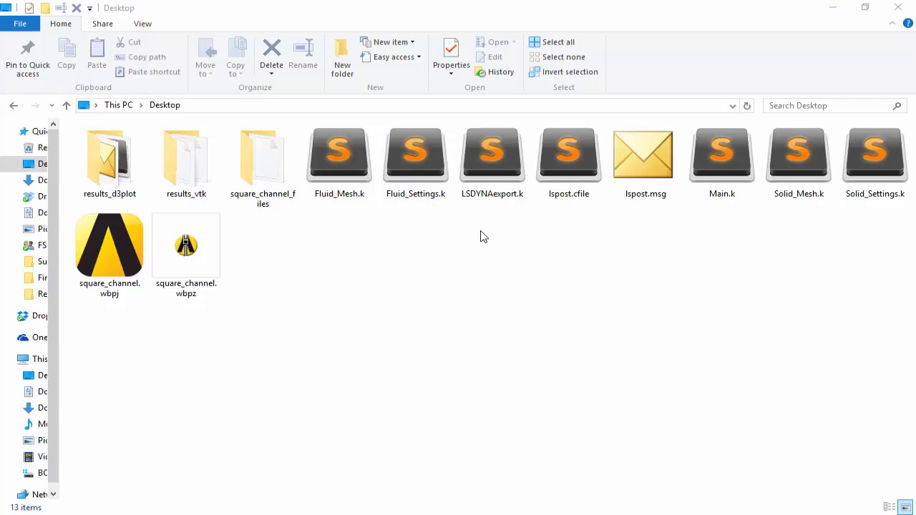
pyautogui.moveTo(791, 218)
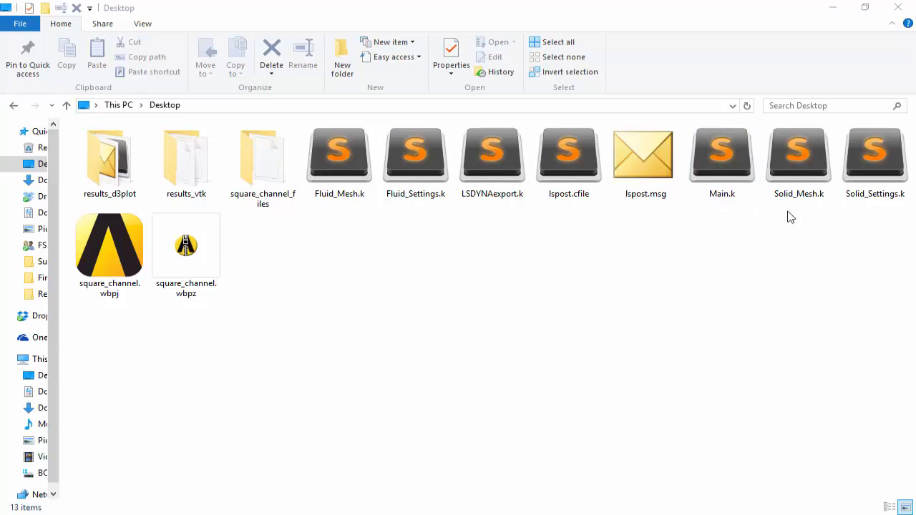
pyautogui.click(873, 155)
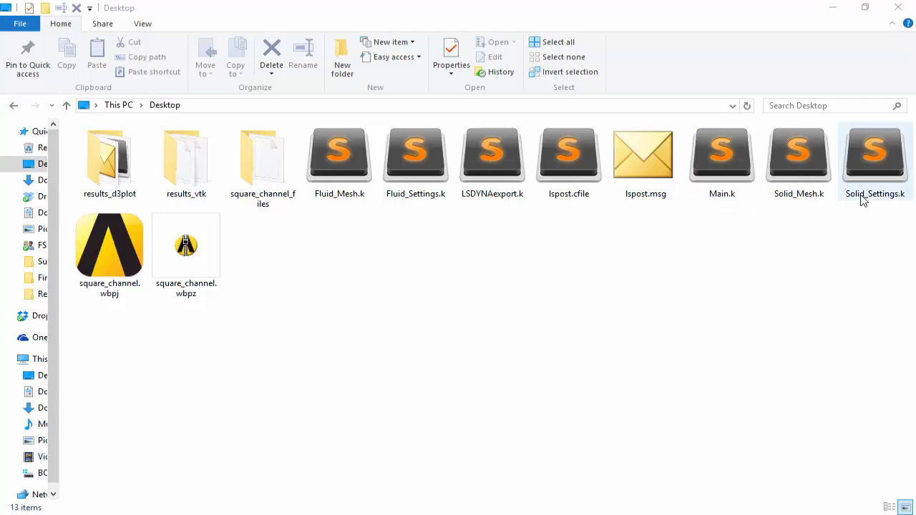
pyautogui.moveTo(881, 158)
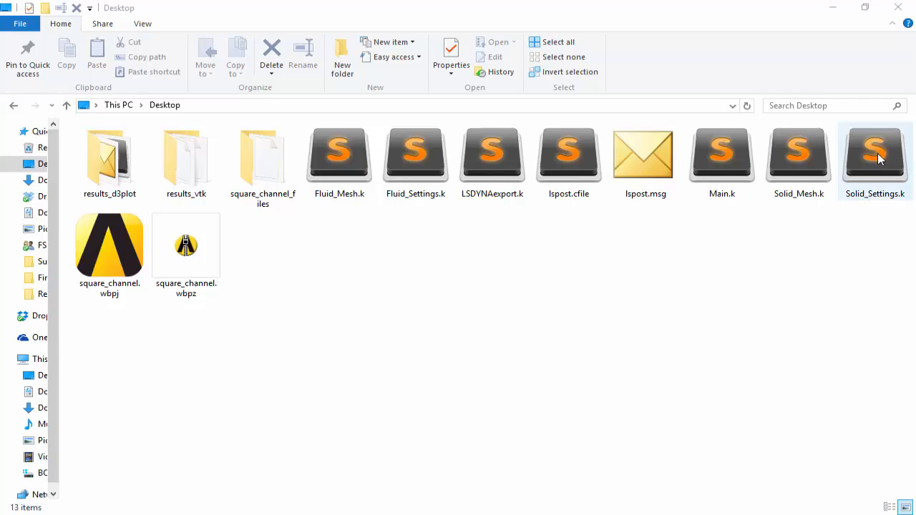
pyautogui.moveTo(879, 147)
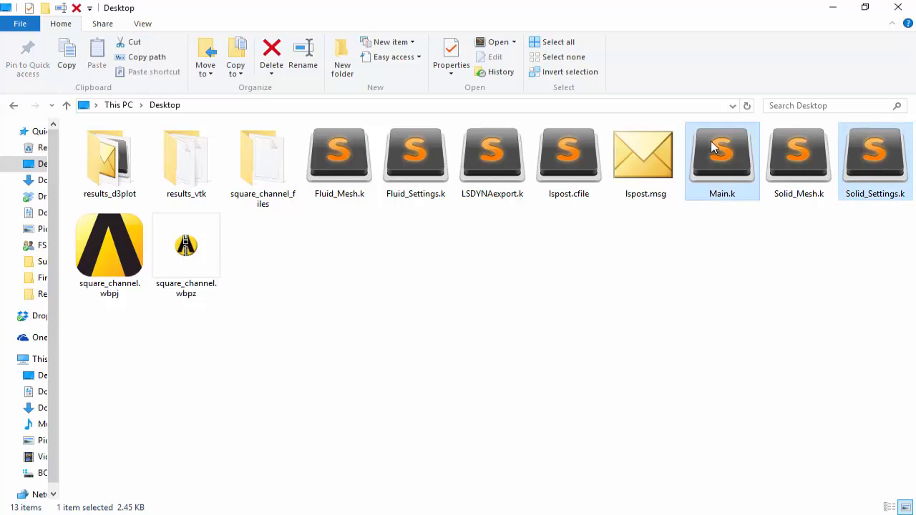
pyautogui.click(415, 152)
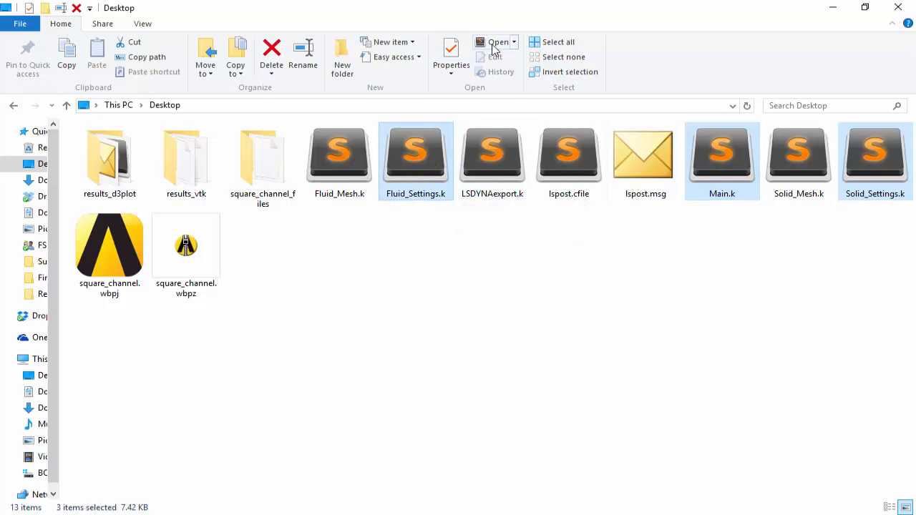
pyautogui.moveTo(498, 44)
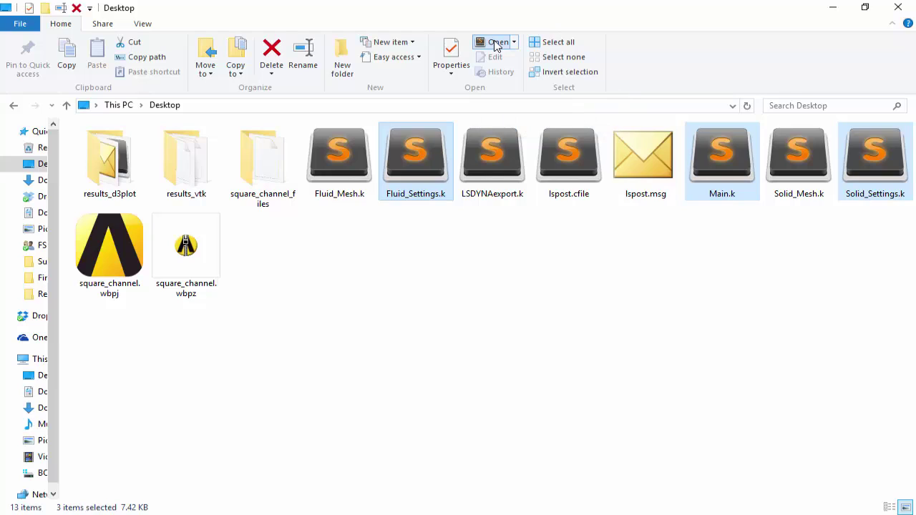
pyautogui.click(494, 41)
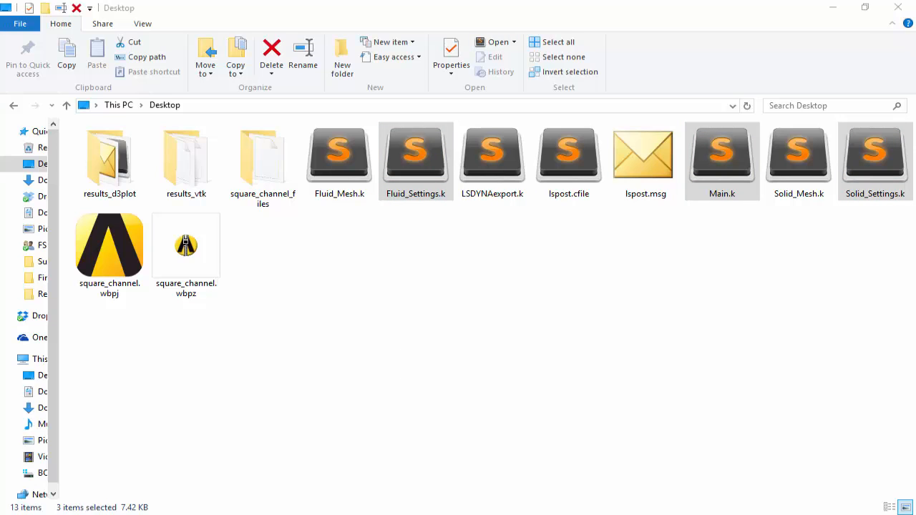
# Step: Maximise the Sublime Text window and switch to Main.k to show its units, title and parameter definitions
pyautogui.doubleClick(415, 150)
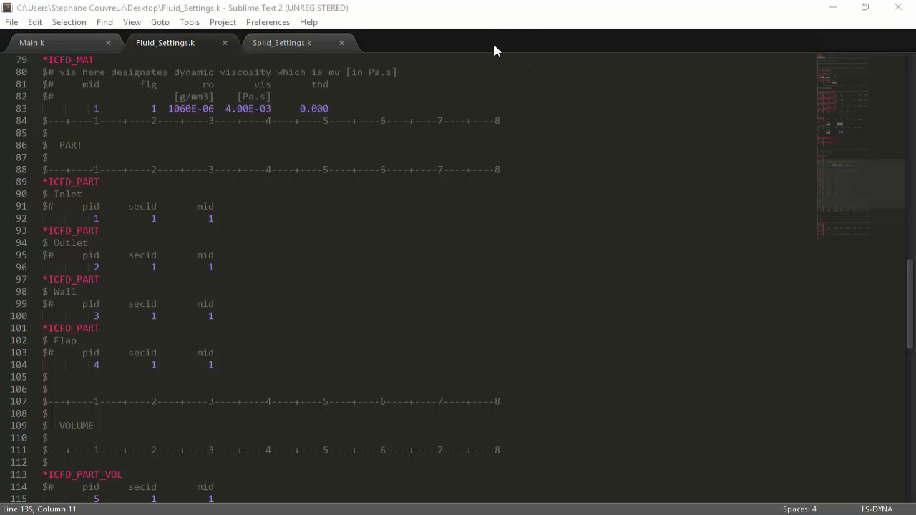
pyautogui.moveTo(404, 189)
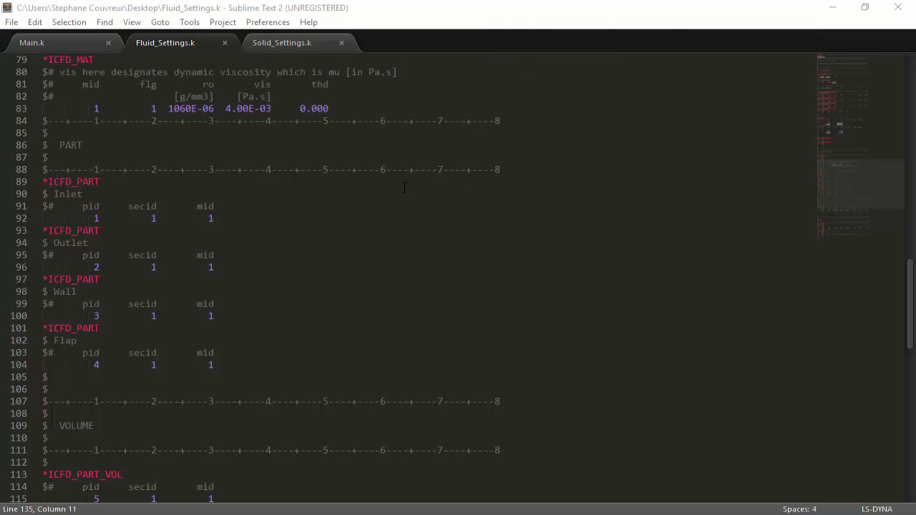
pyautogui.click(32, 44)
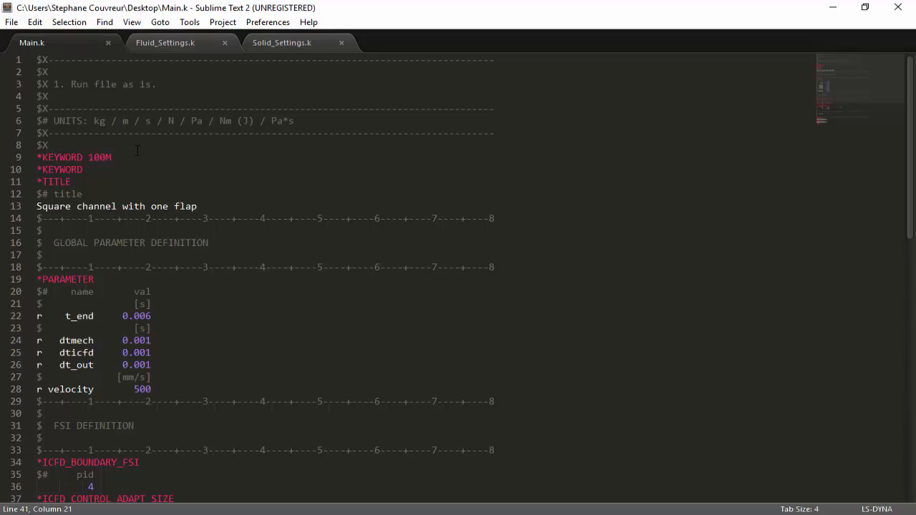
pyautogui.scroll(-3)
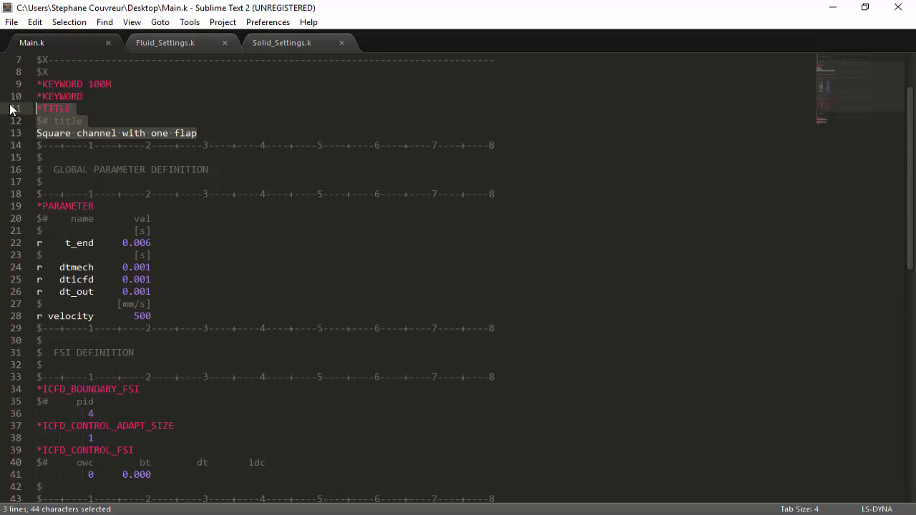
pyautogui.moveTo(206, 138)
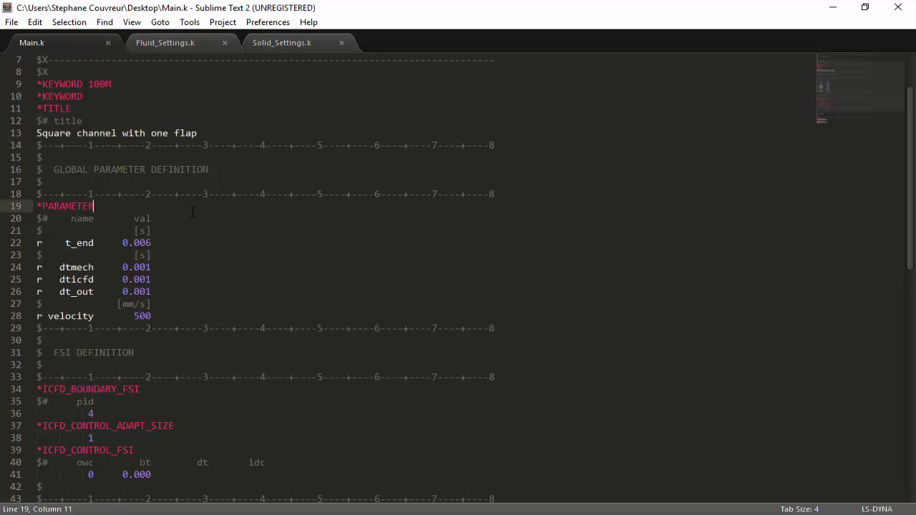
pyautogui.click(151, 317)
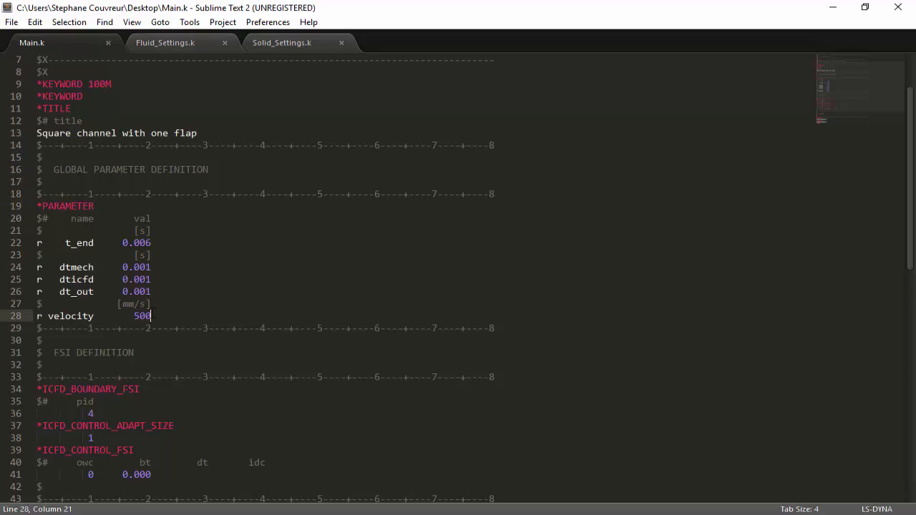
pyautogui.moveTo(38, 206); pyautogui.dragTo(143, 317)
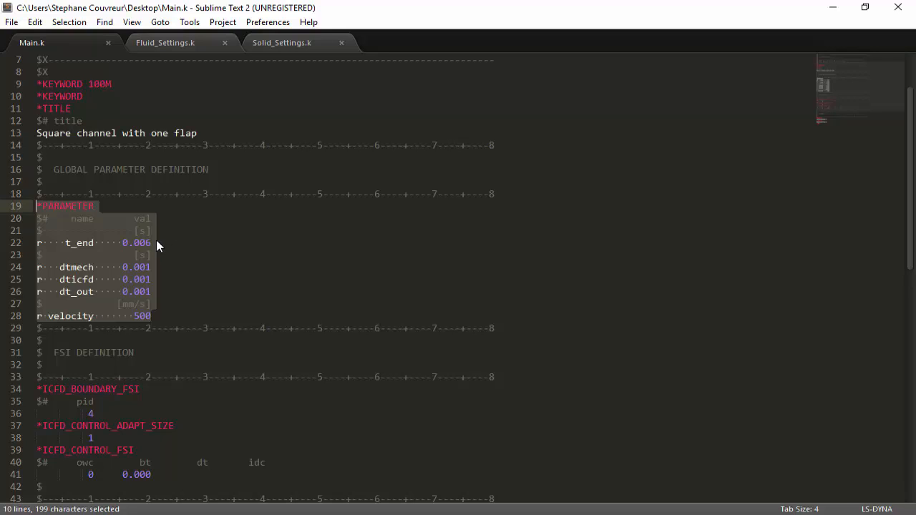
pyautogui.click(65, 243)
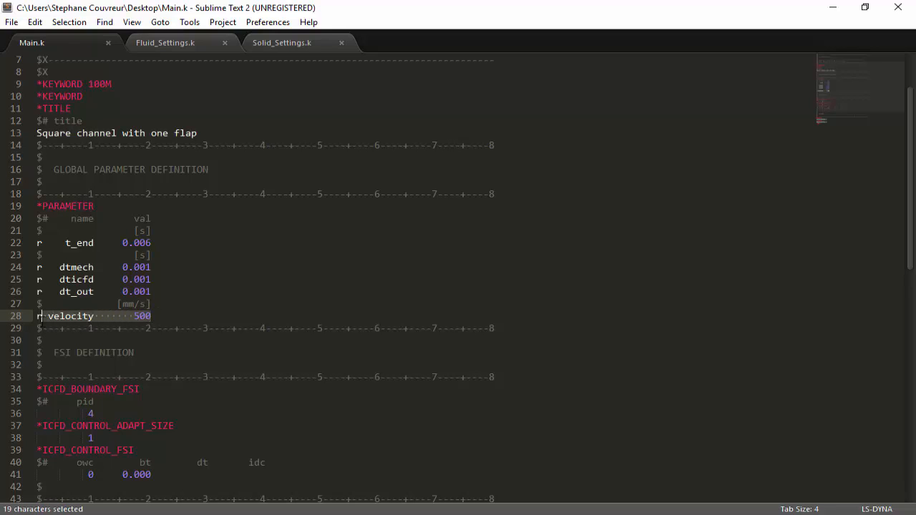
pyautogui.click(150, 316)
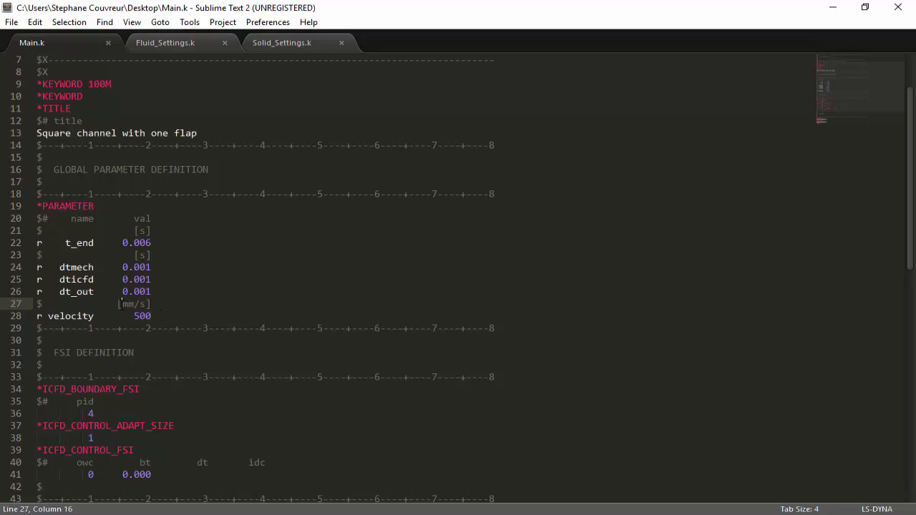
pyautogui.doubleClick(133, 304)
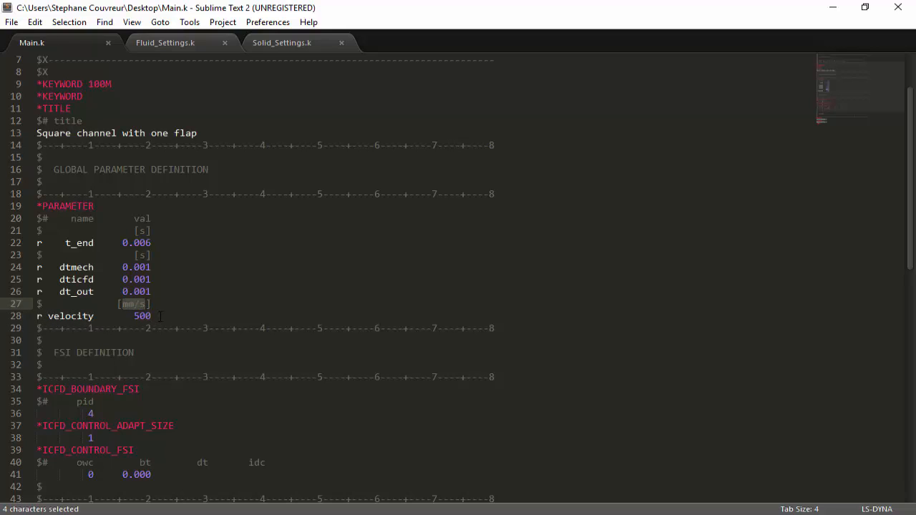
pyautogui.scroll(-3)
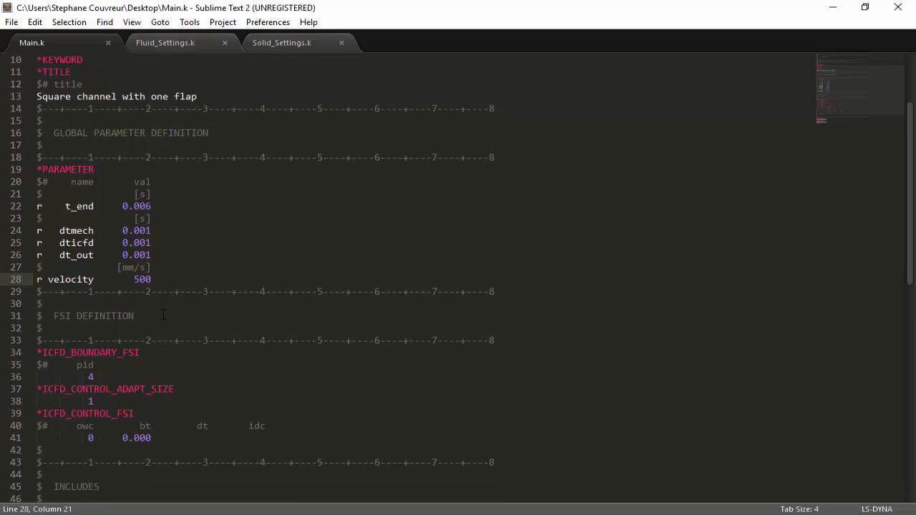
pyautogui.scroll(-3)
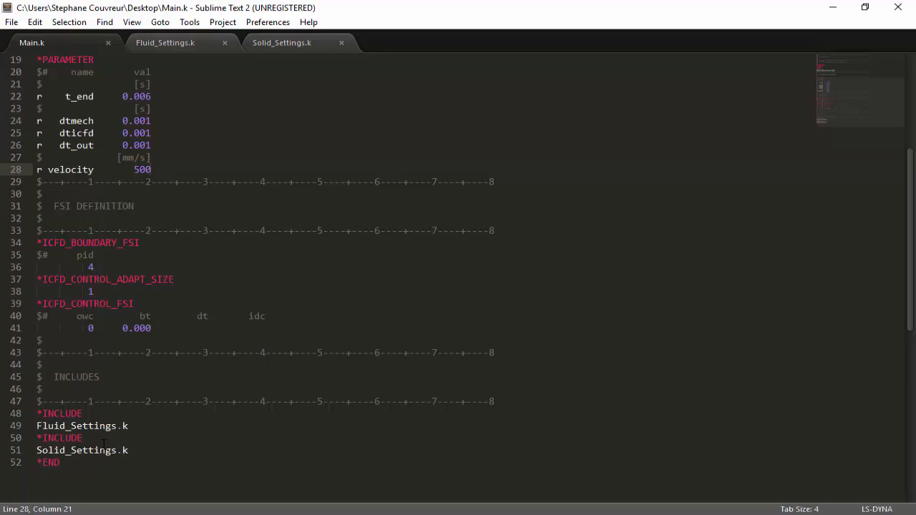
pyautogui.moveTo(178, 46)
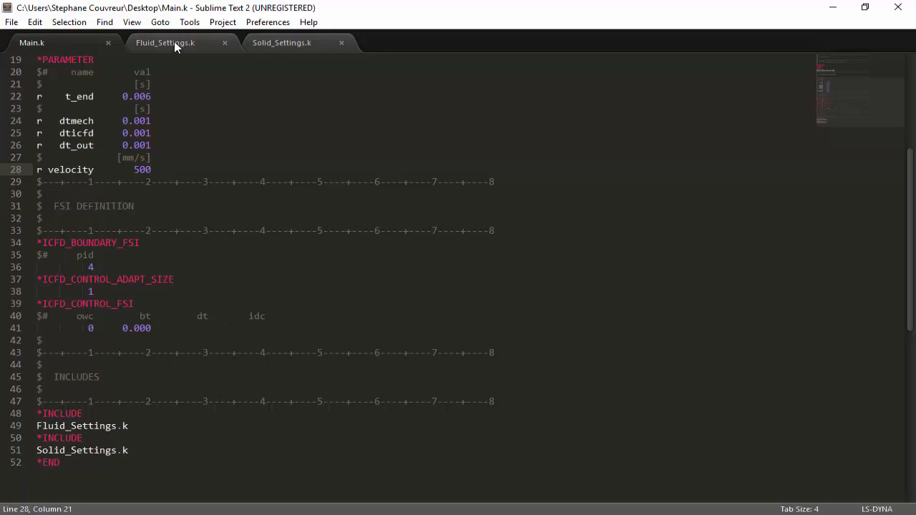
pyautogui.click(164, 43)
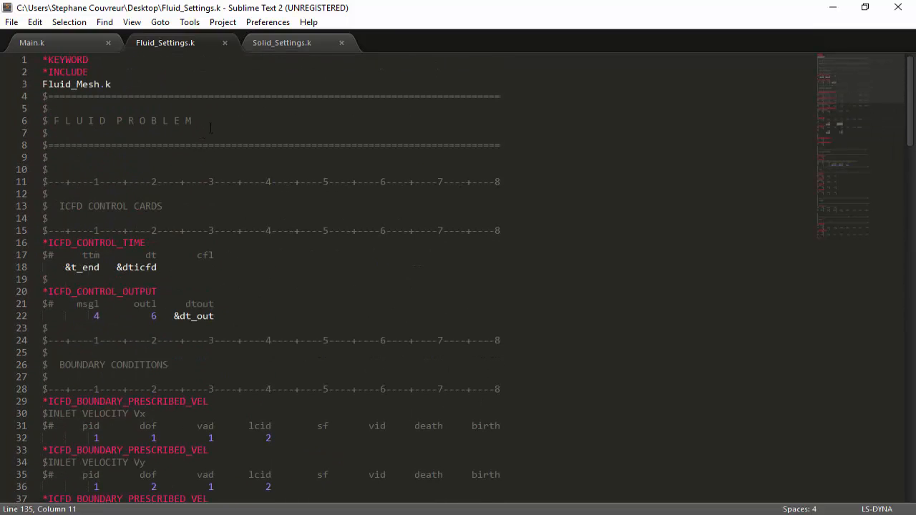
pyautogui.click(111, 83)
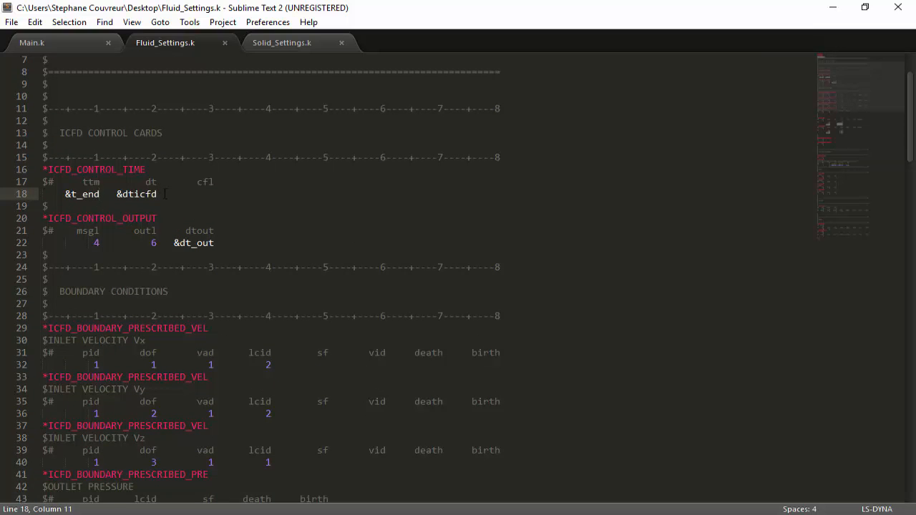
pyautogui.scroll(-3)
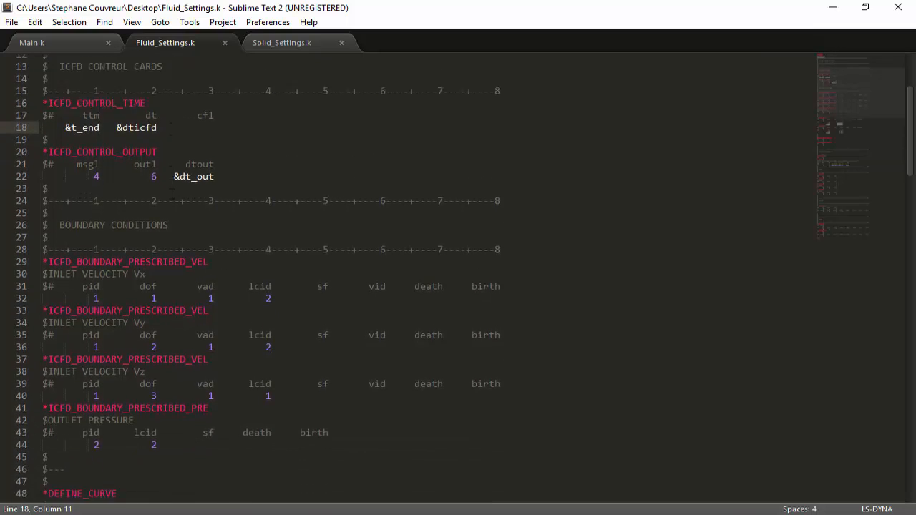
pyautogui.scroll(-3)
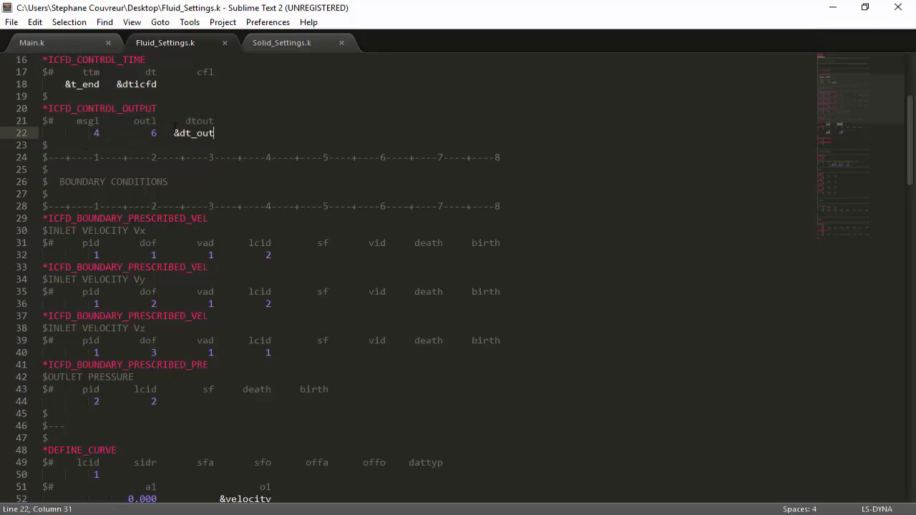
pyautogui.doubleClick(192, 133)
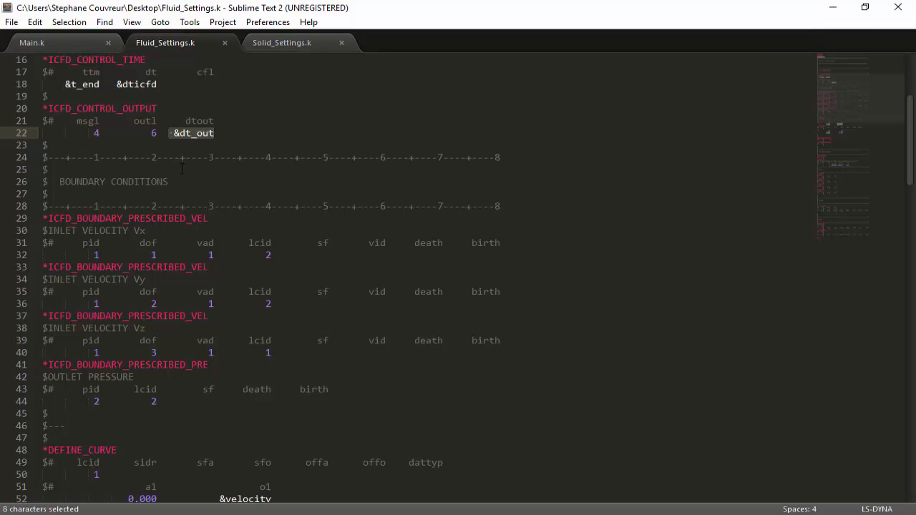
pyautogui.scroll(-3)
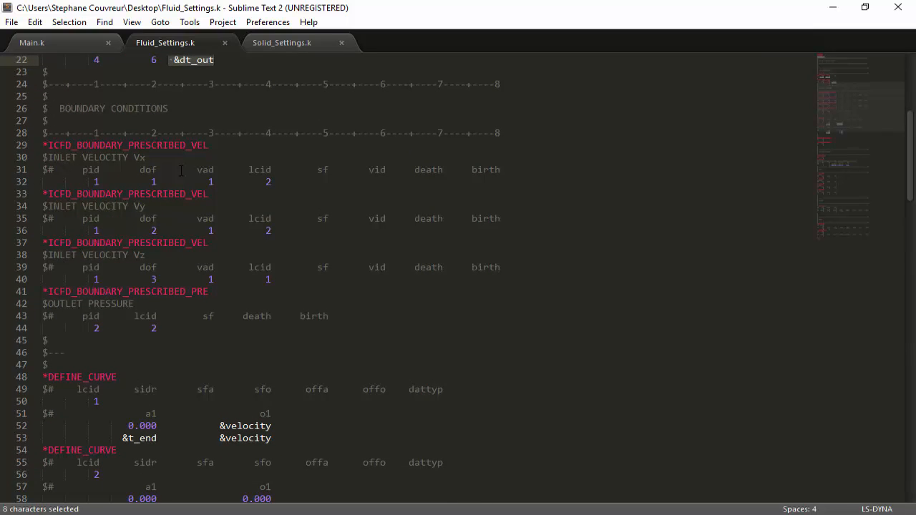
pyautogui.scroll(-3)
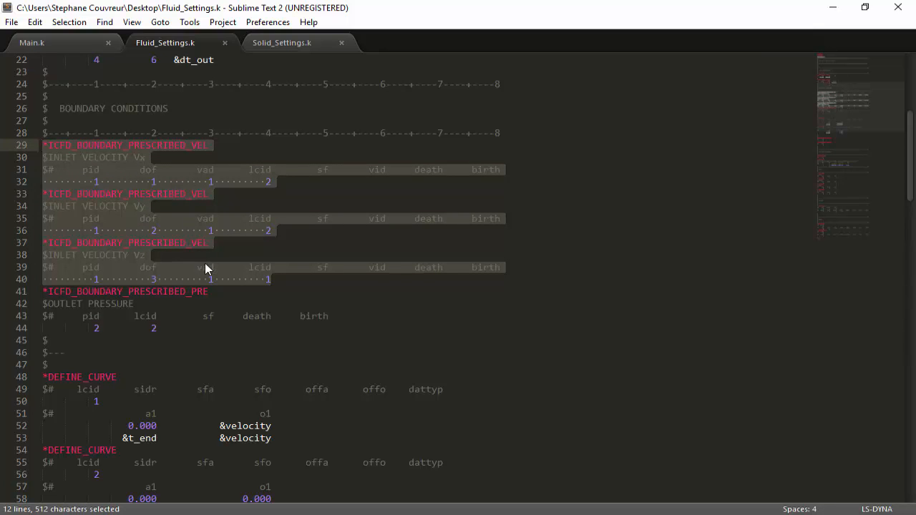
pyautogui.scroll(-3)
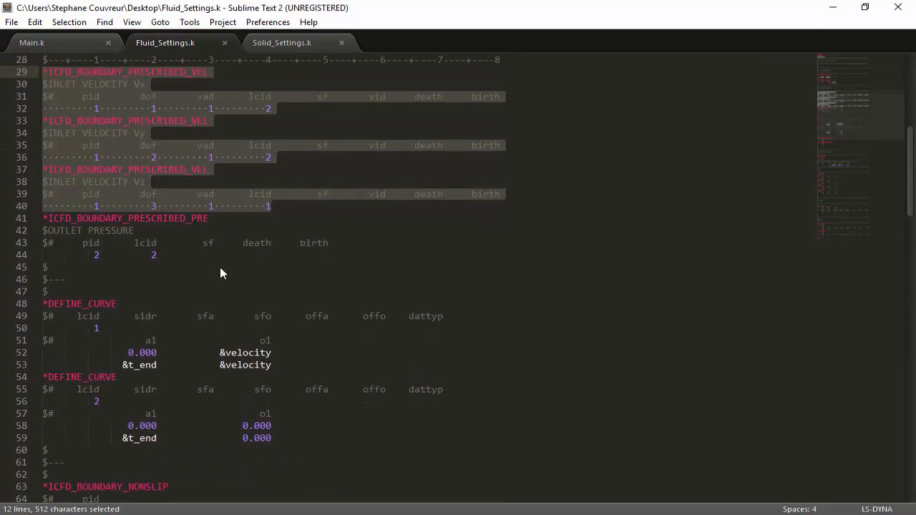
pyautogui.scroll(3)
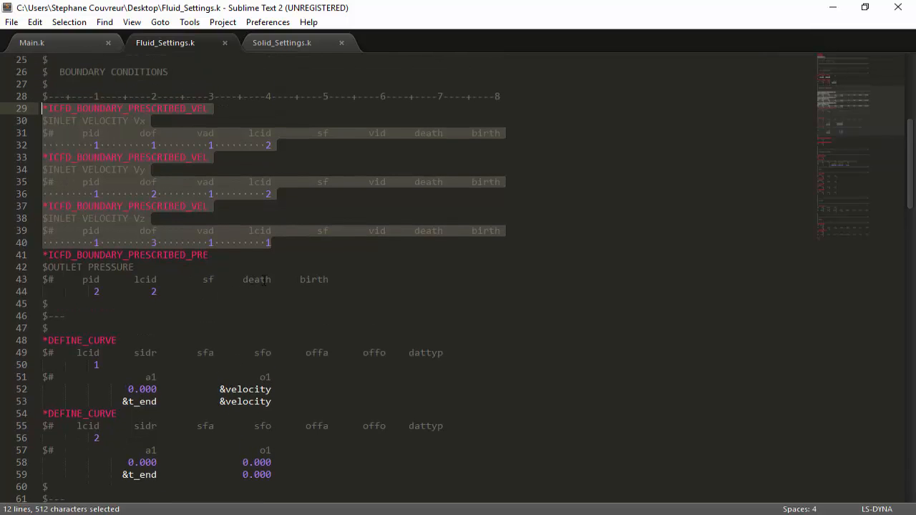
pyautogui.moveTo(283, 315)
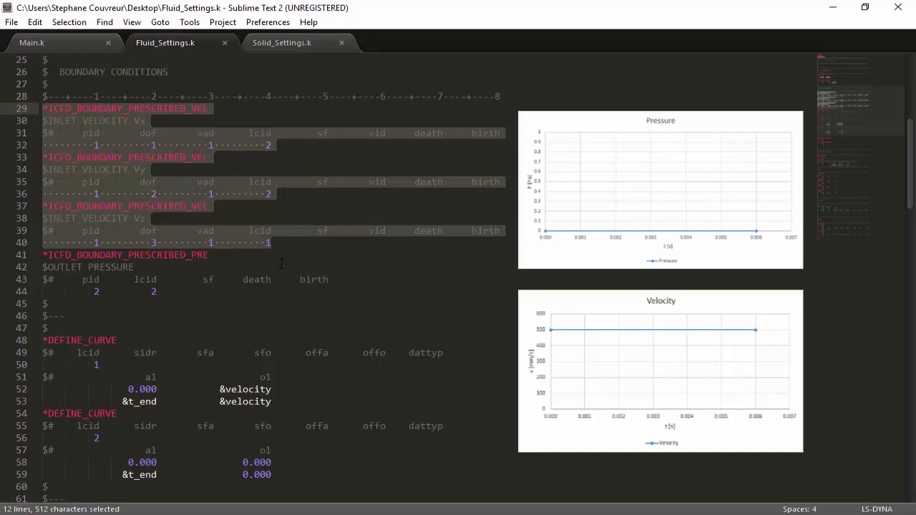
# Step: Review the outlet pressure card and the boundary load curve ids in Fluid_Settings.k, then return to Main.k's parameters
pyautogui.click(269, 244)
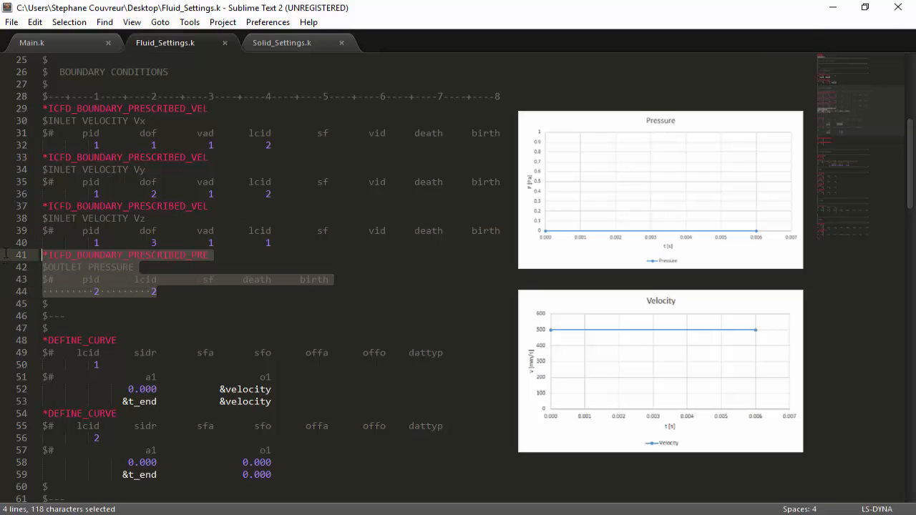
pyautogui.moveTo(209, 255)
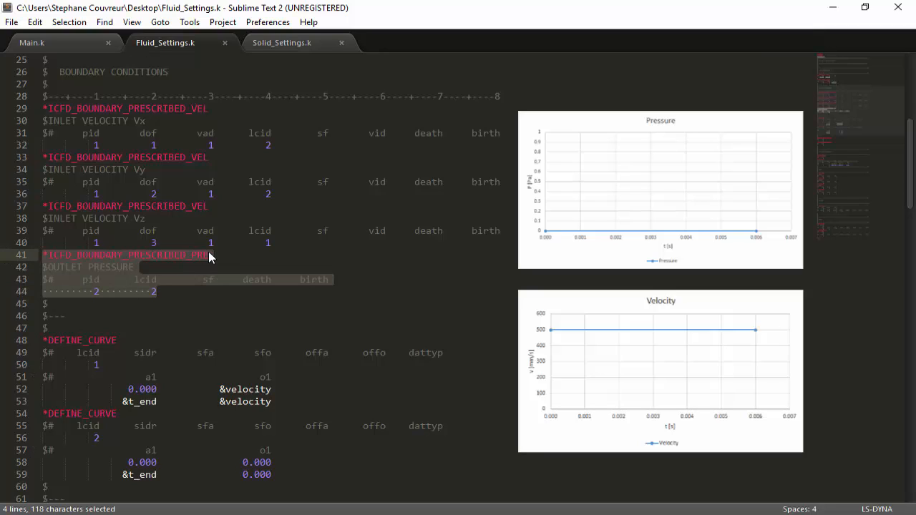
pyautogui.moveTo(218, 259)
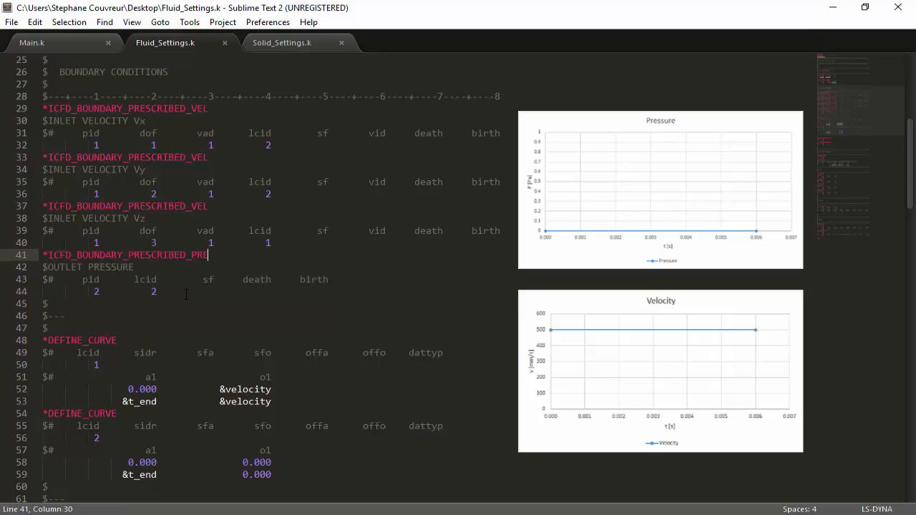
pyautogui.moveTo(208, 255); pyautogui.dragTo(143, 294)
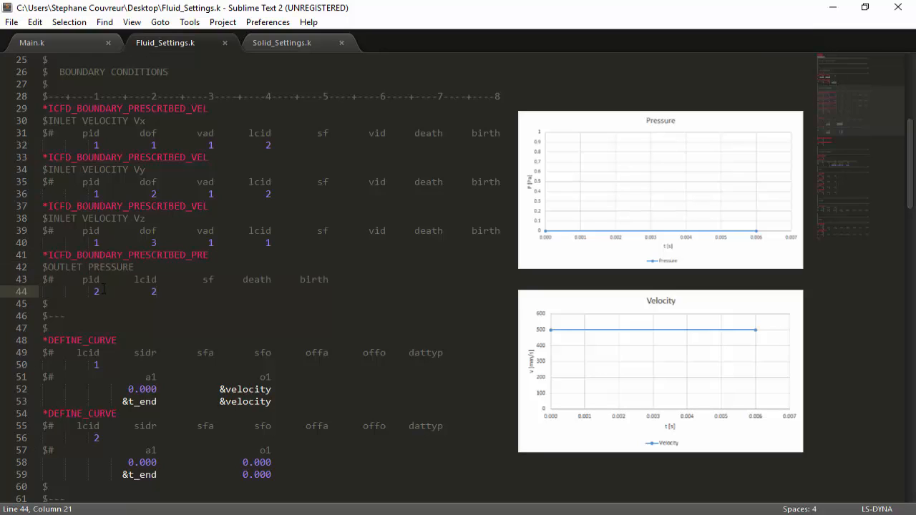
pyautogui.moveTo(131, 299)
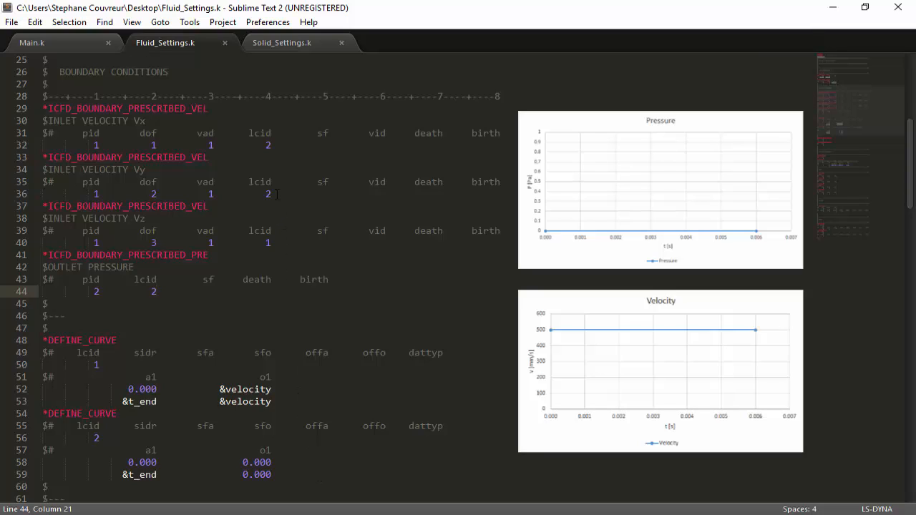
pyautogui.click(269, 145)
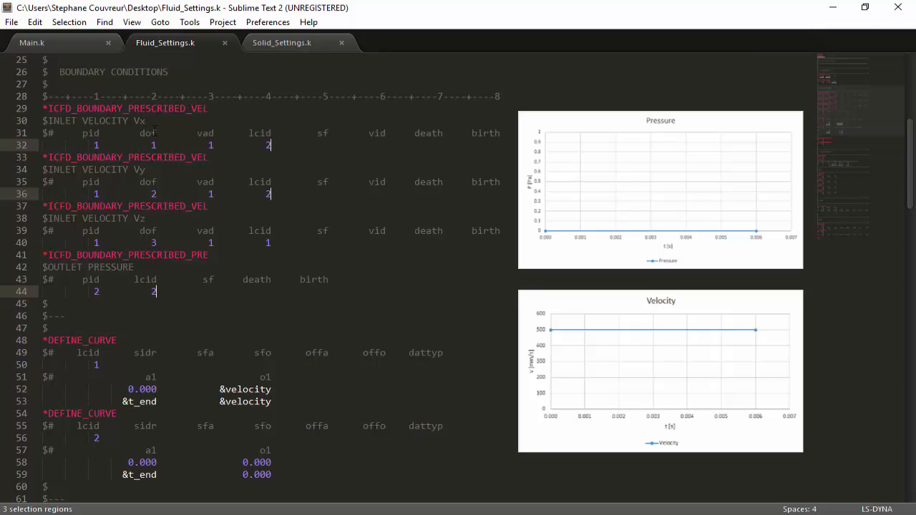
pyautogui.moveTo(166, 140)
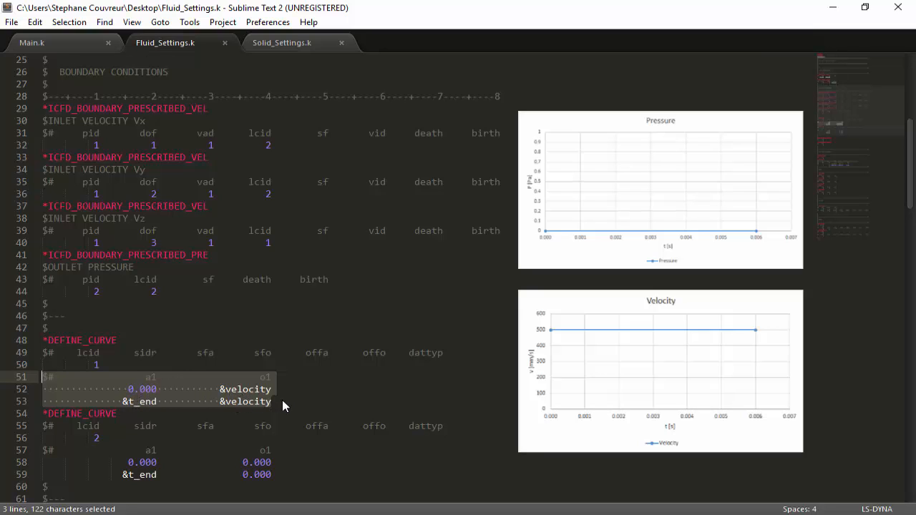
pyautogui.click(31, 43)
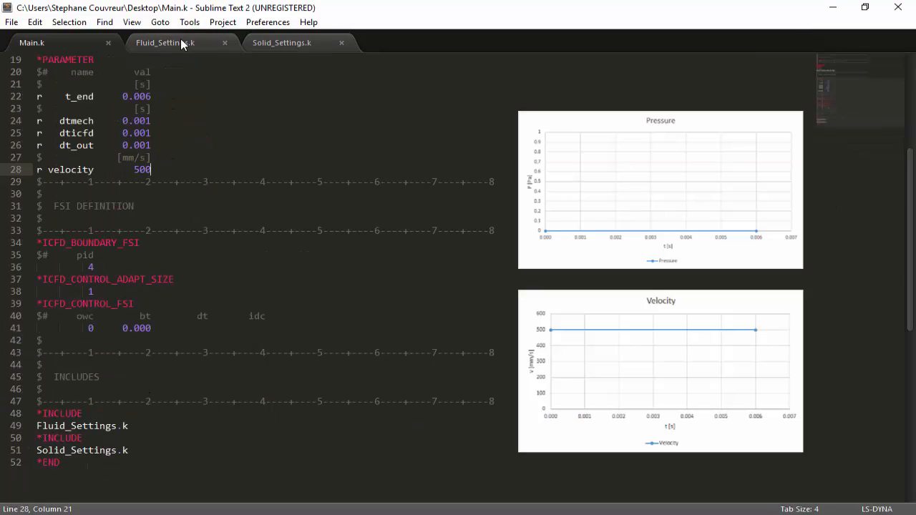
# Step: Return to Fluid_Settings.k and scroll past DEFINE_CURVE to review the two ICFD_BOUNDARY_NONSLIP wall cards
pyautogui.click(178, 43)
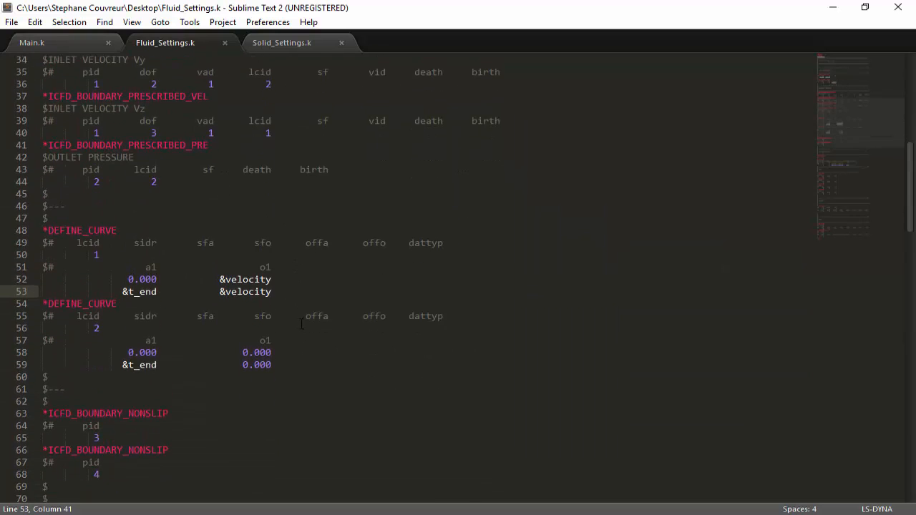
pyautogui.scroll(-3)
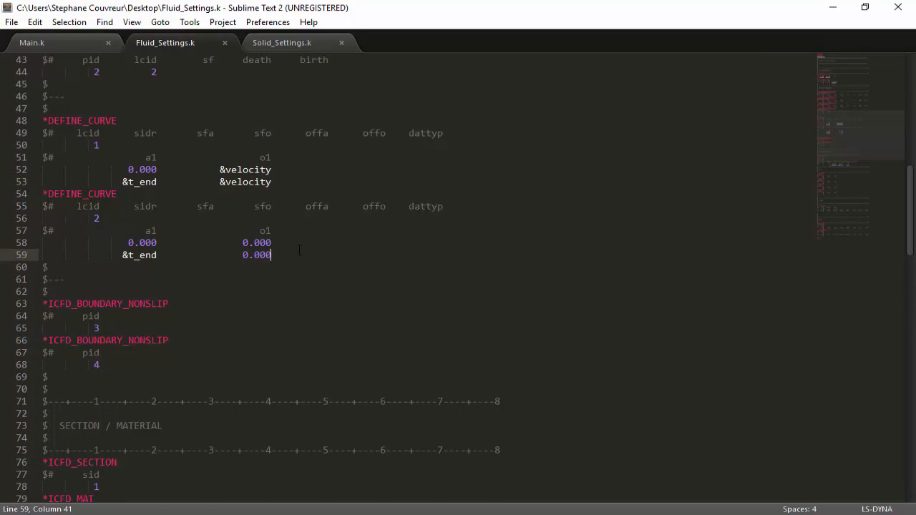
pyautogui.scroll(-3)
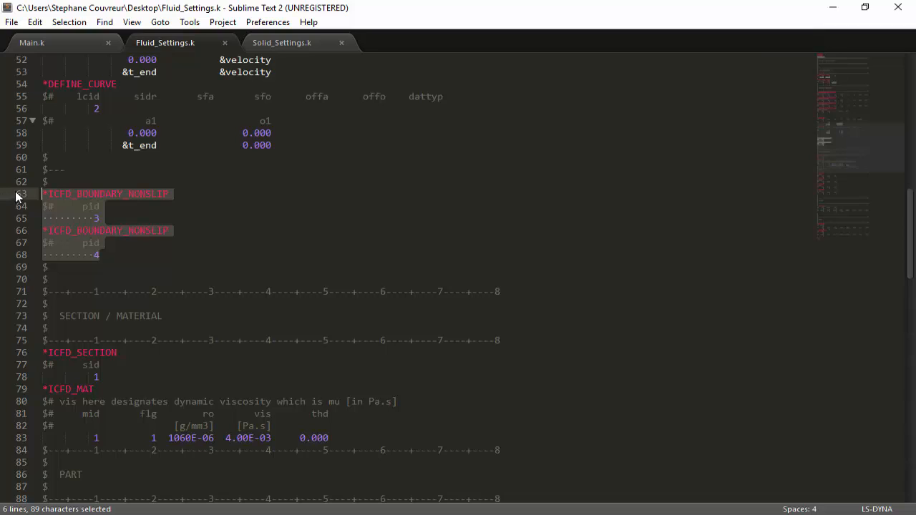
pyautogui.moveTo(164, 249)
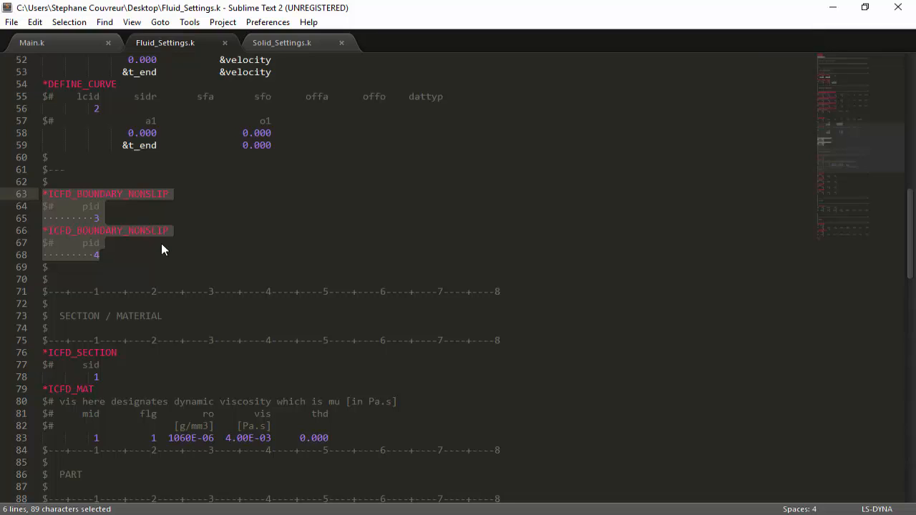
pyautogui.moveTo(163, 243)
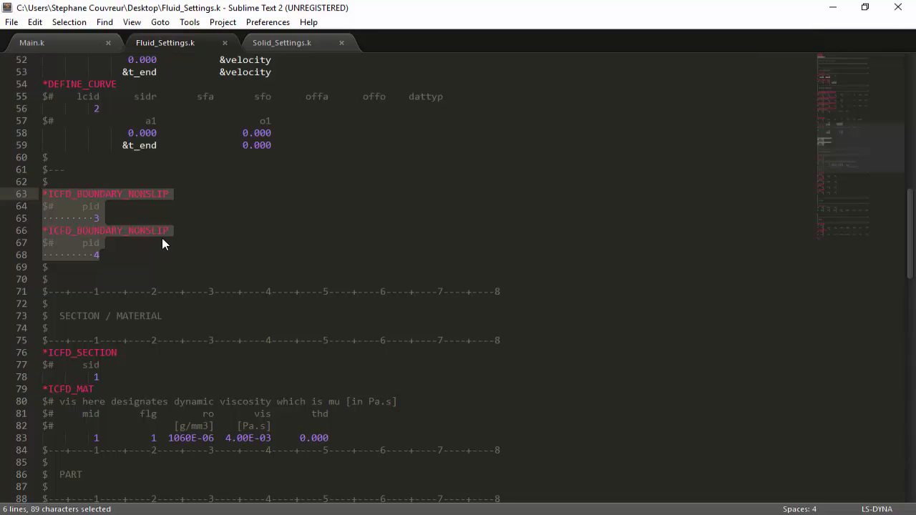
pyautogui.click(100, 255)
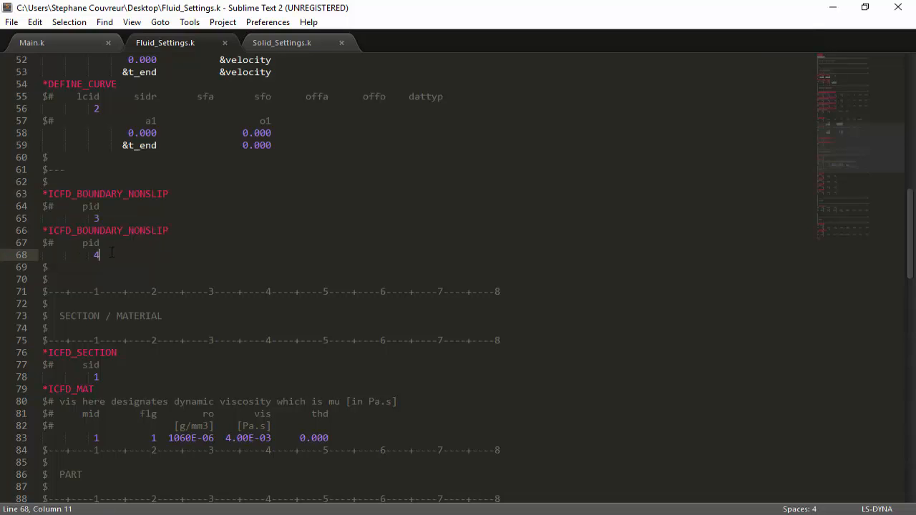
pyautogui.scroll(-3)
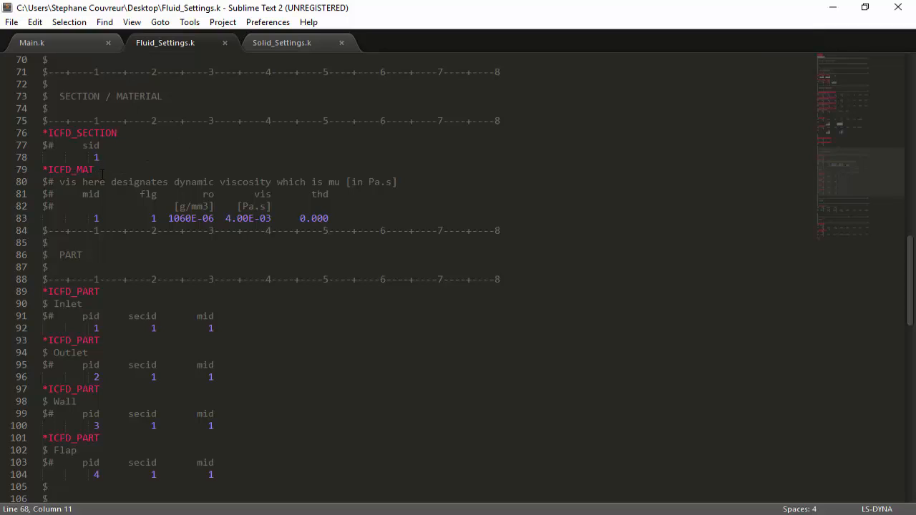
pyautogui.moveTo(114, 261)
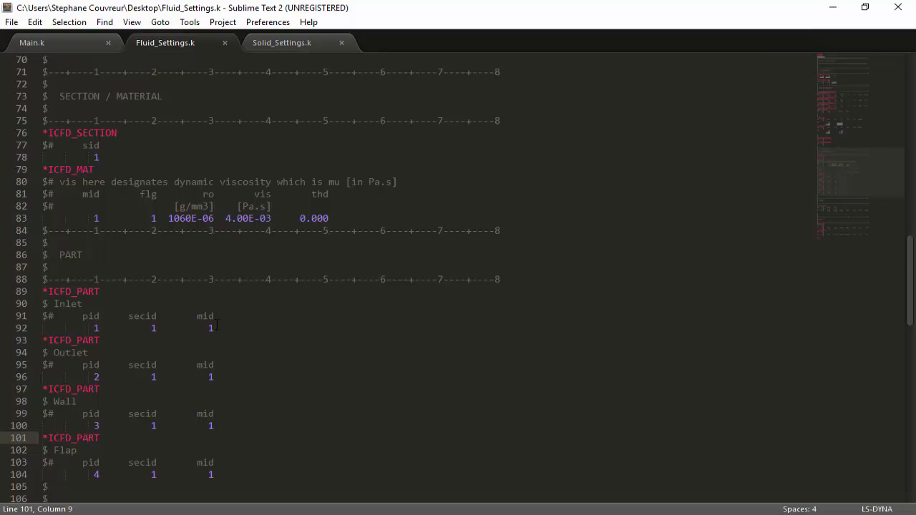
# Step: Review the section id and the fluid material card's density and viscosity values in Fluid_Settings.k
pyautogui.click(97, 156)
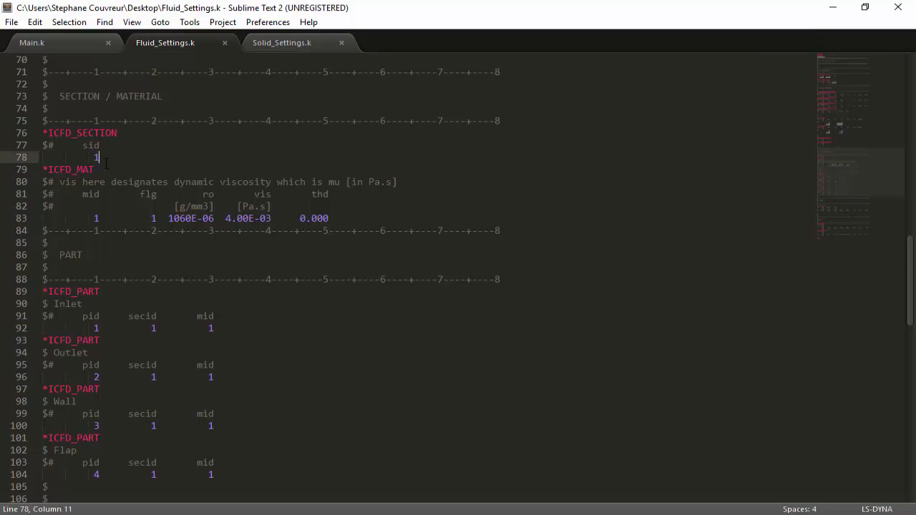
pyautogui.doubleClick(77, 131)
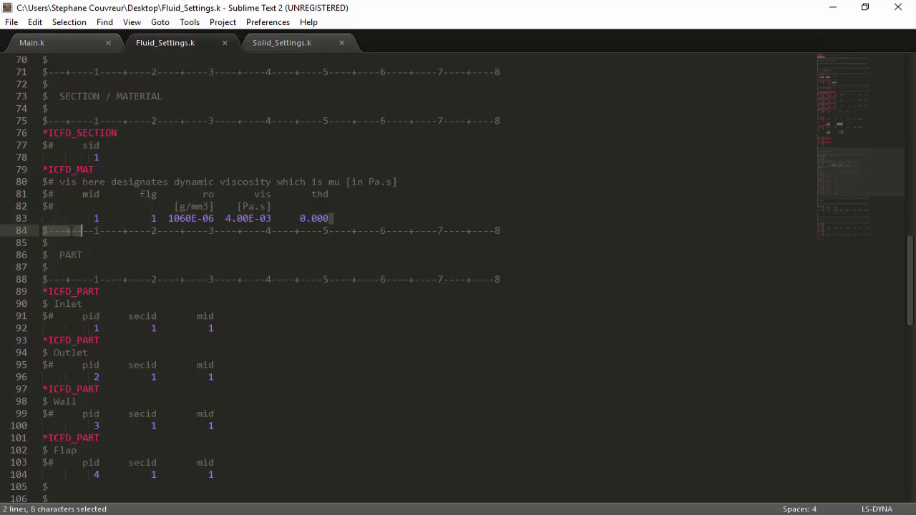
pyautogui.click(226, 217)
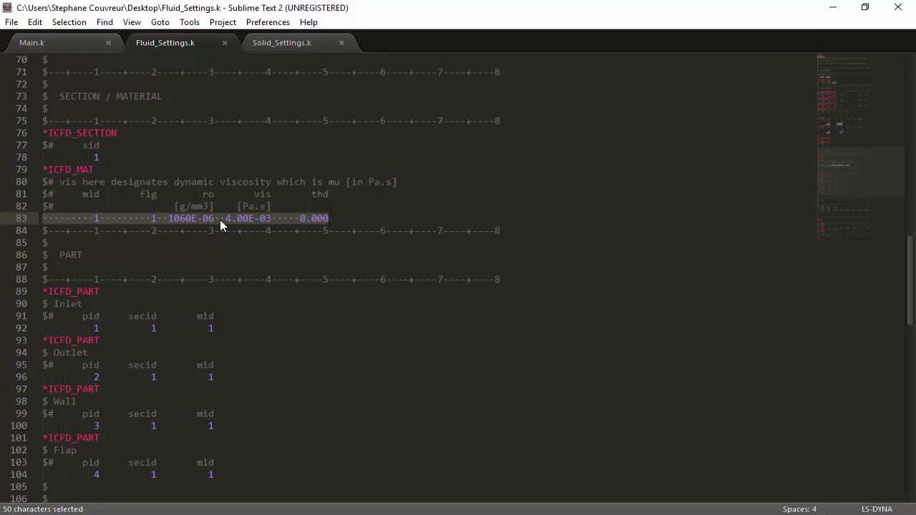
pyautogui.moveTo(191, 226)
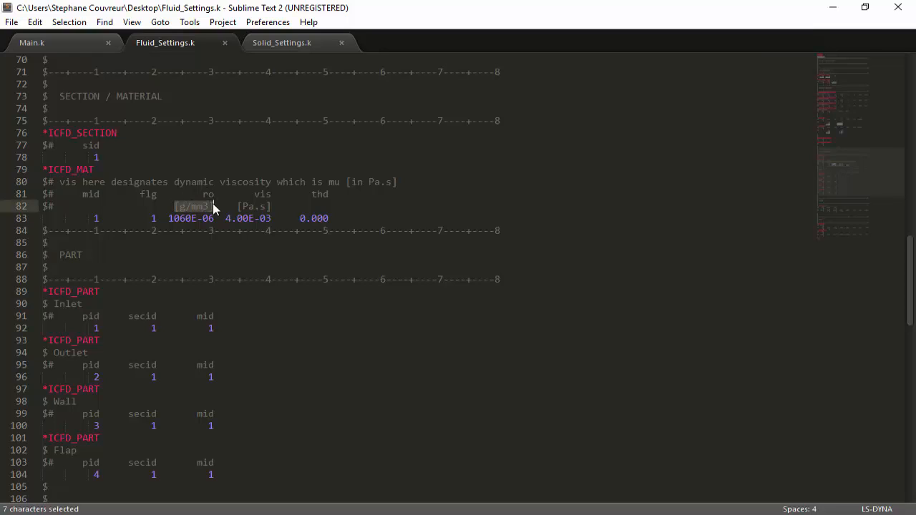
pyautogui.moveTo(217, 223)
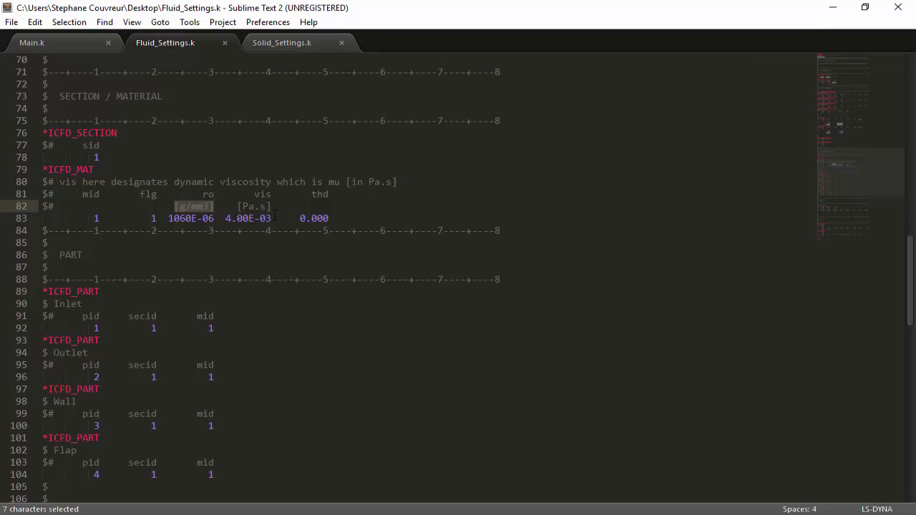
pyautogui.click(272, 217)
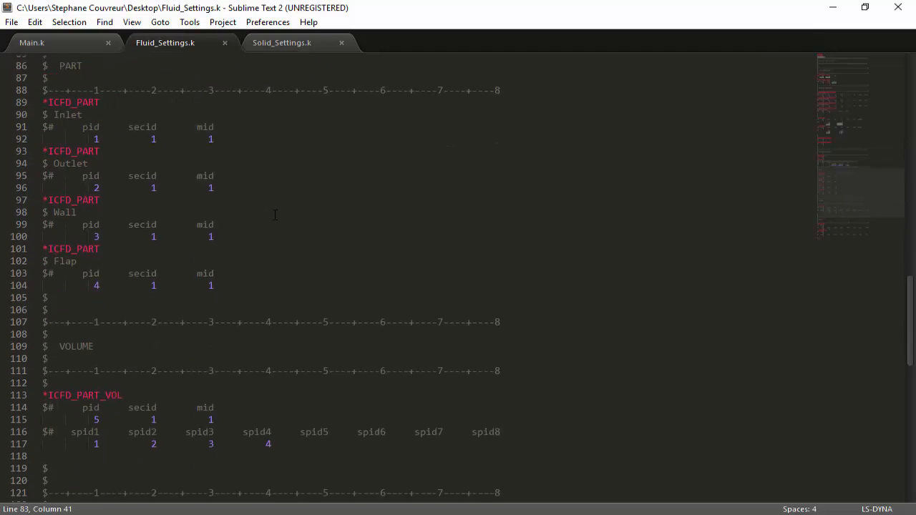
# Step: Move to the VOLUME section and inspect the ICFD_PART_VOL card with its part id field
pyautogui.scroll(-3)
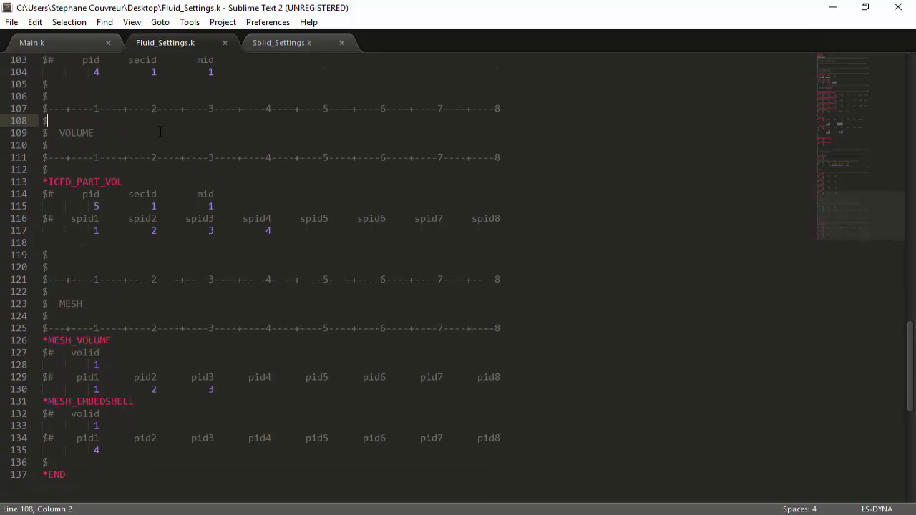
pyautogui.click(159, 131)
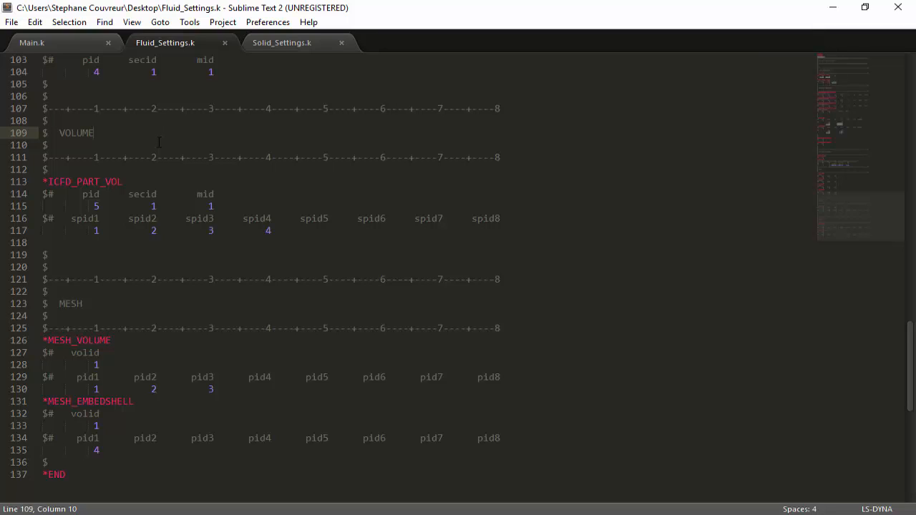
pyautogui.moveTo(623, 49)
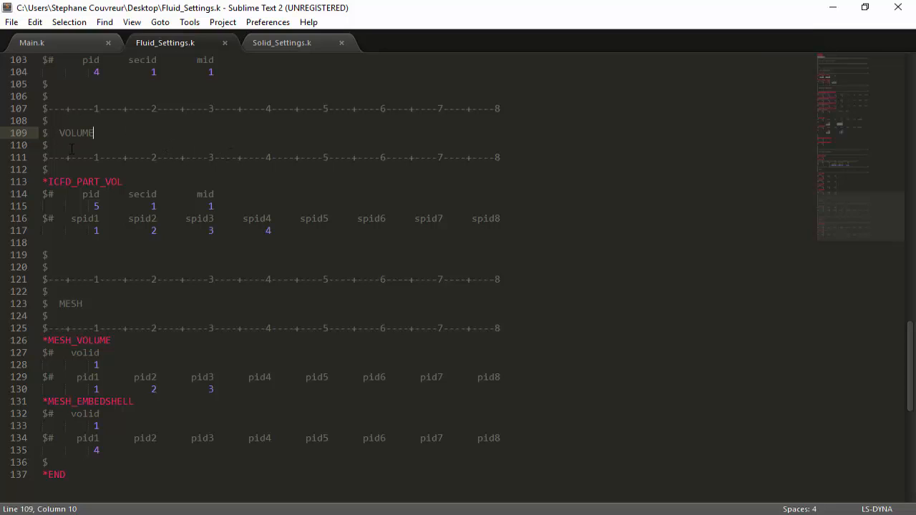
pyautogui.click(106, 195)
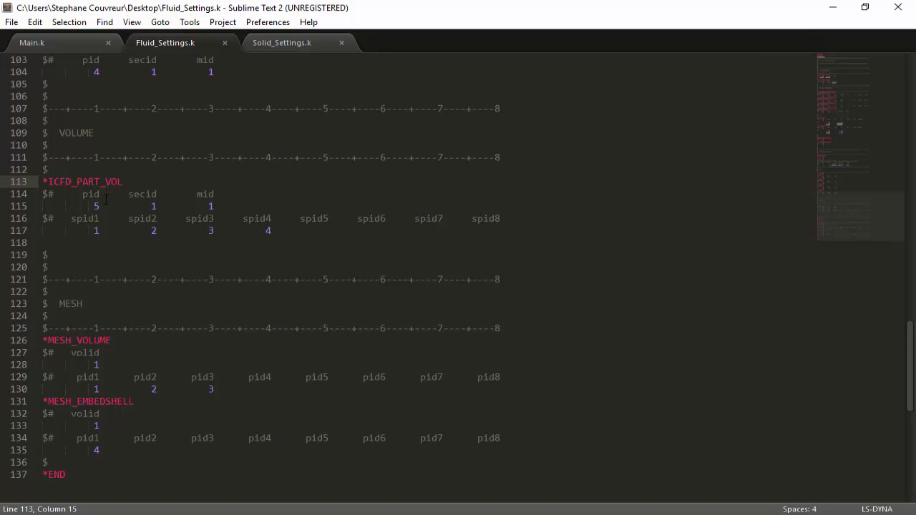
pyautogui.click(100, 195)
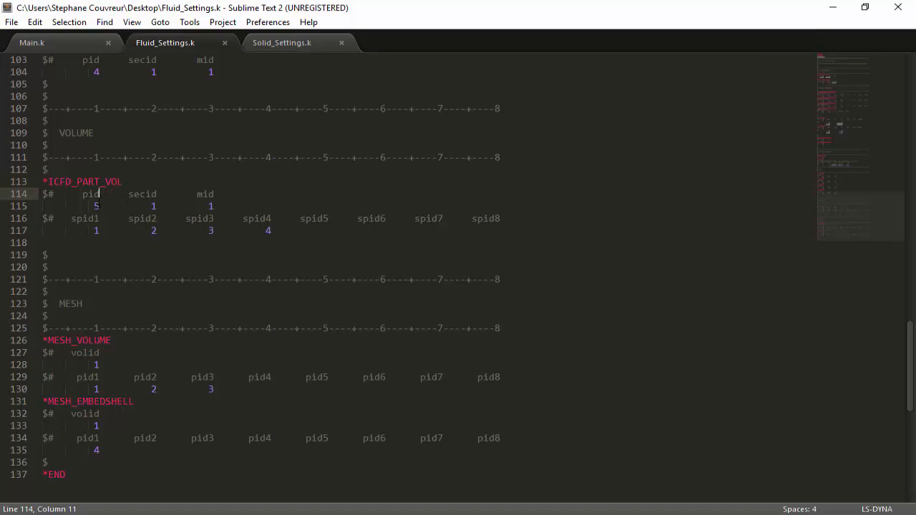
pyautogui.click(98, 206)
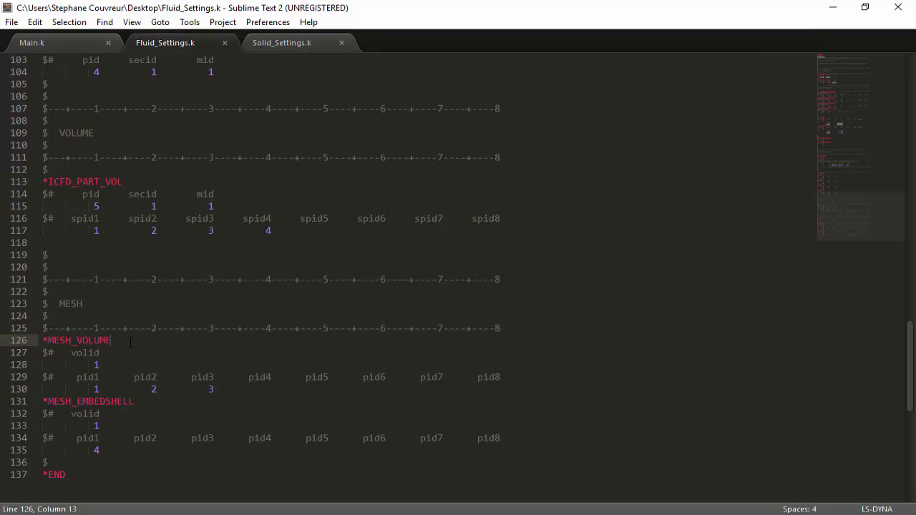
pyautogui.moveTo(112, 340)
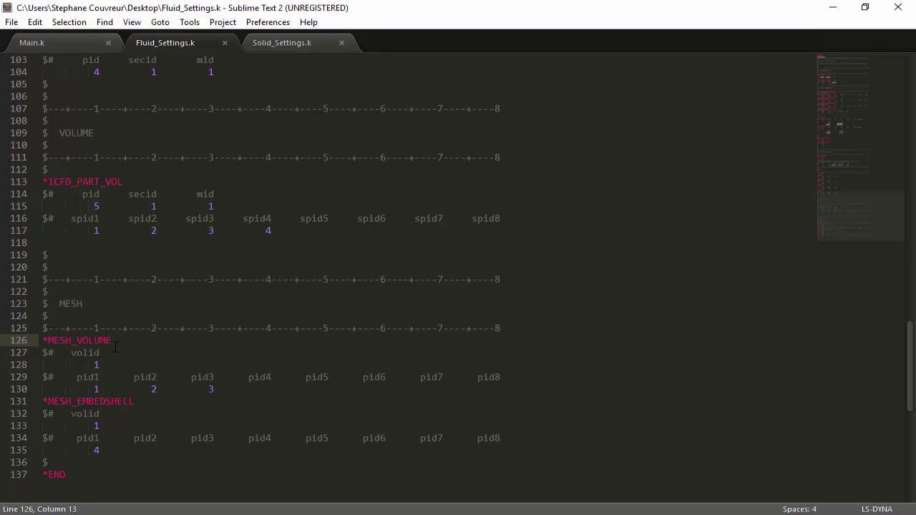
pyautogui.click(99, 366)
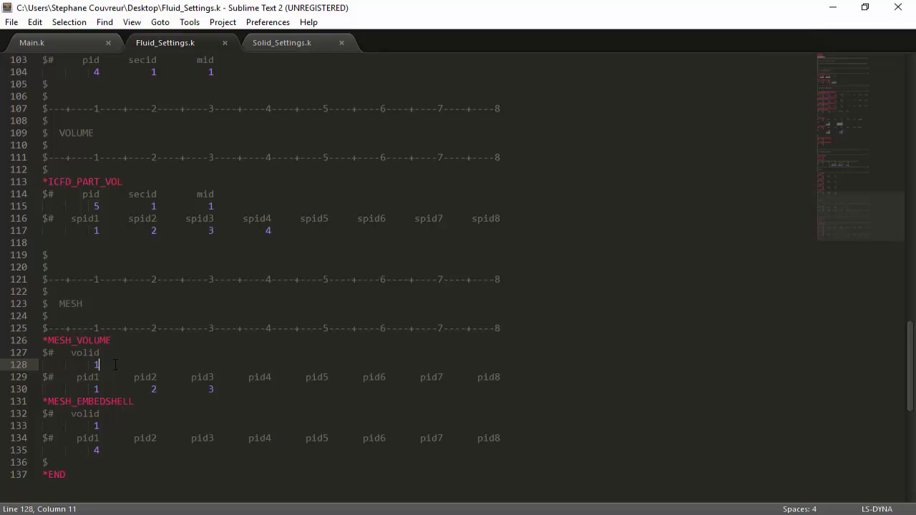
pyautogui.moveTo(137, 395)
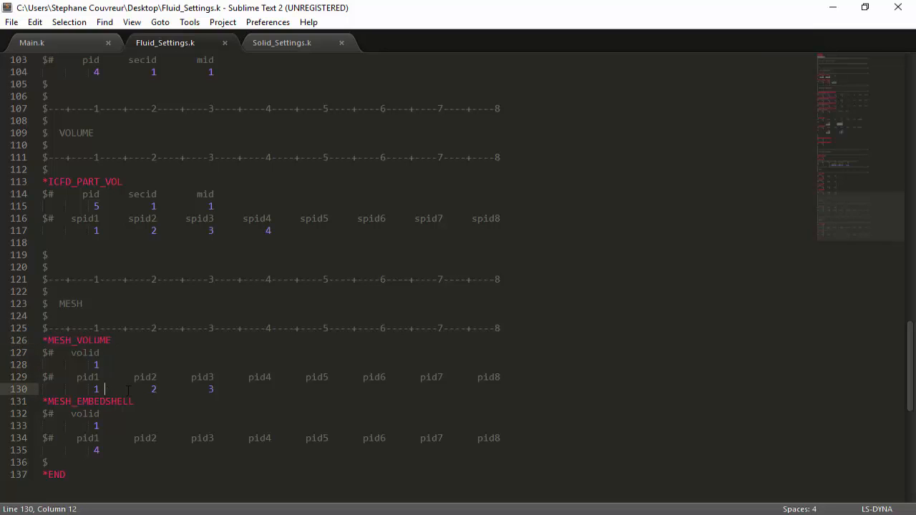
pyautogui.click(212, 389)
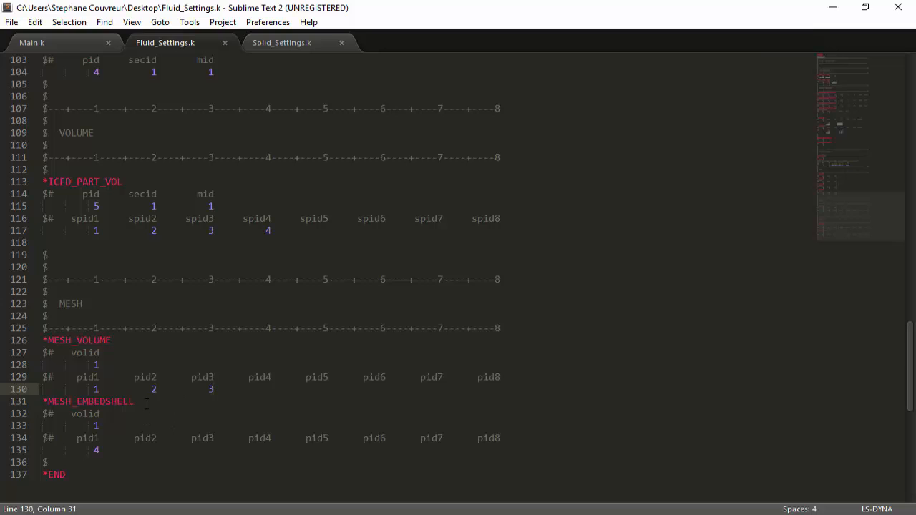
pyautogui.doubleClick(86, 401)
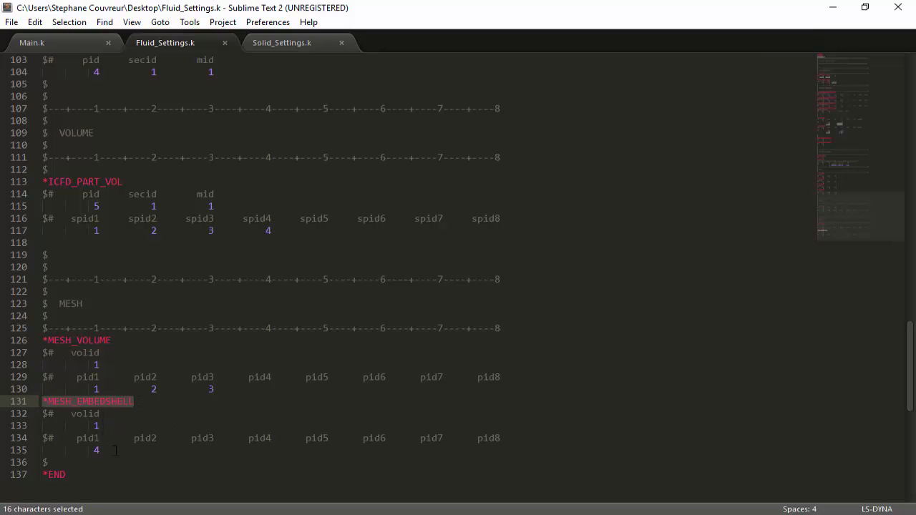
pyautogui.click(100, 449)
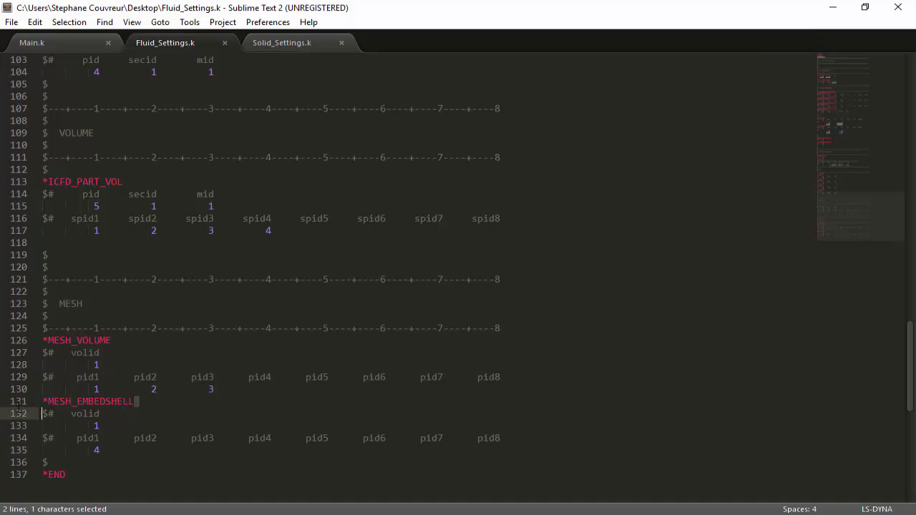
pyautogui.doubleClick(86, 401)
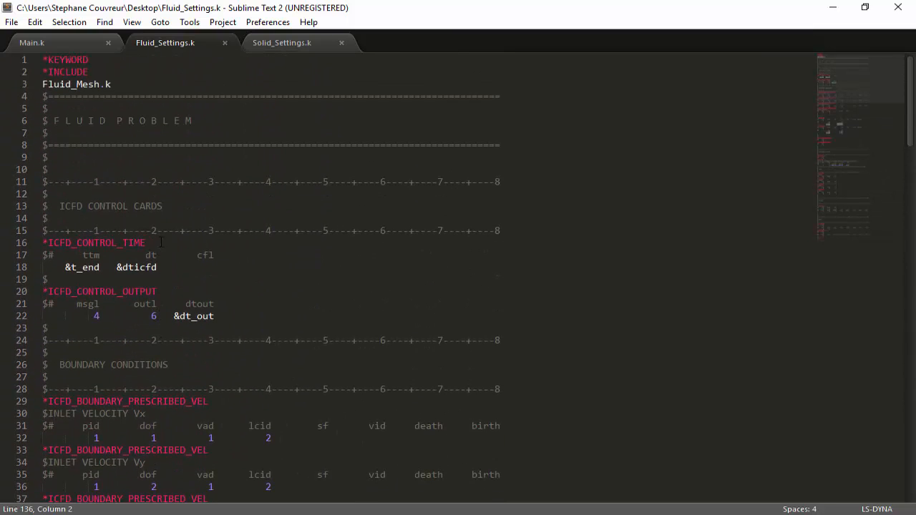
# Step: Switch to Solid_Settings.k, check the Solid_Mesh.k include, and review the CONTROL_TERMINATION and CONTROL_HOURGLASS cards
pyautogui.click(279, 43)
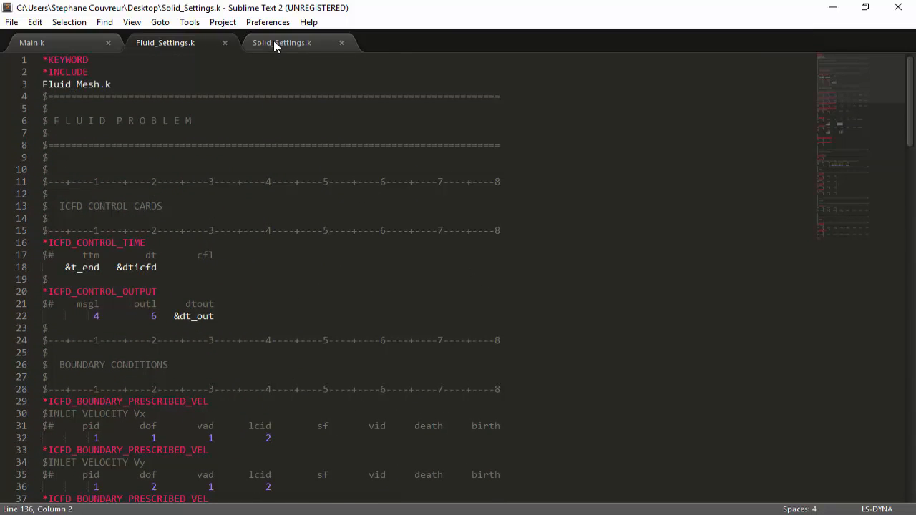
pyautogui.click(281, 43)
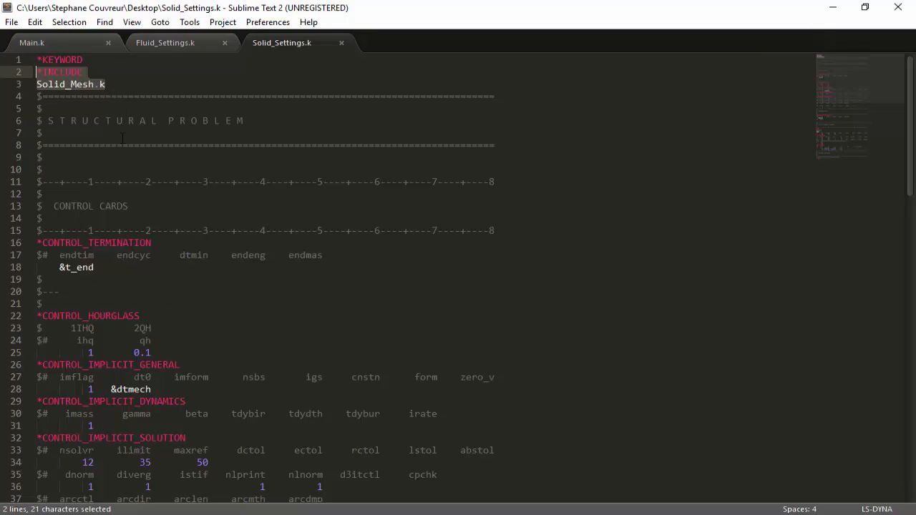
pyautogui.scroll(-3)
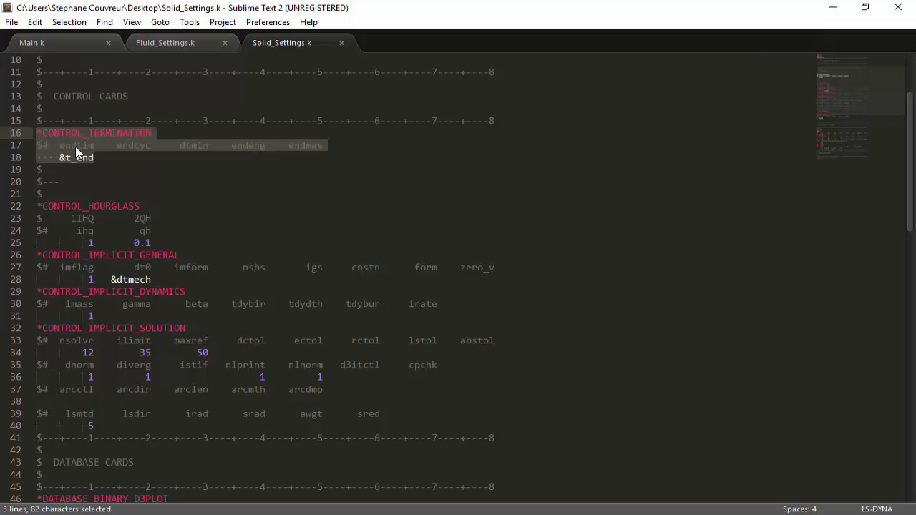
pyautogui.moveTo(93, 168)
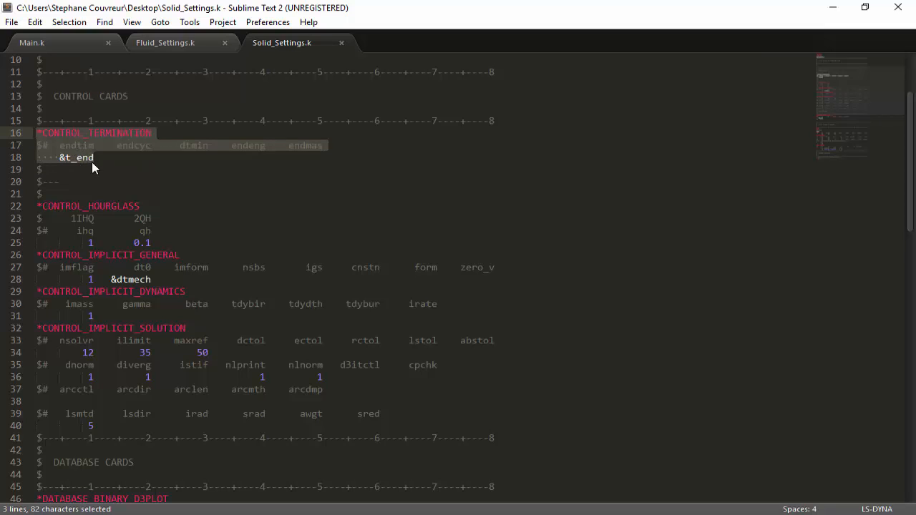
pyautogui.click(93, 158)
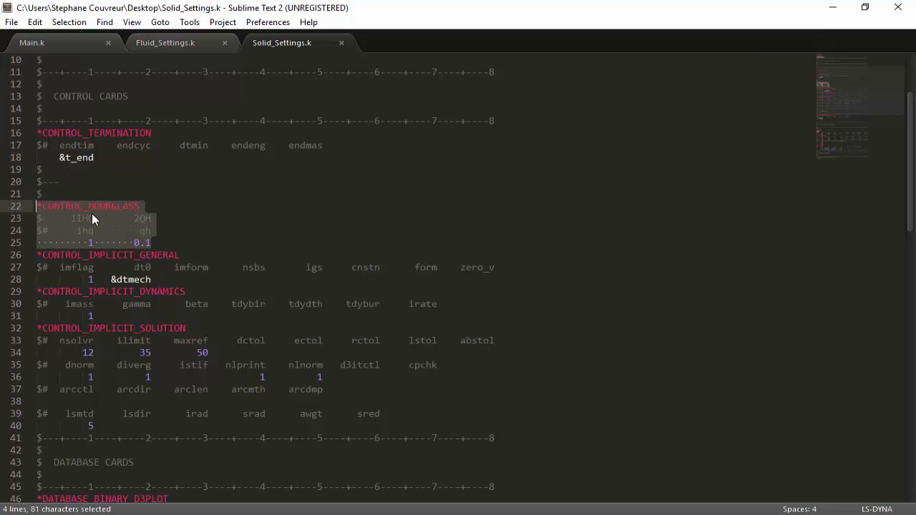
pyautogui.moveTo(146, 229)
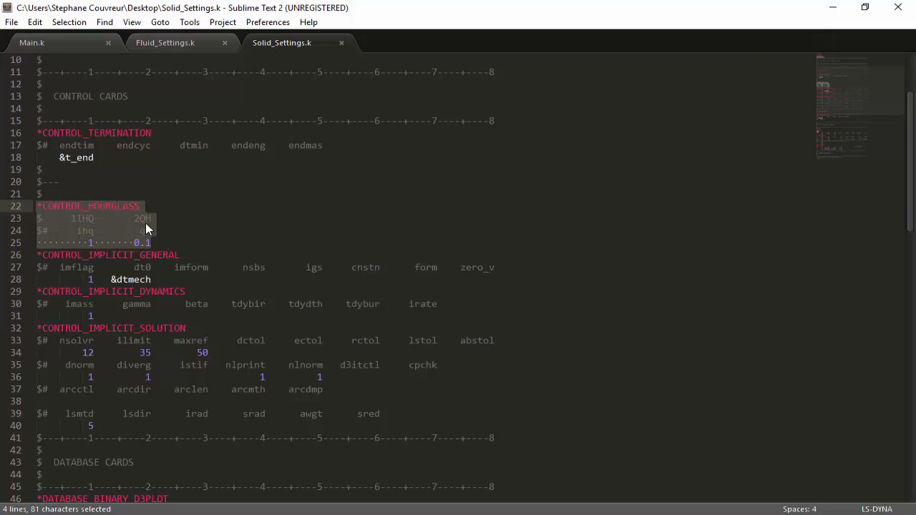
pyautogui.moveTo(91, 217)
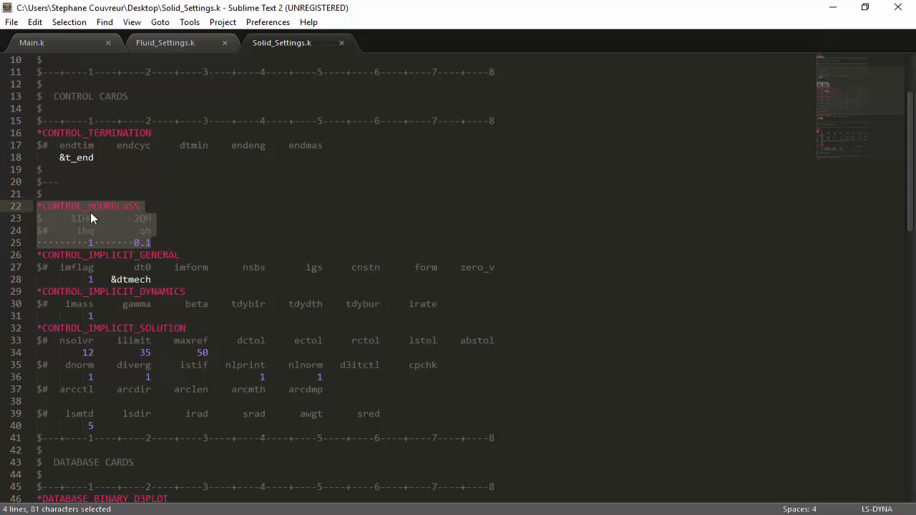
pyautogui.moveTo(132, 215)
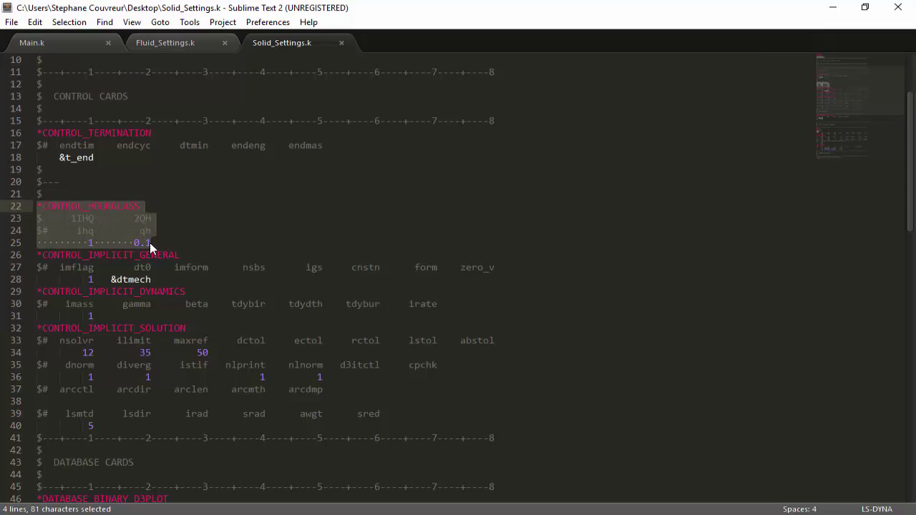
pyautogui.moveTo(140, 237)
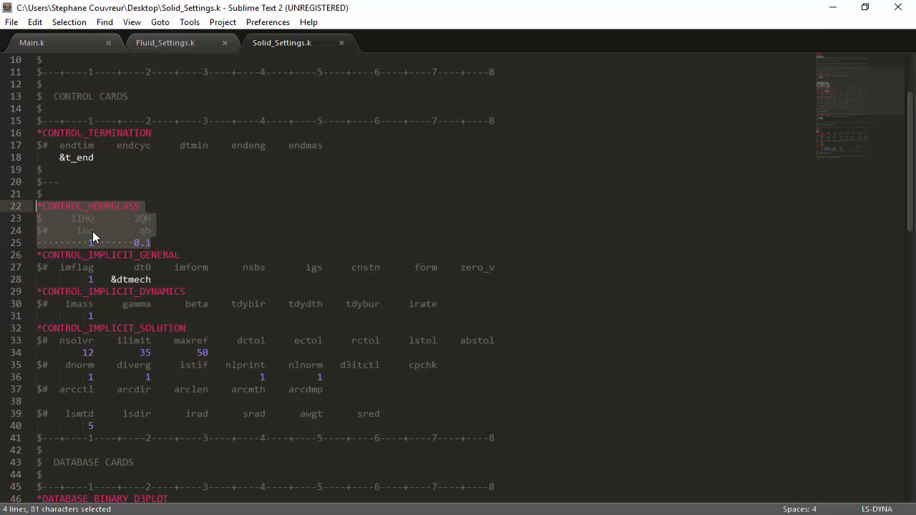
pyautogui.moveTo(122, 224)
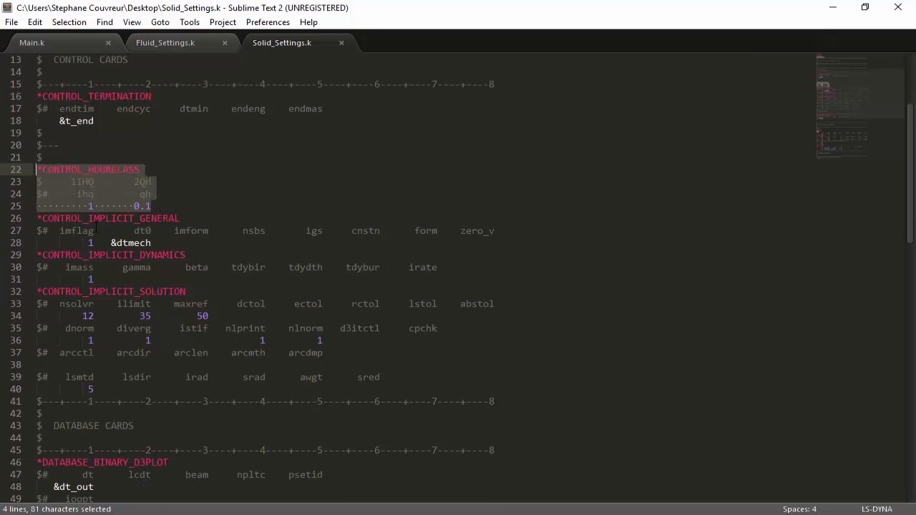
pyautogui.click(277, 230)
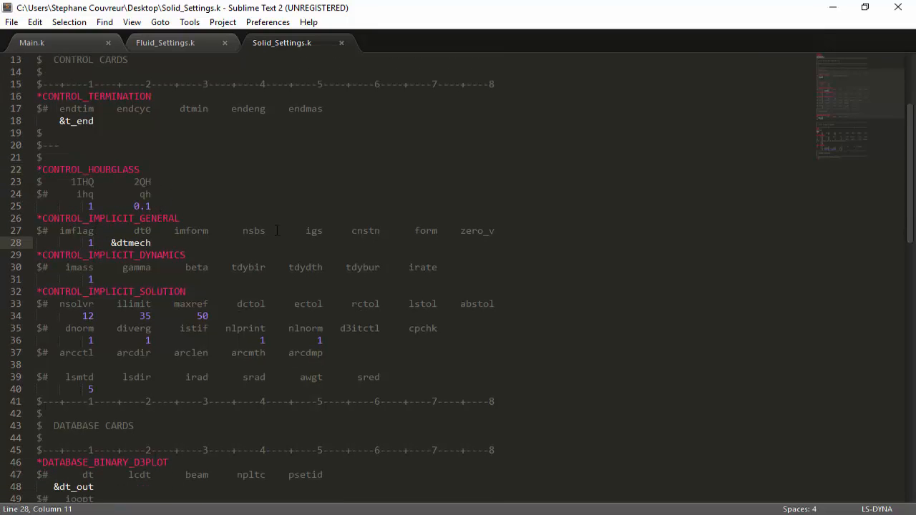
pyautogui.write('0')
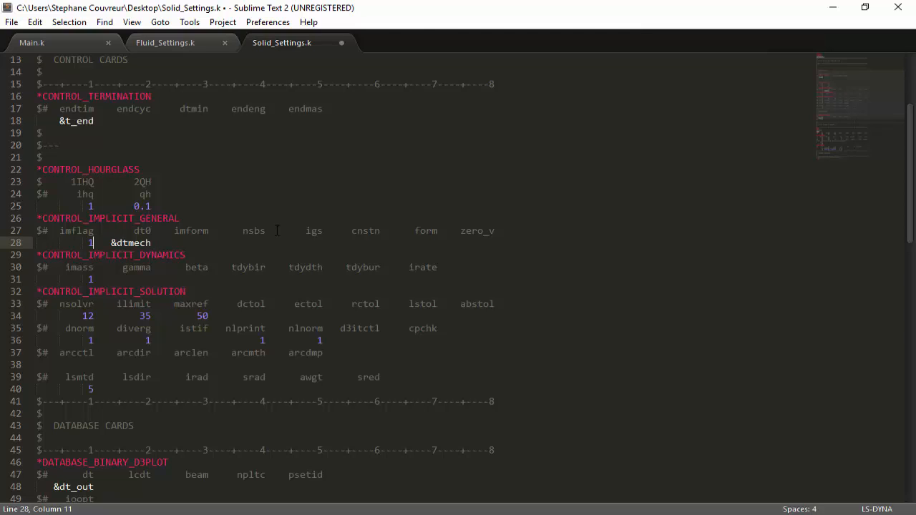
pyautogui.press('ctrl+s')
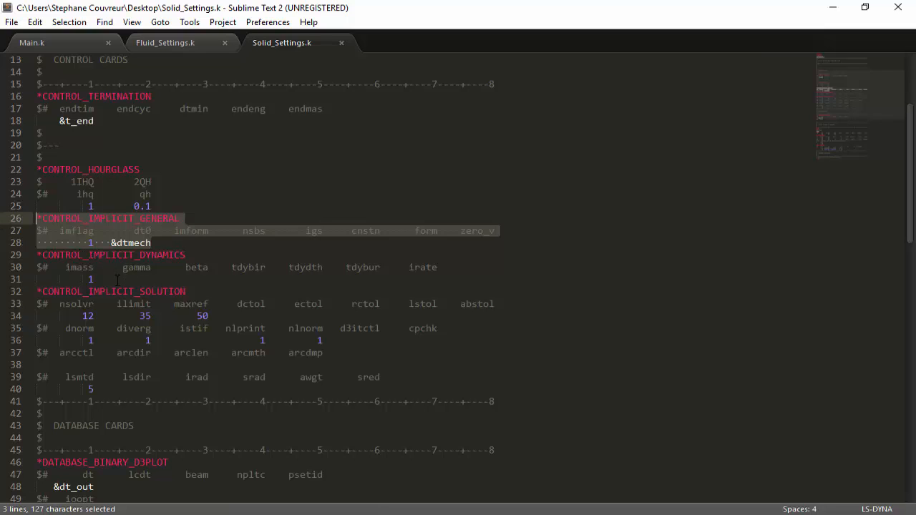
pyautogui.click(91, 279)
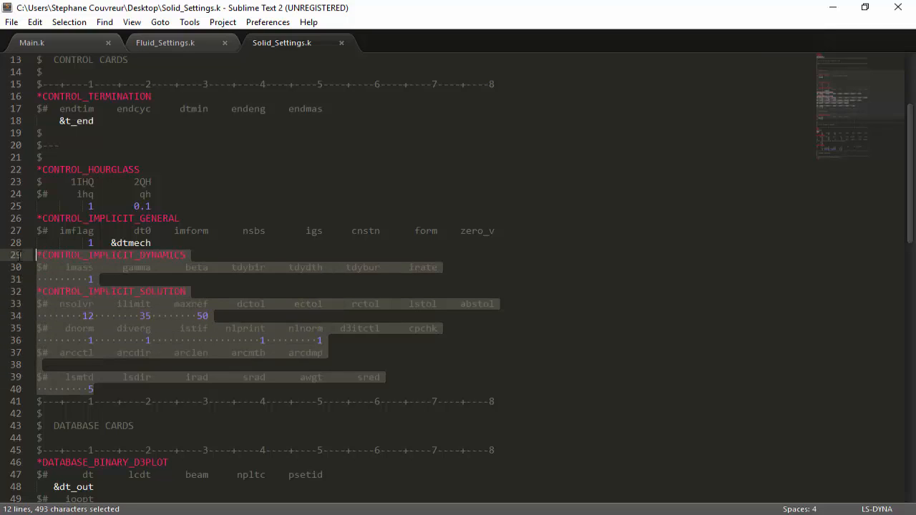
pyautogui.moveTo(92, 281)
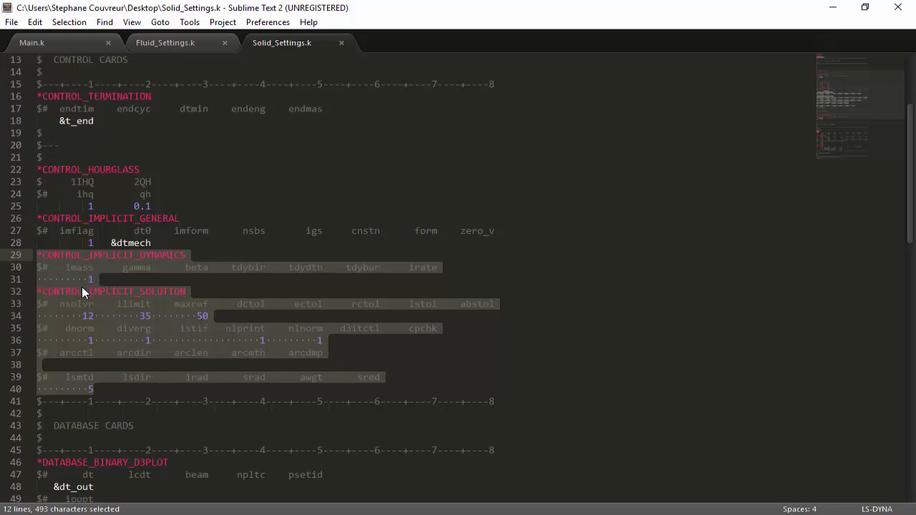
pyautogui.moveTo(66, 329)
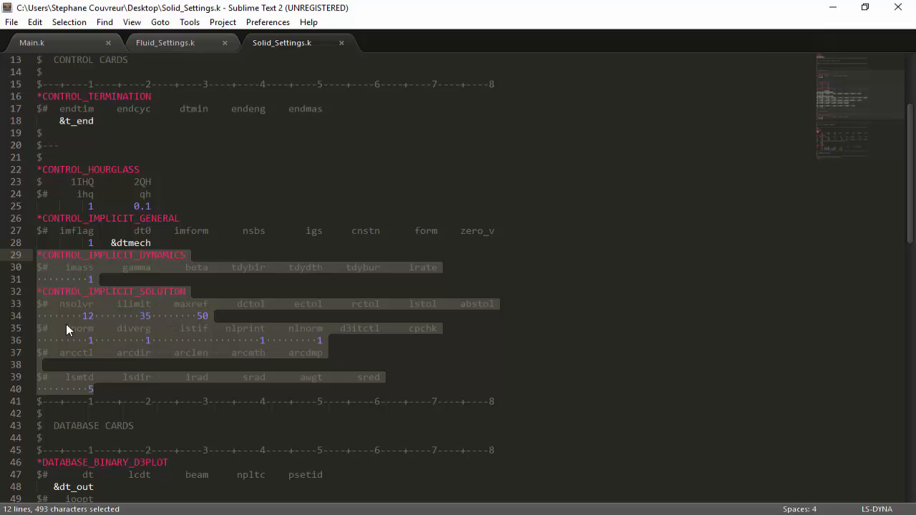
pyautogui.moveTo(132, 329)
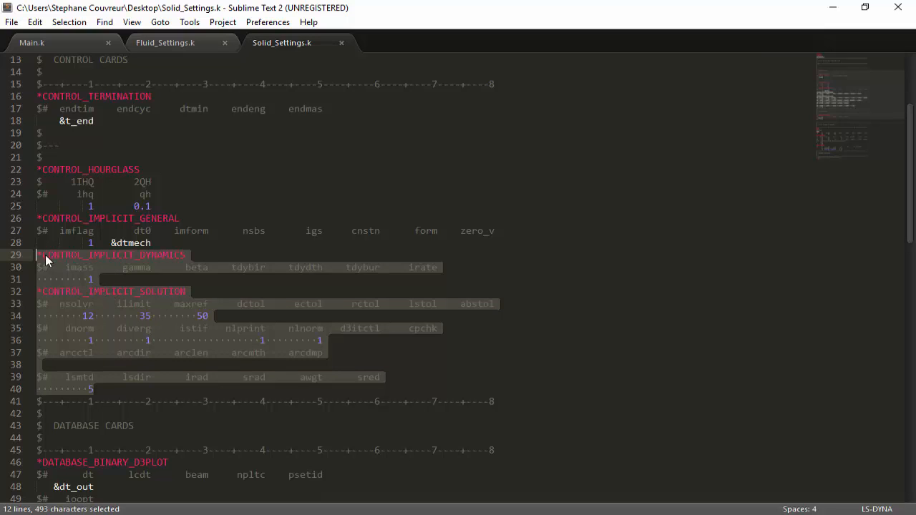
pyautogui.moveTo(107, 292)
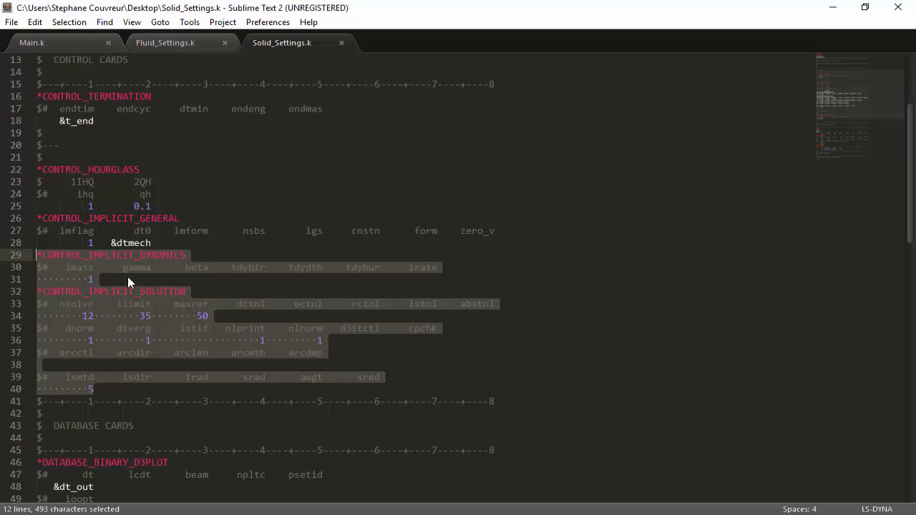
pyautogui.moveTo(211, 295)
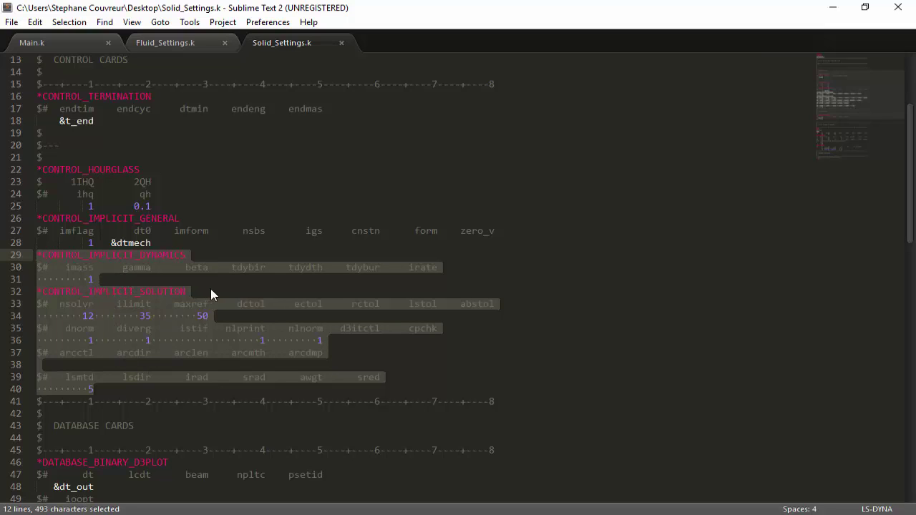
pyautogui.moveTo(99, 338)
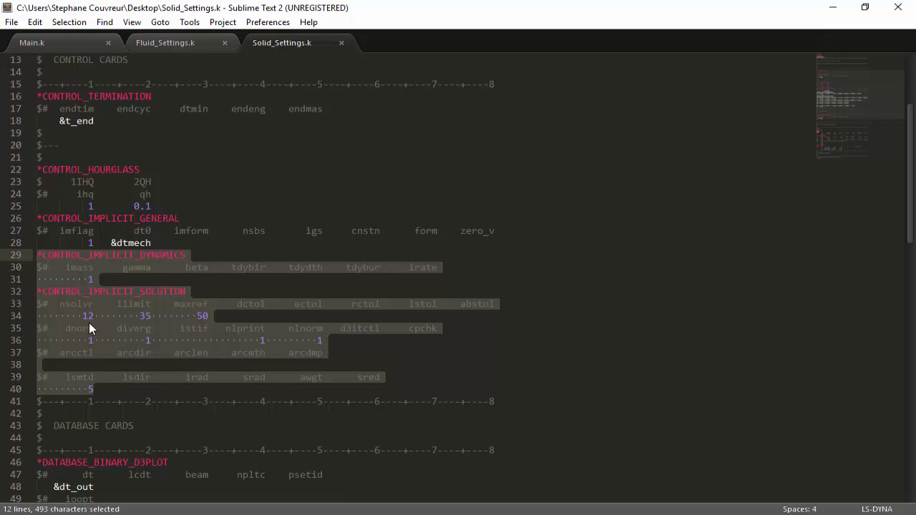
pyautogui.moveTo(203, 327)
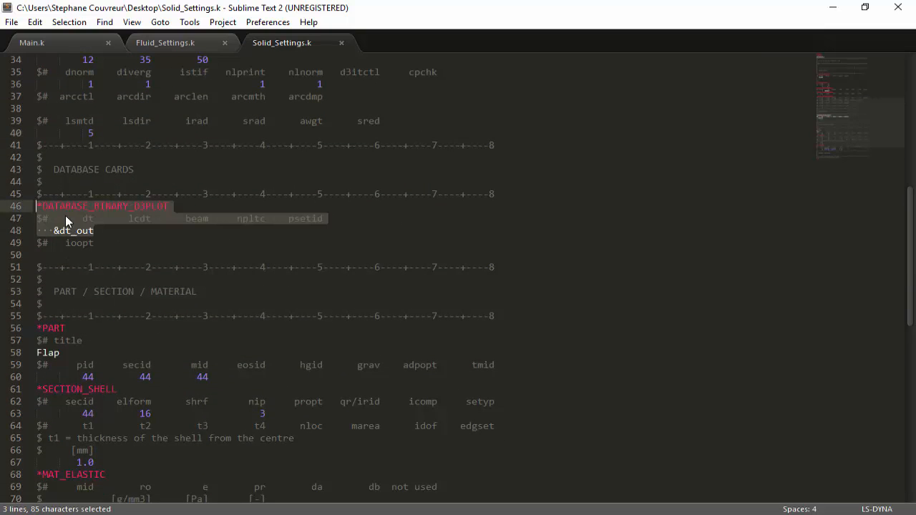
pyautogui.moveTo(71, 241)
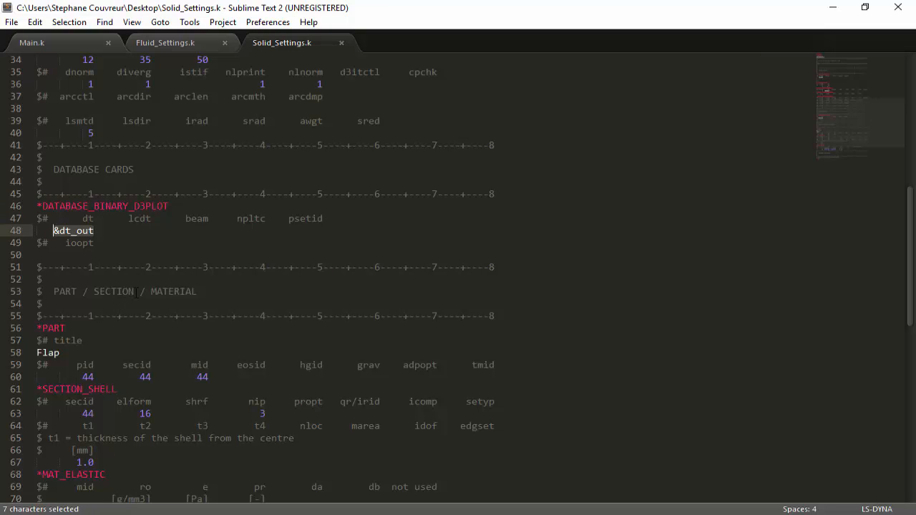
# Step: Review the Flap part ids and the elastic material's density (g/mm3), modulus (Pa) and Poisson ratio 0.49
pyautogui.scroll(-3)
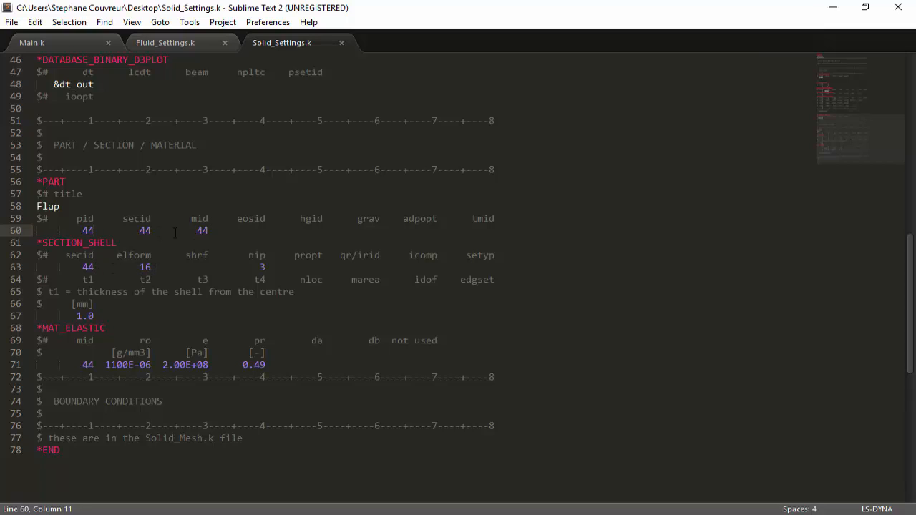
pyautogui.click(203, 230)
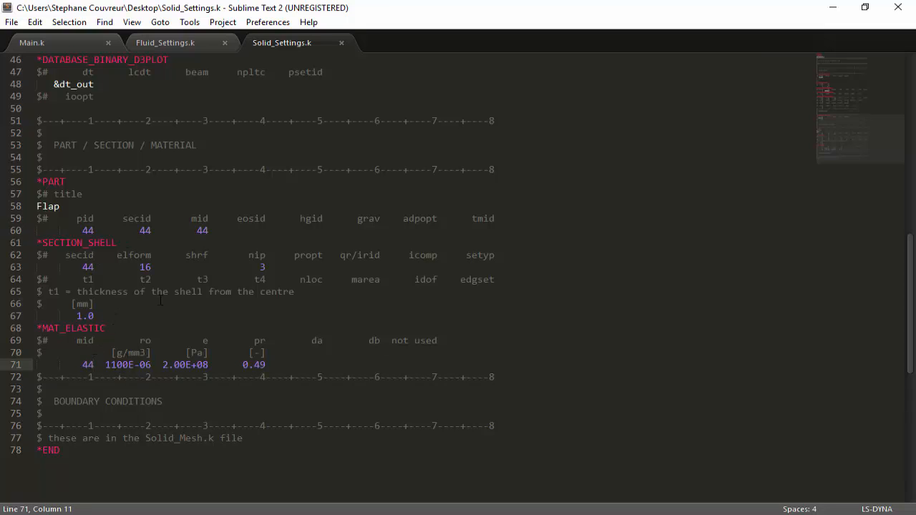
pyautogui.doubleClick(129, 352)
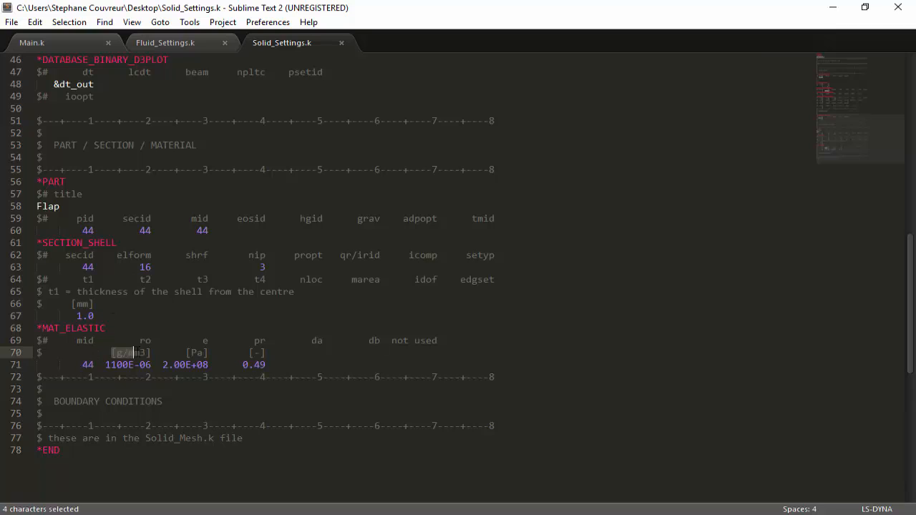
pyautogui.click(209, 352)
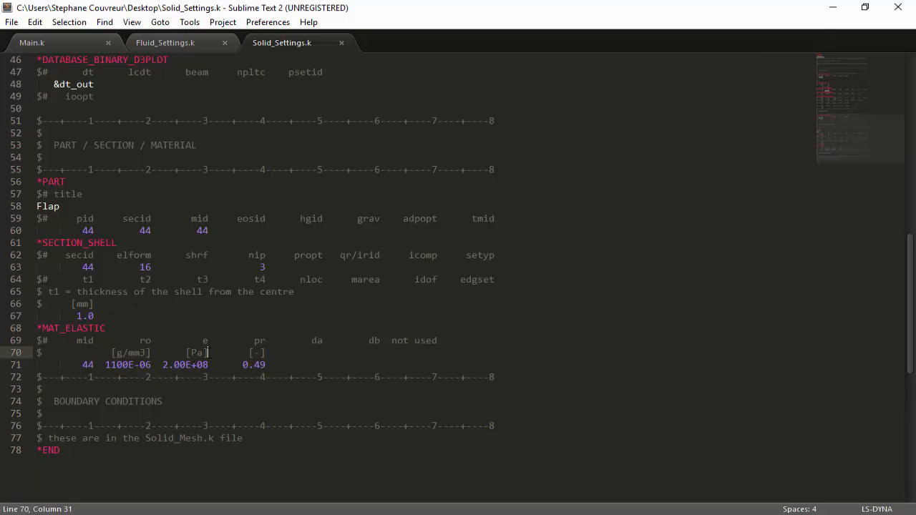
pyautogui.doubleClick(198, 352)
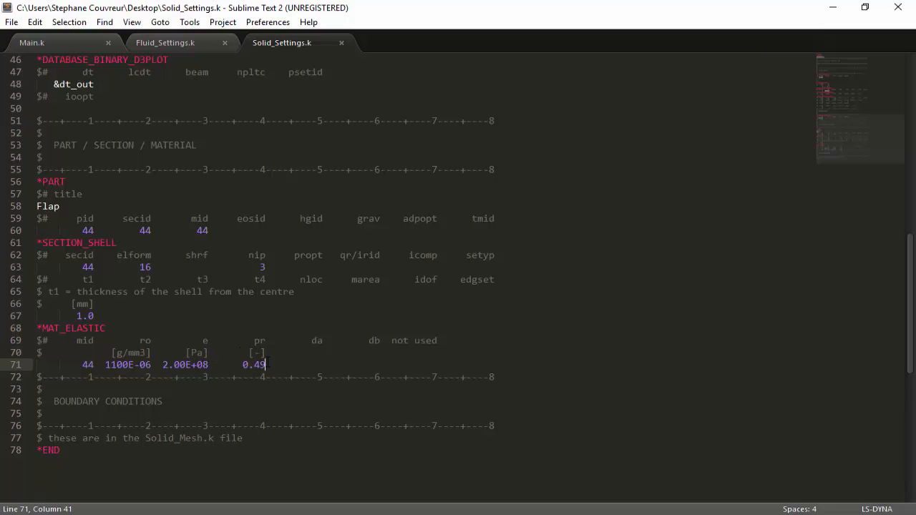
pyautogui.doubleClick(254, 365)
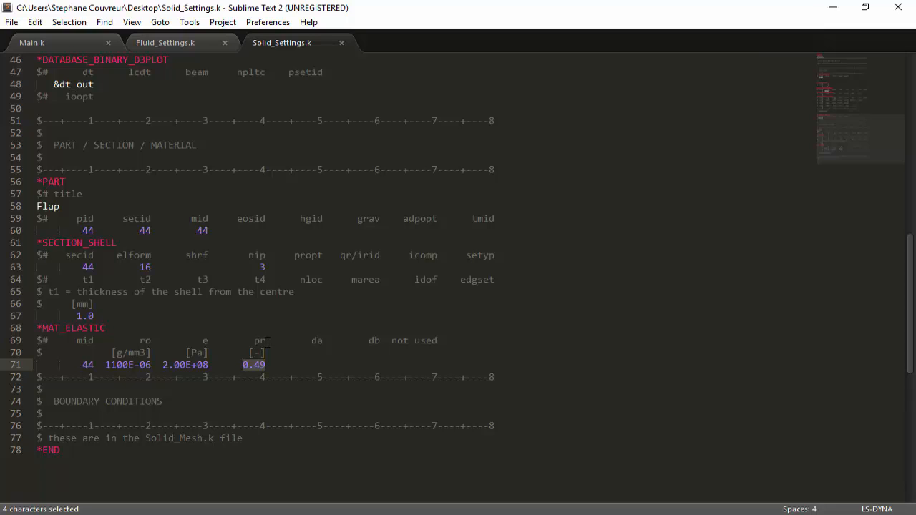
pyautogui.click(269, 341)
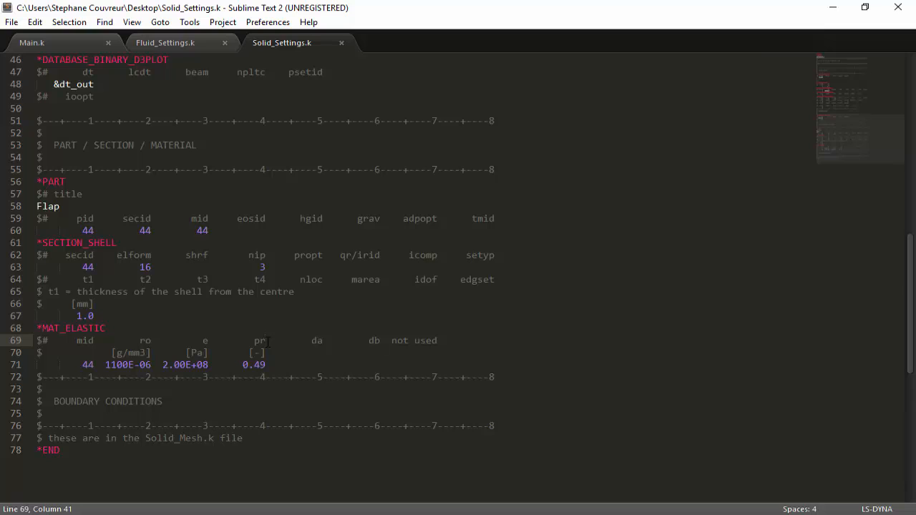
# Step: Highlight the shell section's element formulation value 16 in Solid_Settings.k
pyautogui.click(89, 268)
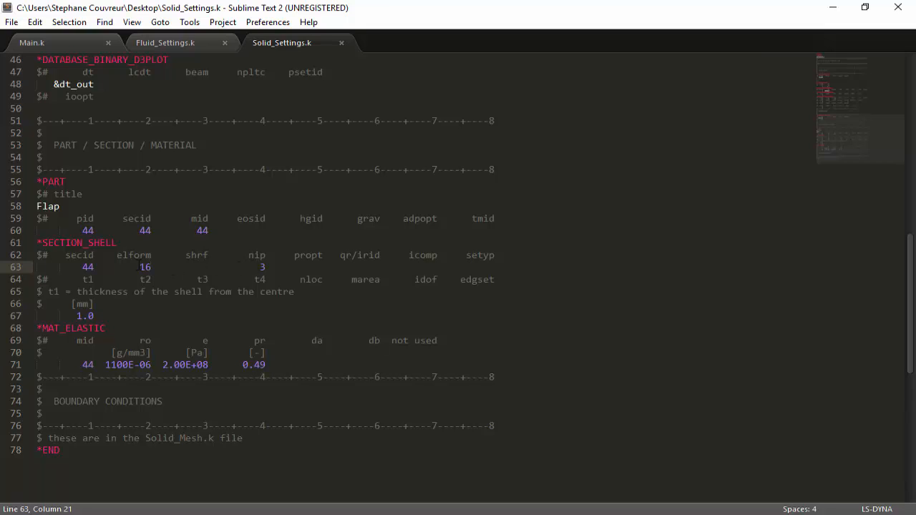
pyautogui.click(135, 266)
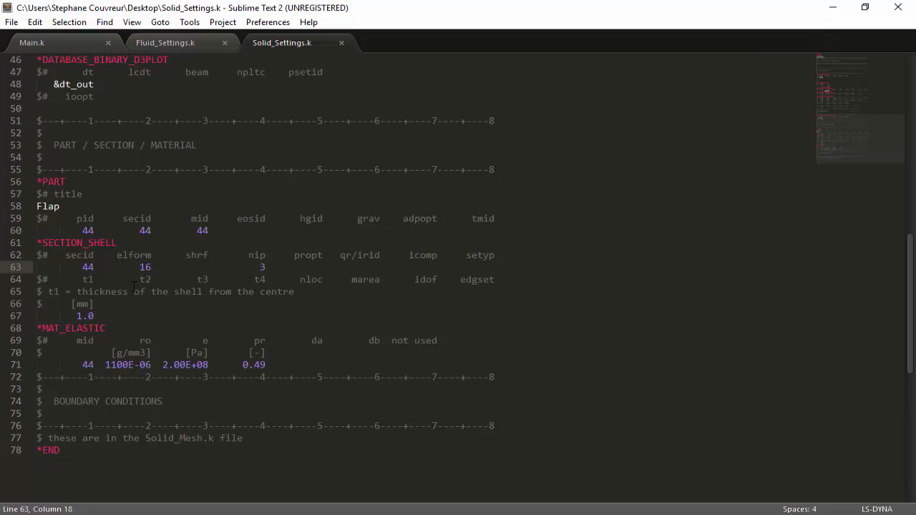
pyautogui.doubleClick(83, 316)
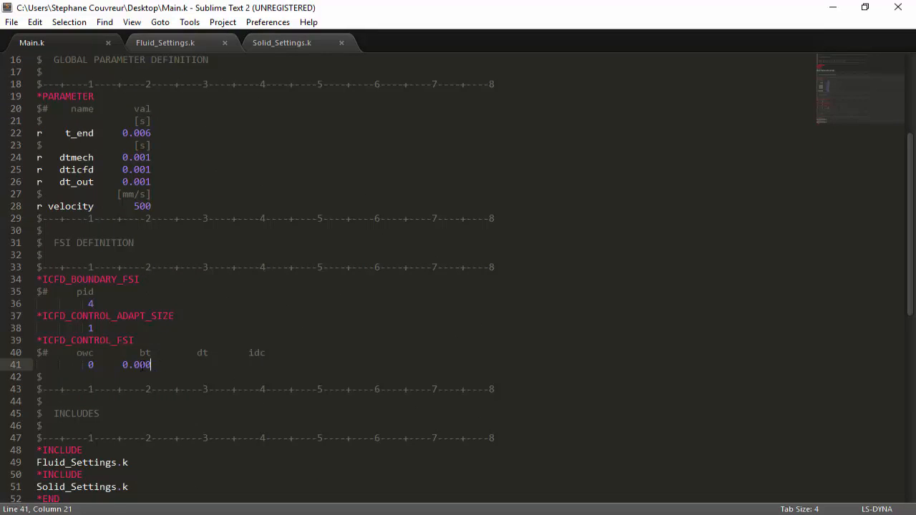
# Step: Select Main.k's FSI definition cards and check part 4 in Fluid_Settings.k
pyautogui.moveTo(37, 280); pyautogui.dragTo(152, 365)
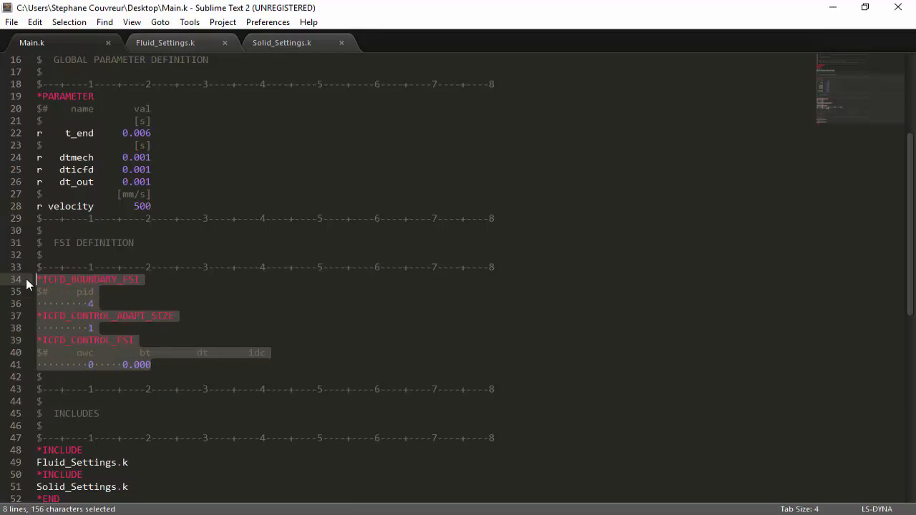
pyautogui.moveTo(118, 307)
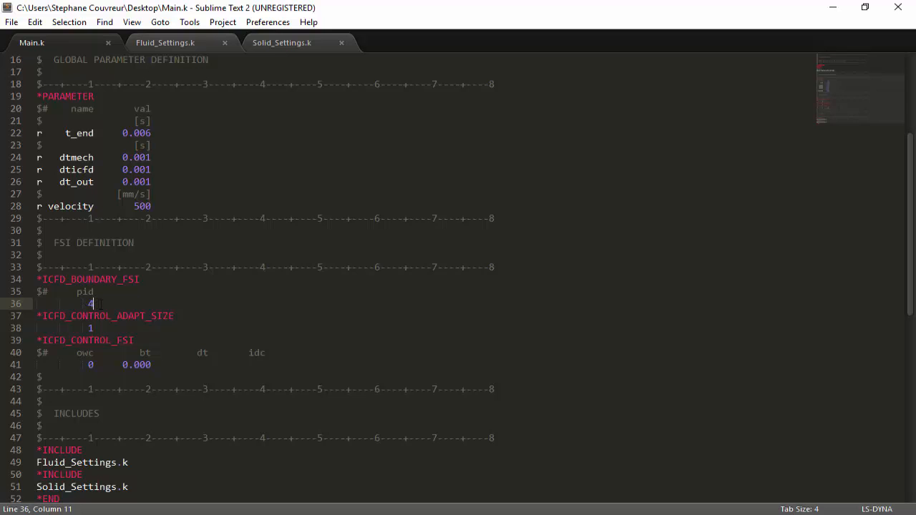
pyautogui.click(166, 43)
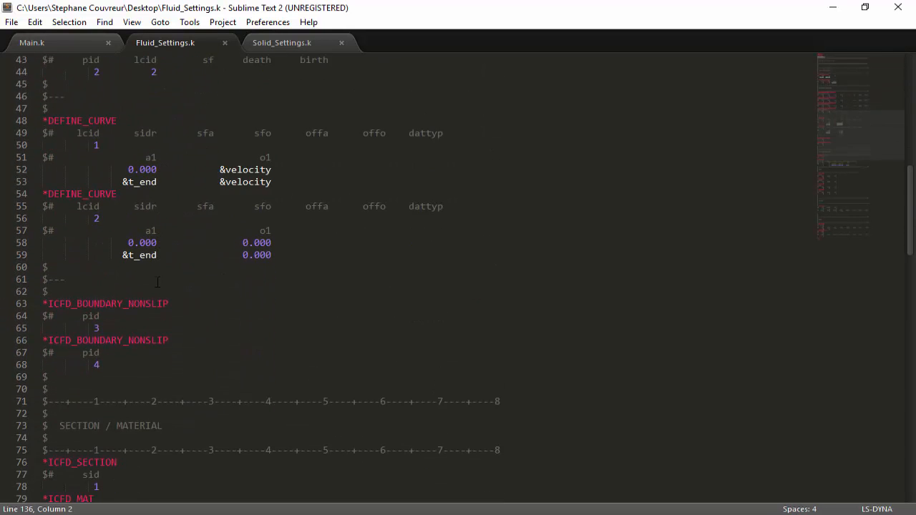
pyautogui.scroll(-3)
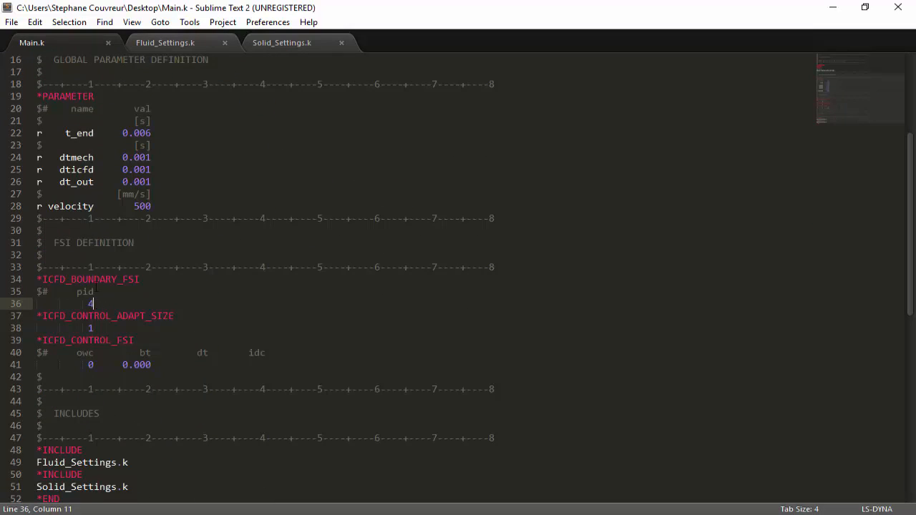
# Step: Highlight the adaptive mesh size value 1 and the ICFD_CONTROL_ADAPT_SIZE card
pyautogui.doubleClick(129, 279)
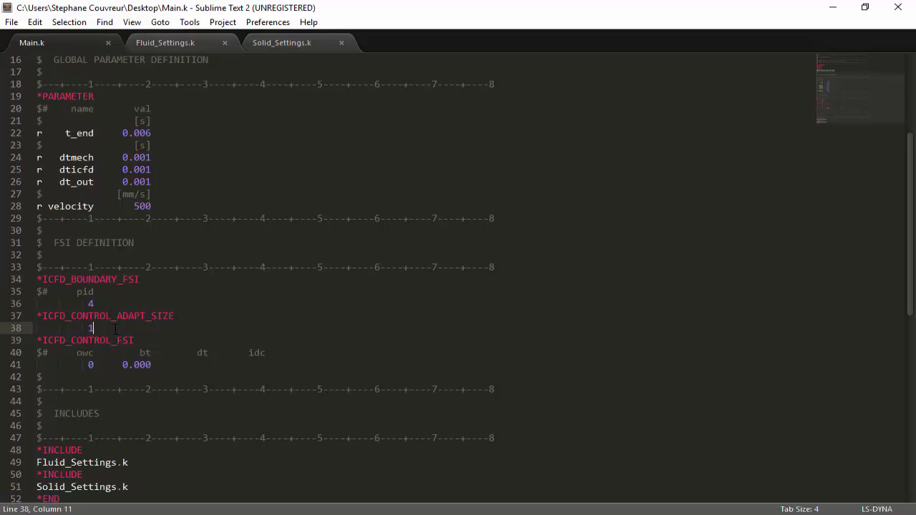
pyautogui.moveTo(35, 316); pyautogui.dragTo(93, 328)
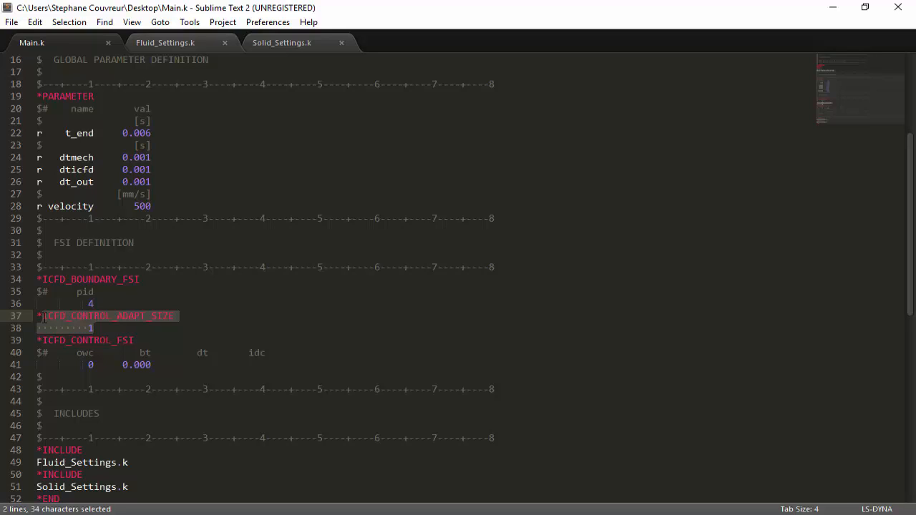
pyautogui.moveTo(89, 328)
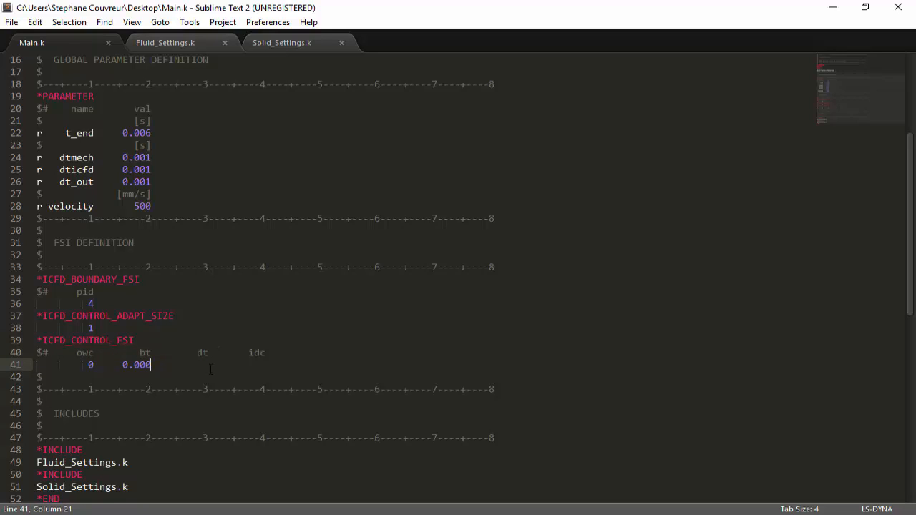
pyautogui.moveTo(186, 360)
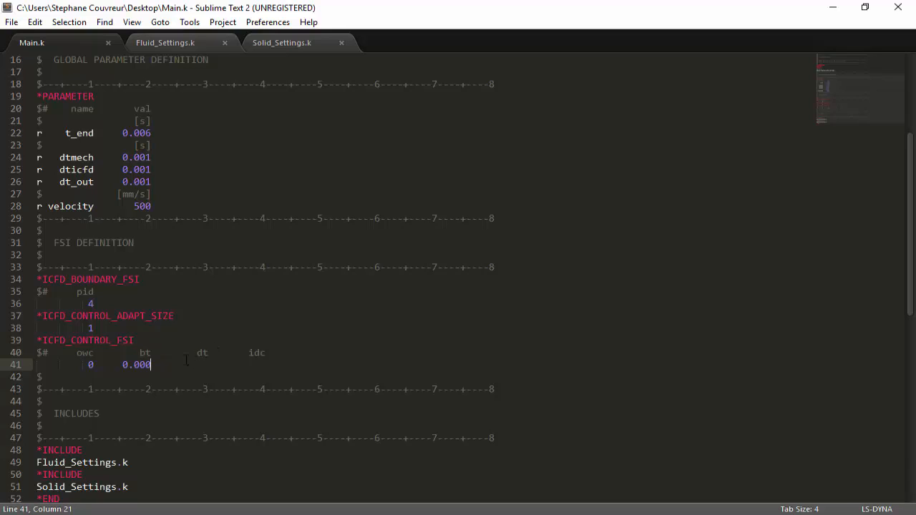